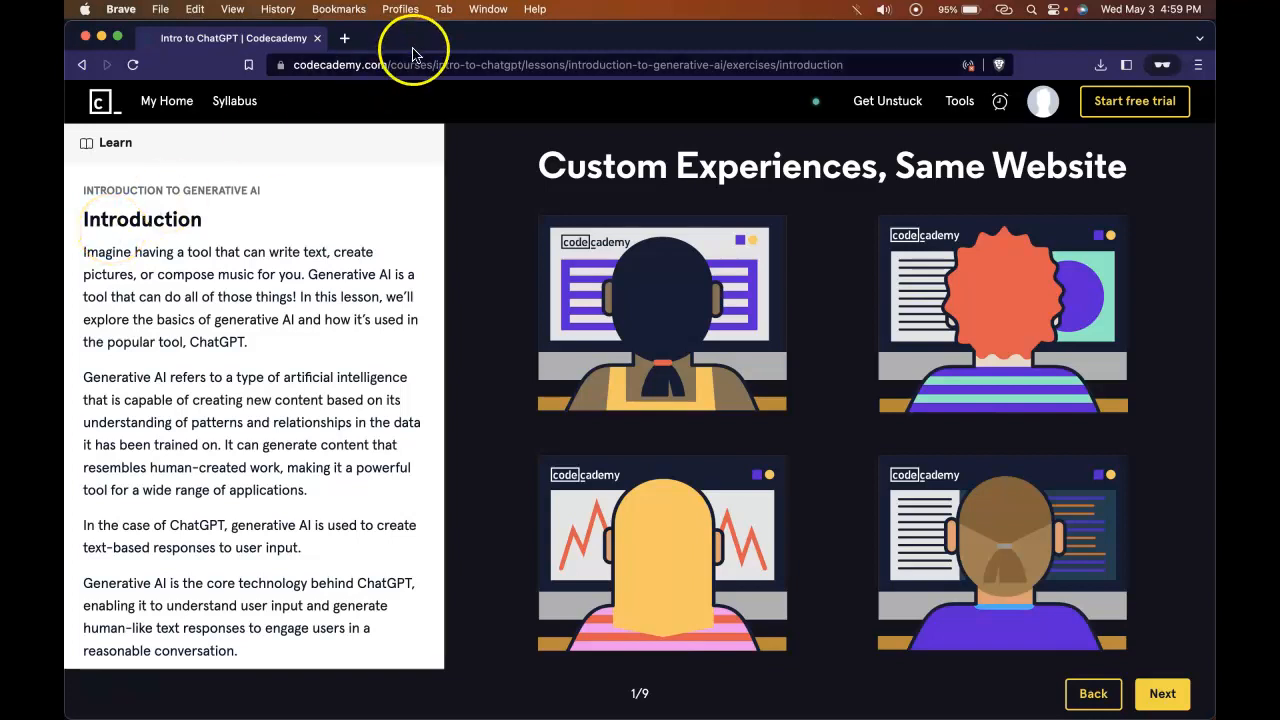
{"action": "mouse_move", "coordinate": [238, 187]}
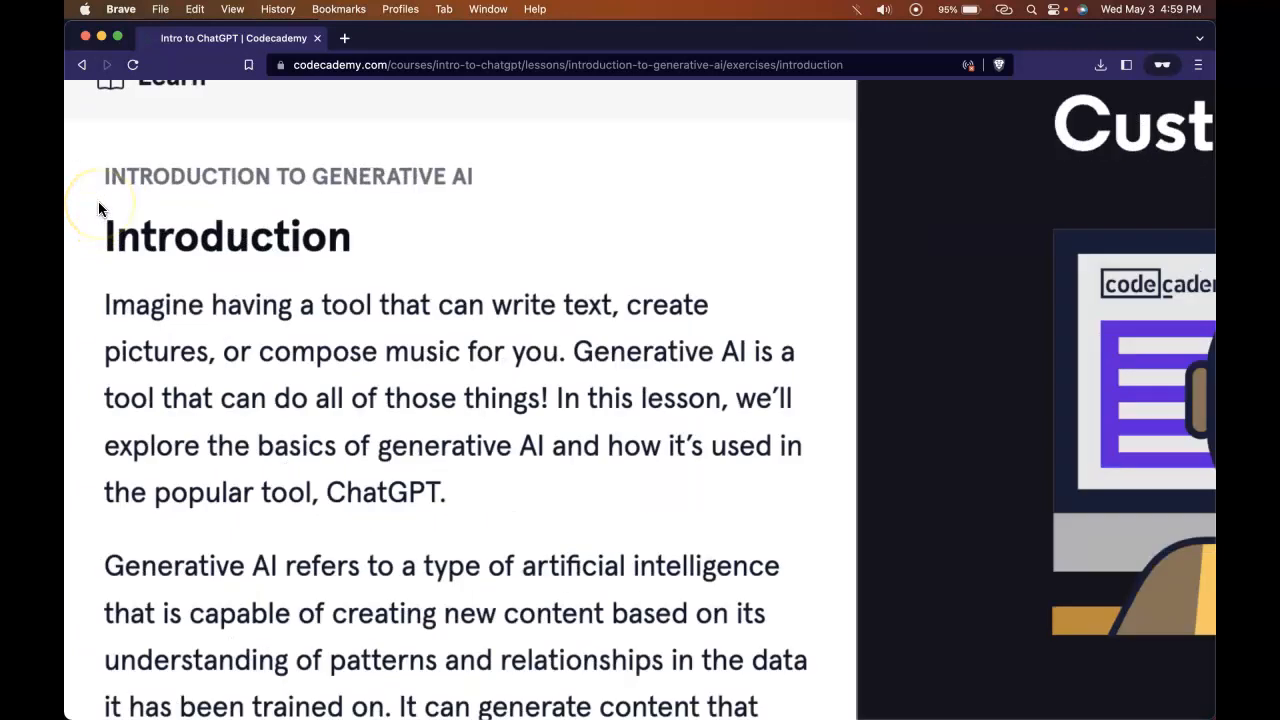
Step: Scroll through the preceding lesson exercise to the end of its text
{"action": "scroll", "scroll_direction": "down", "scroll_amount": 3}
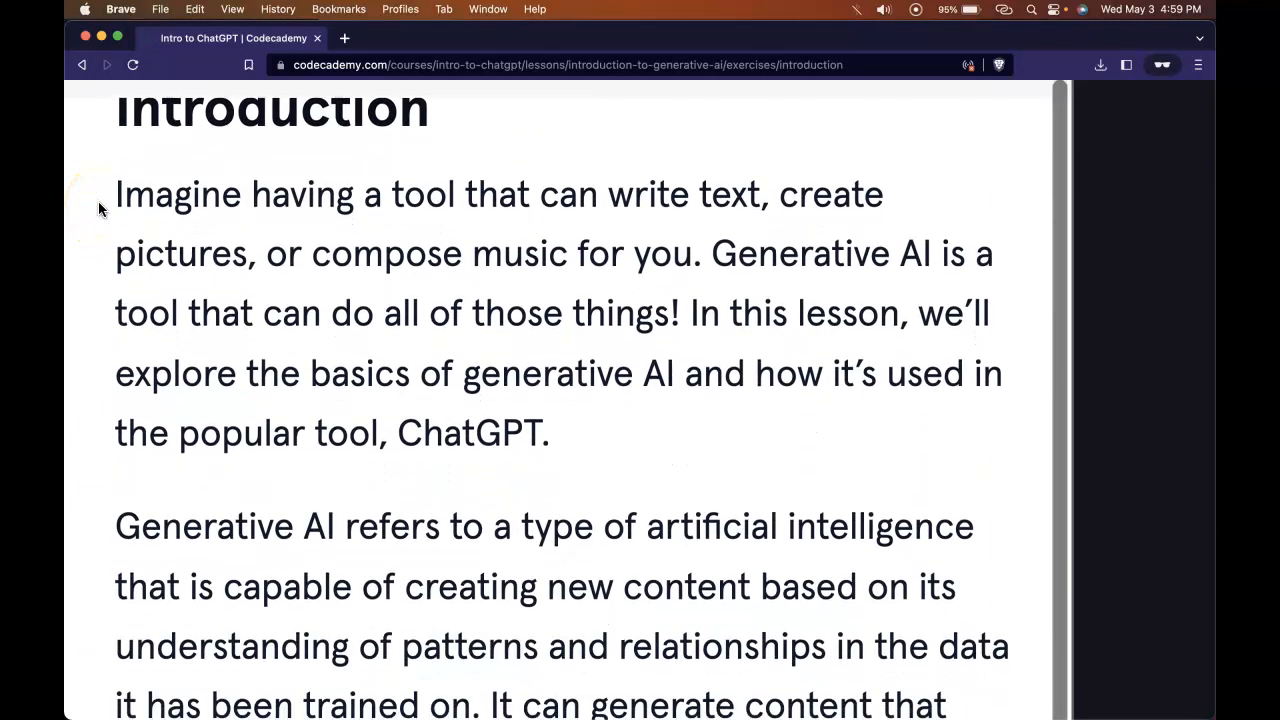
{"action": "scroll", "scroll_direction": "down", "scroll_amount": 3}
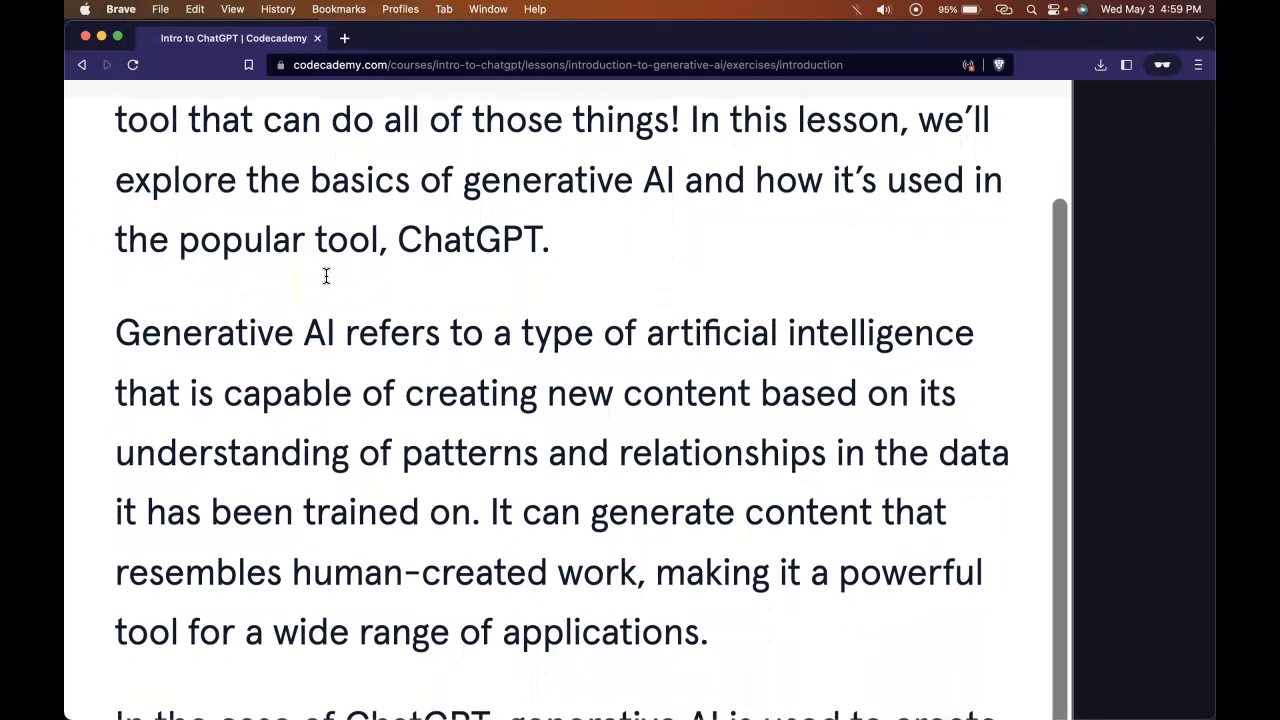
{"action": "scroll", "scroll_direction": "down", "scroll_amount": 3}
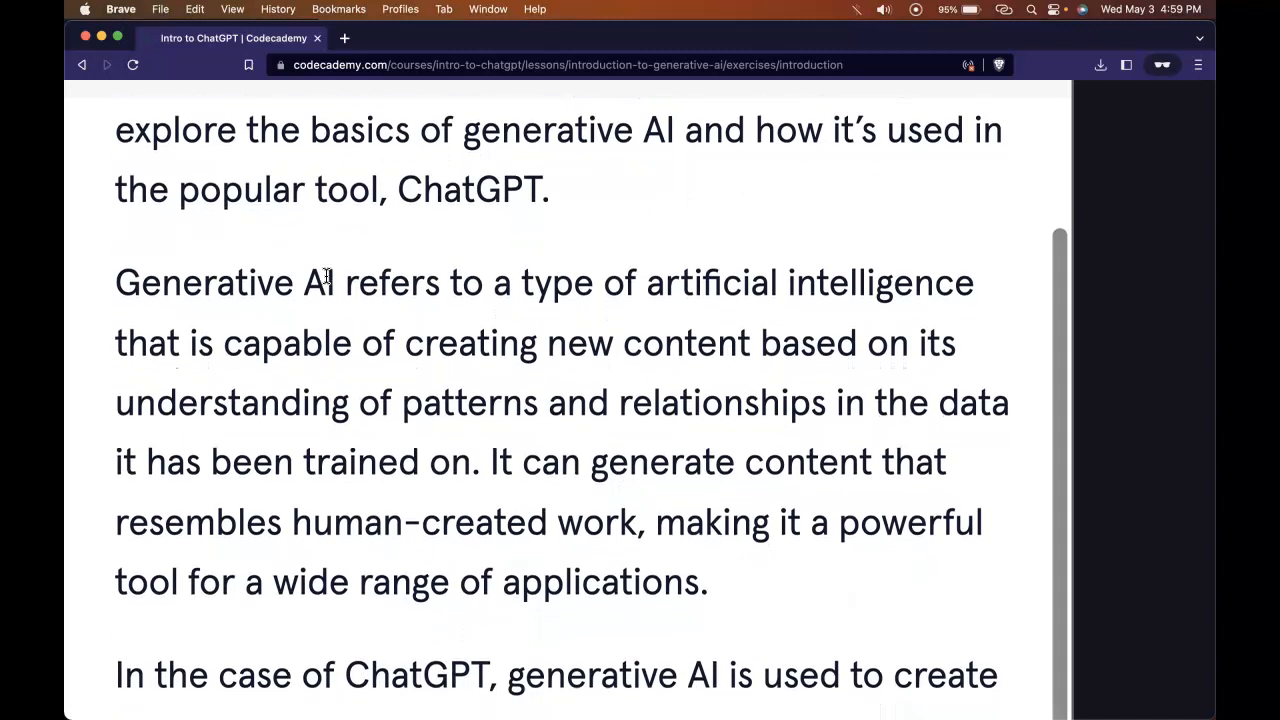
{"action": "scroll", "scroll_direction": "down", "scroll_amount": 3}
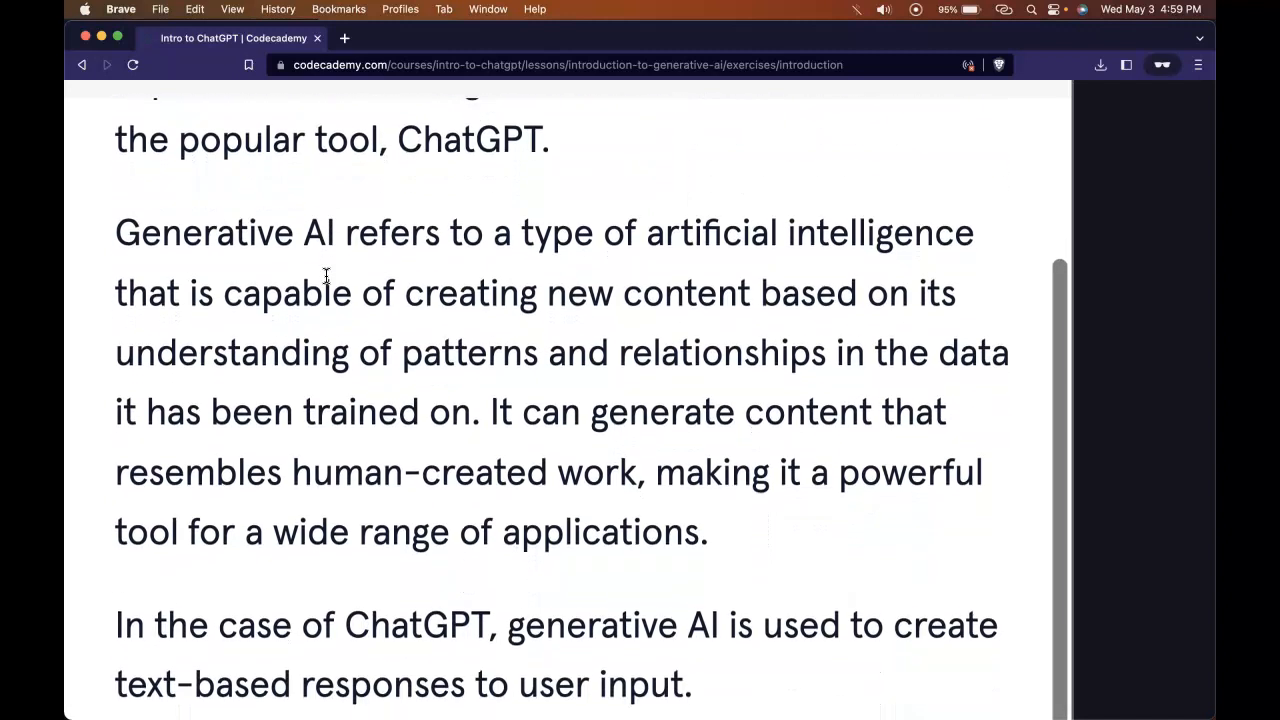
{"action": "scroll", "scroll_direction": "down", "scroll_amount": 3}
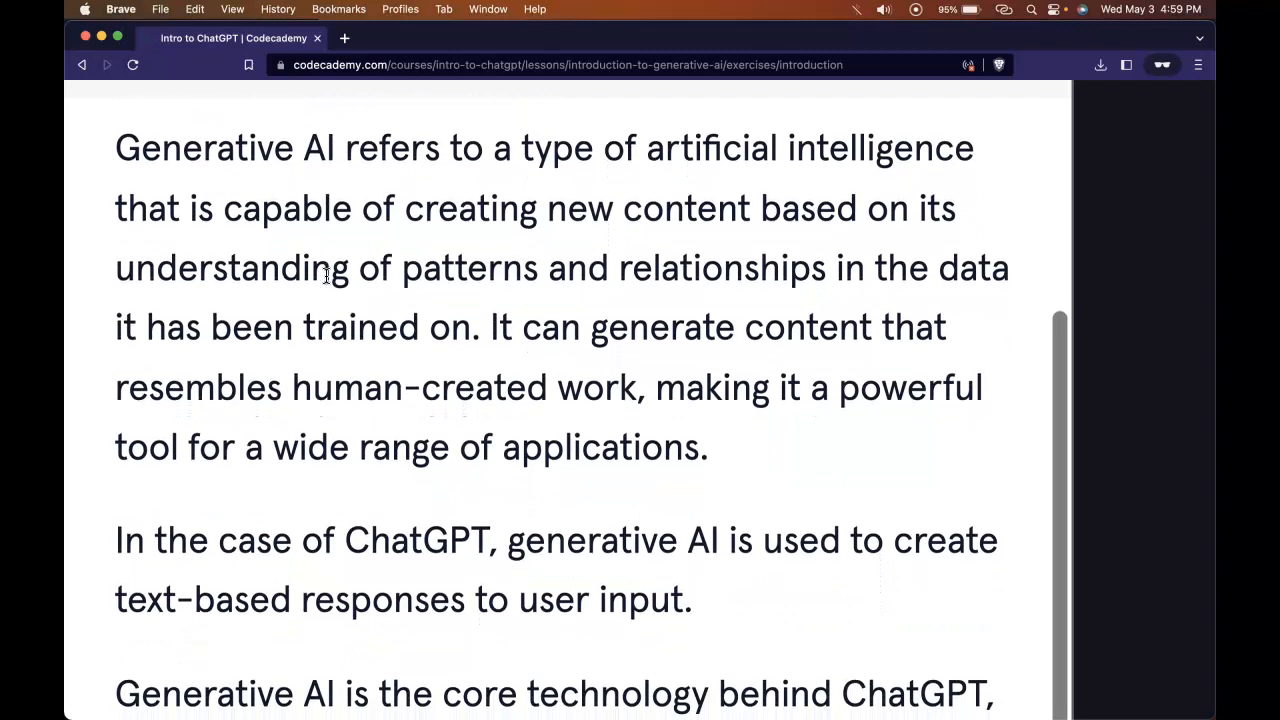
{"action": "scroll", "scroll_direction": "down", "scroll_amount": 3}
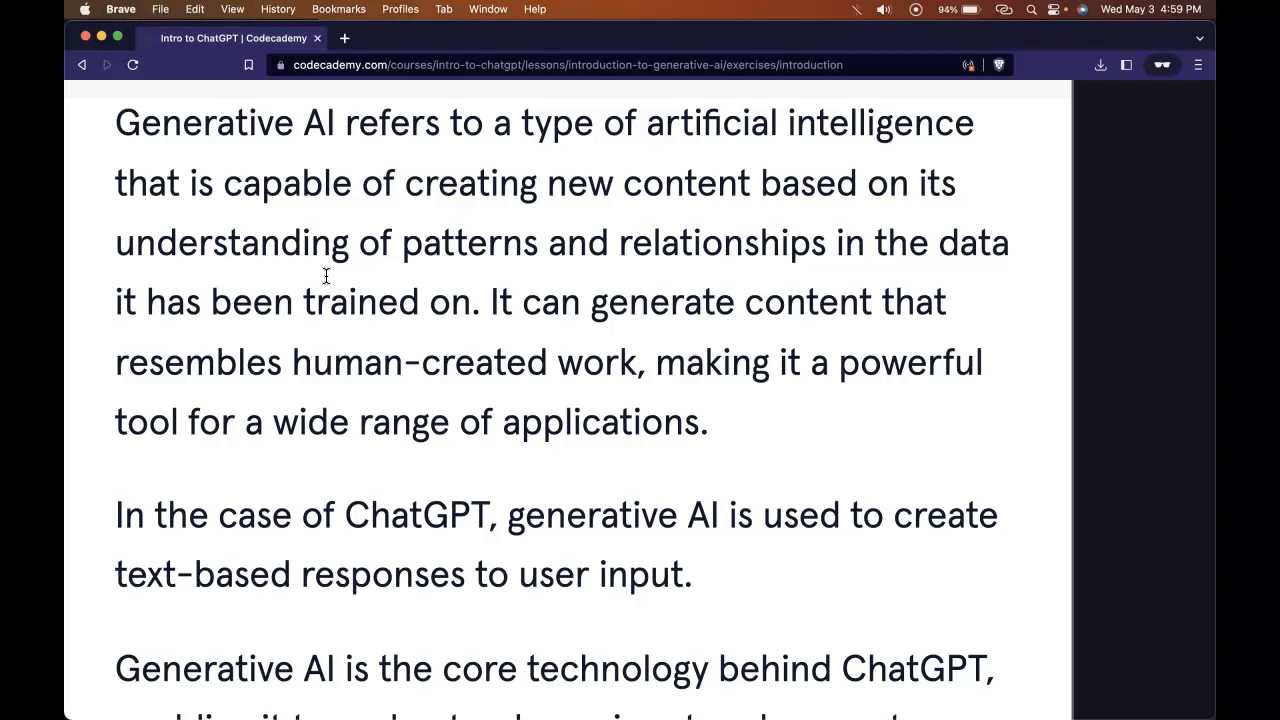
{"action": "scroll", "scroll_direction": "down", "scroll_amount": 3}
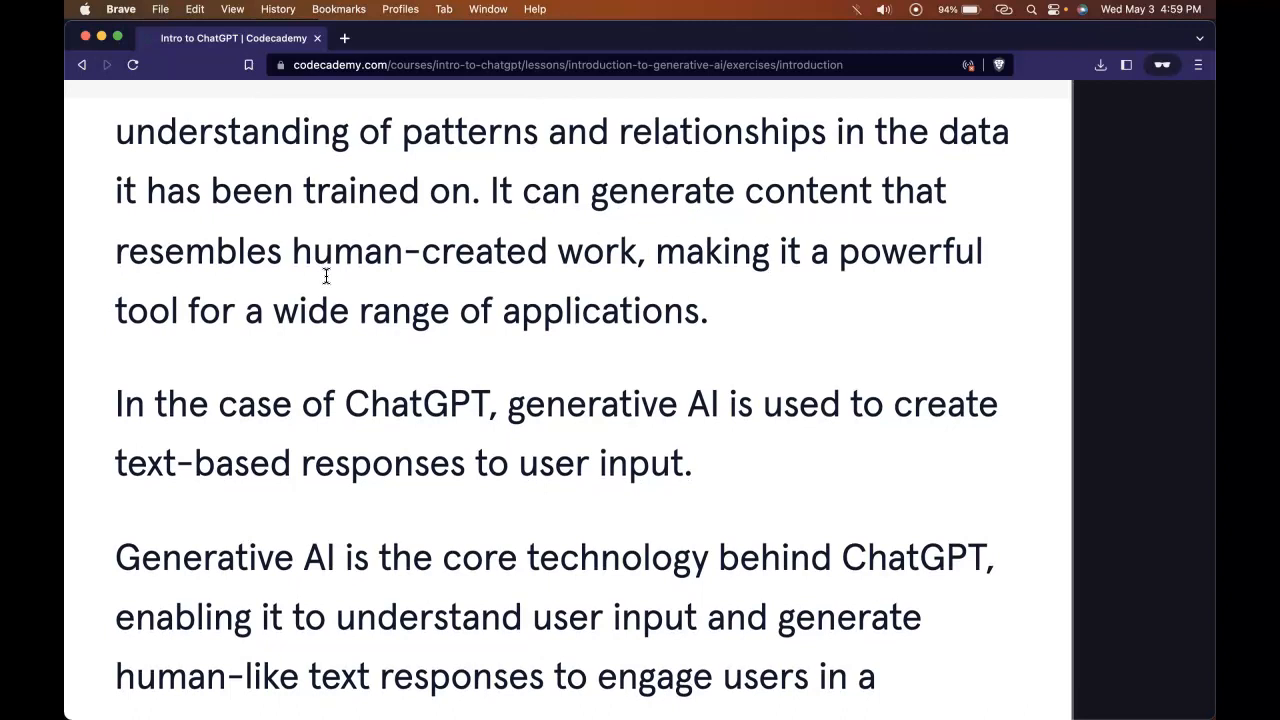
{"action": "scroll", "scroll_direction": "down", "scroll_amount": 3}
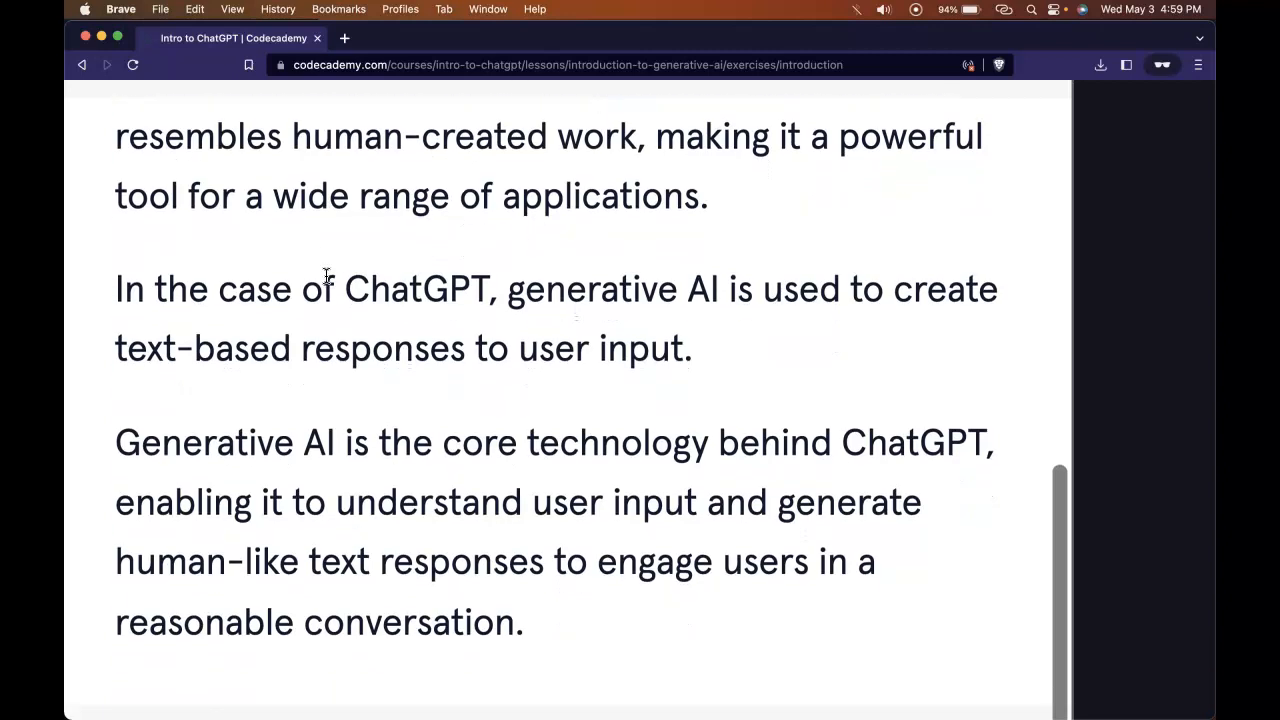
{"action": "scroll", "scroll_direction": "down", "scroll_amount": 3}
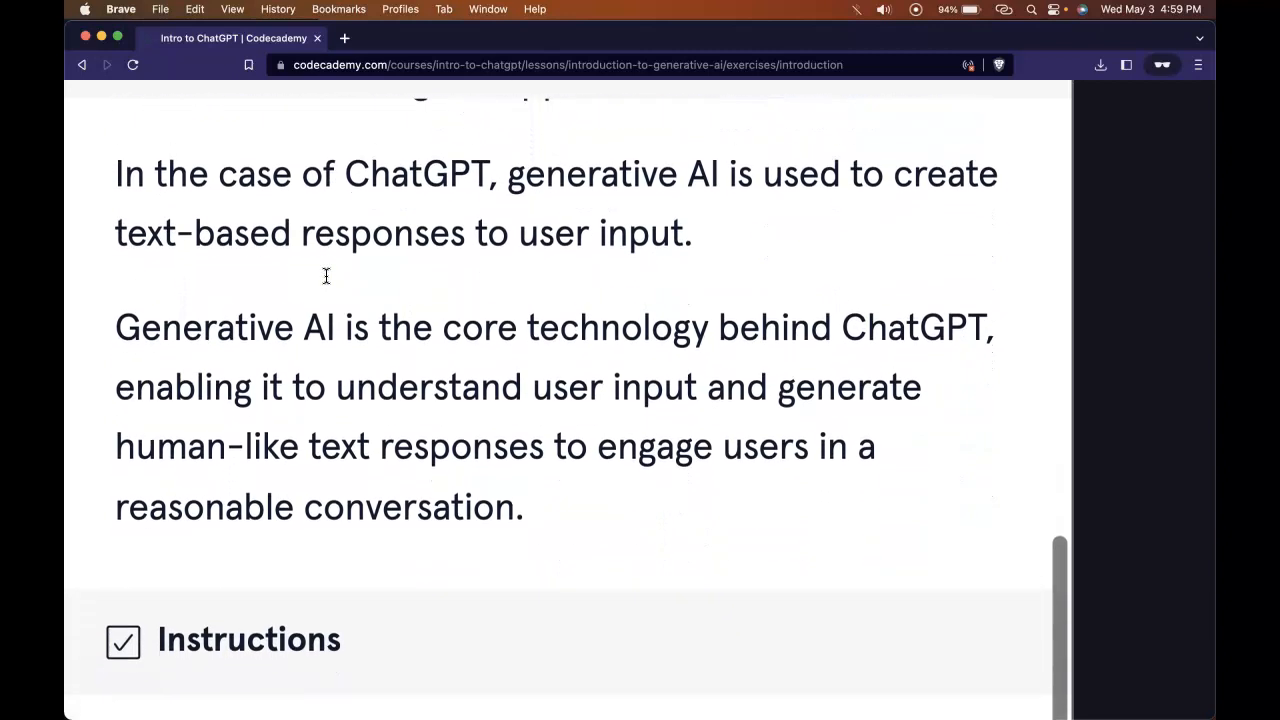
{"action": "scroll", "scroll_direction": "down", "scroll_amount": 3}
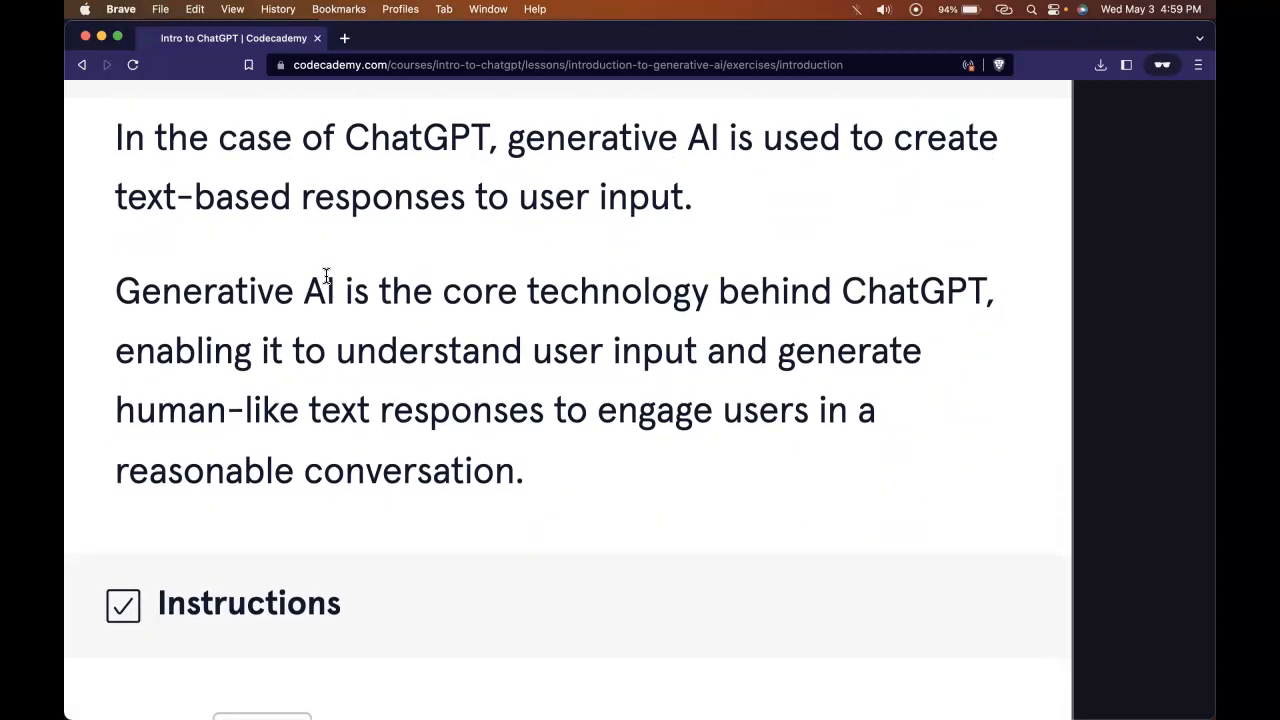
{"action": "mouse_move", "coordinate": [780, 165]}
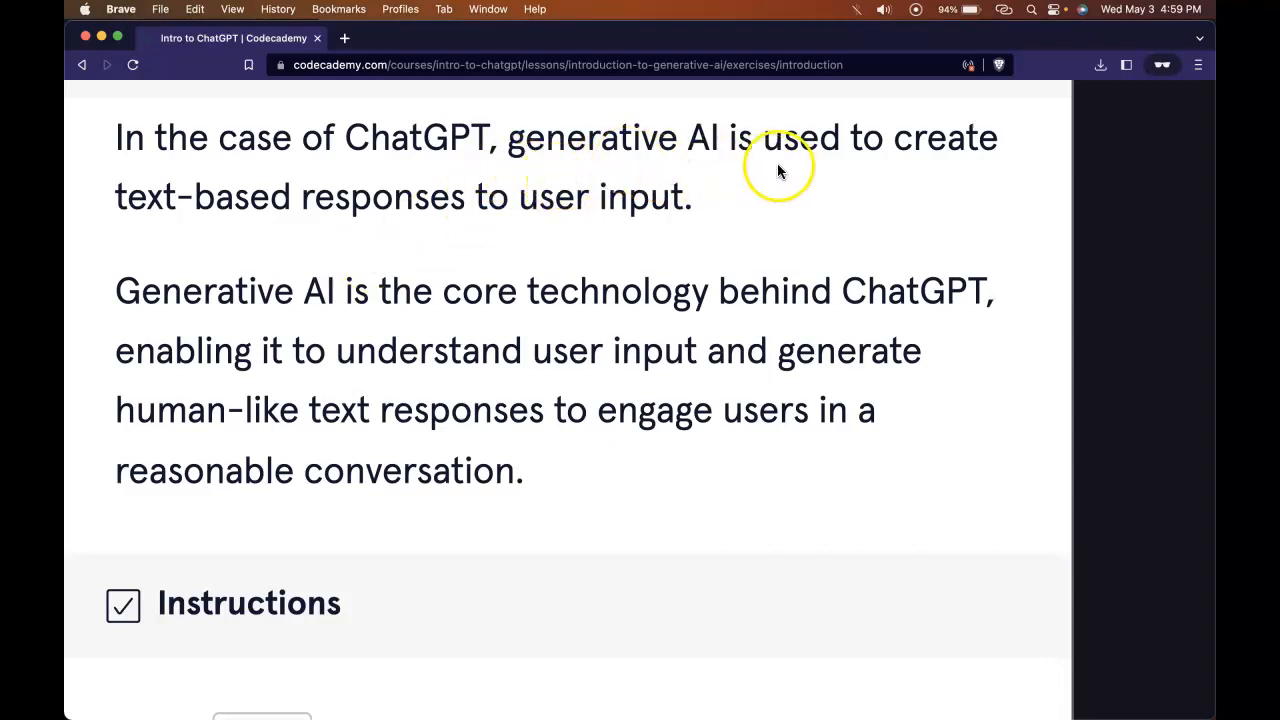
{"action": "mouse_move", "coordinate": [448, 228]}
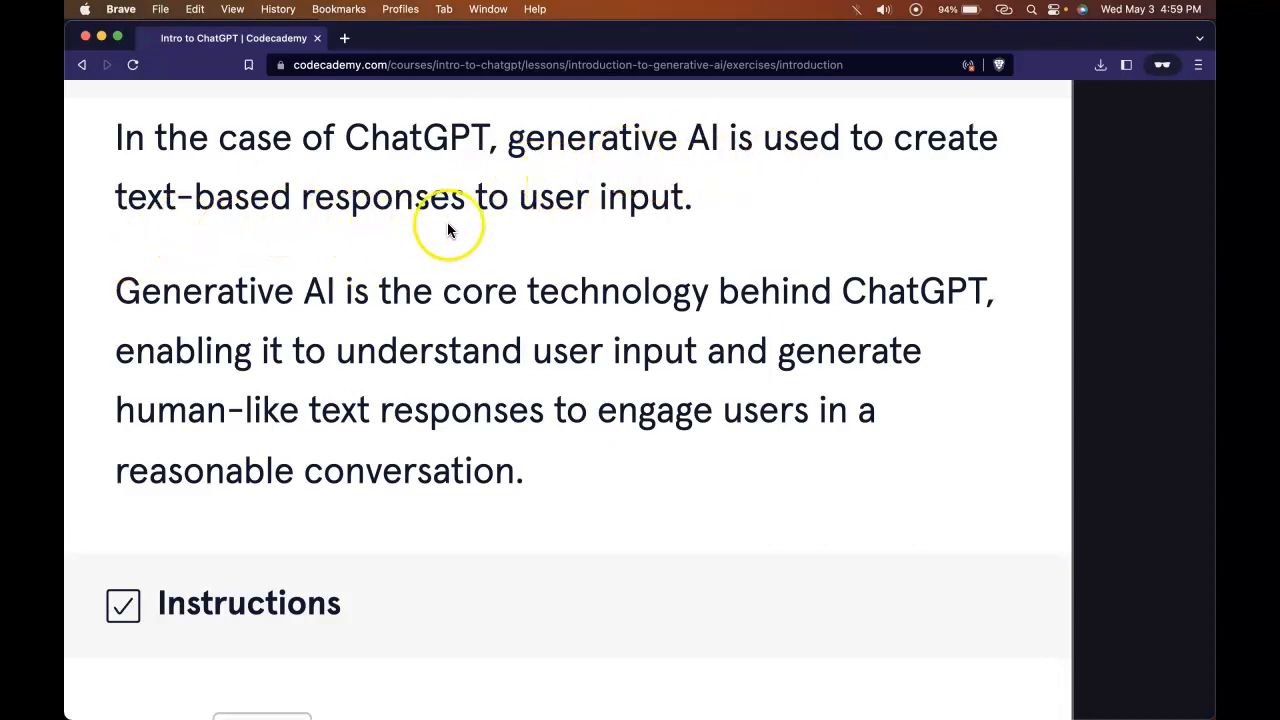
{"action": "mouse_move", "coordinate": [488, 222]}
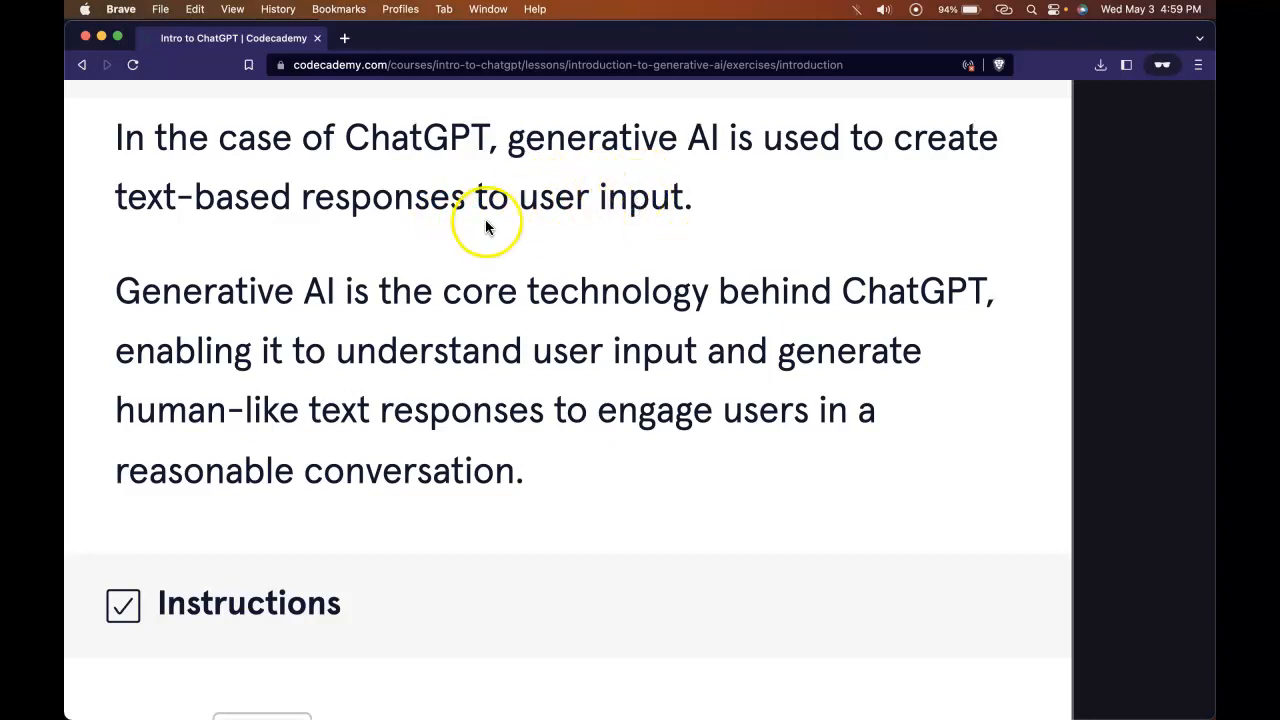
{"action": "mouse_move", "coordinate": [531, 326]}
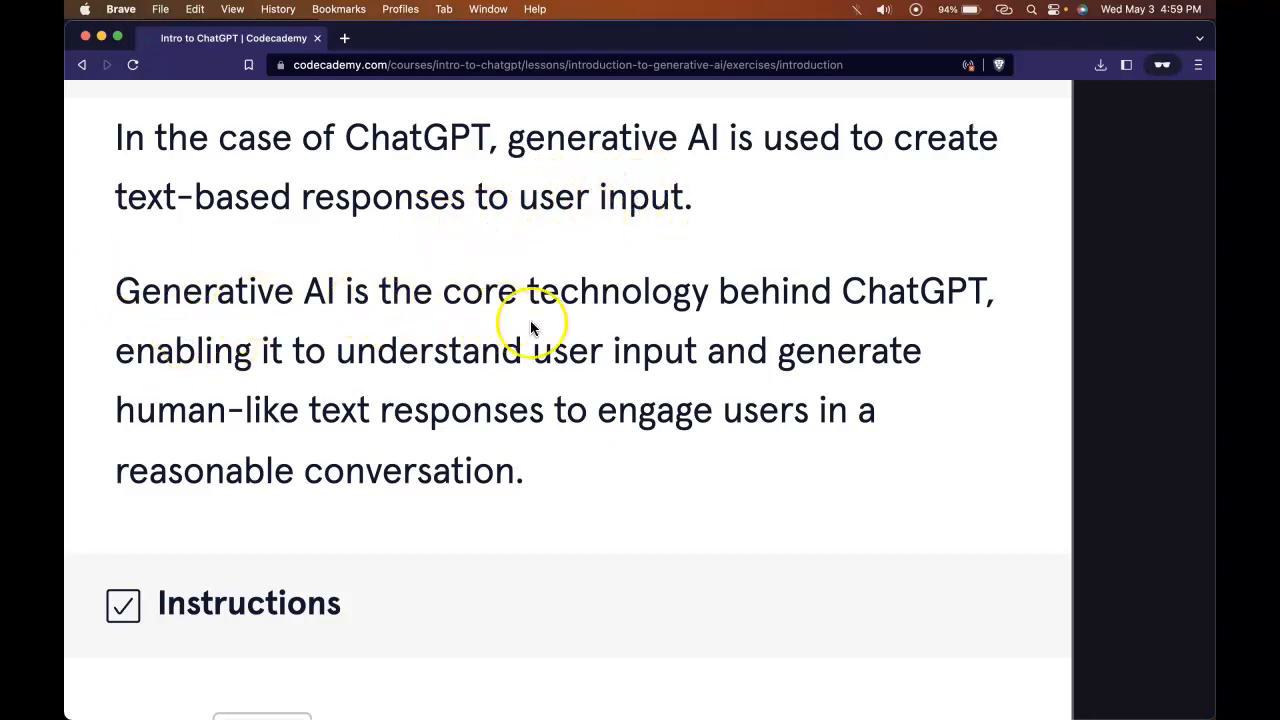
{"action": "mouse_move", "coordinate": [133, 360]}
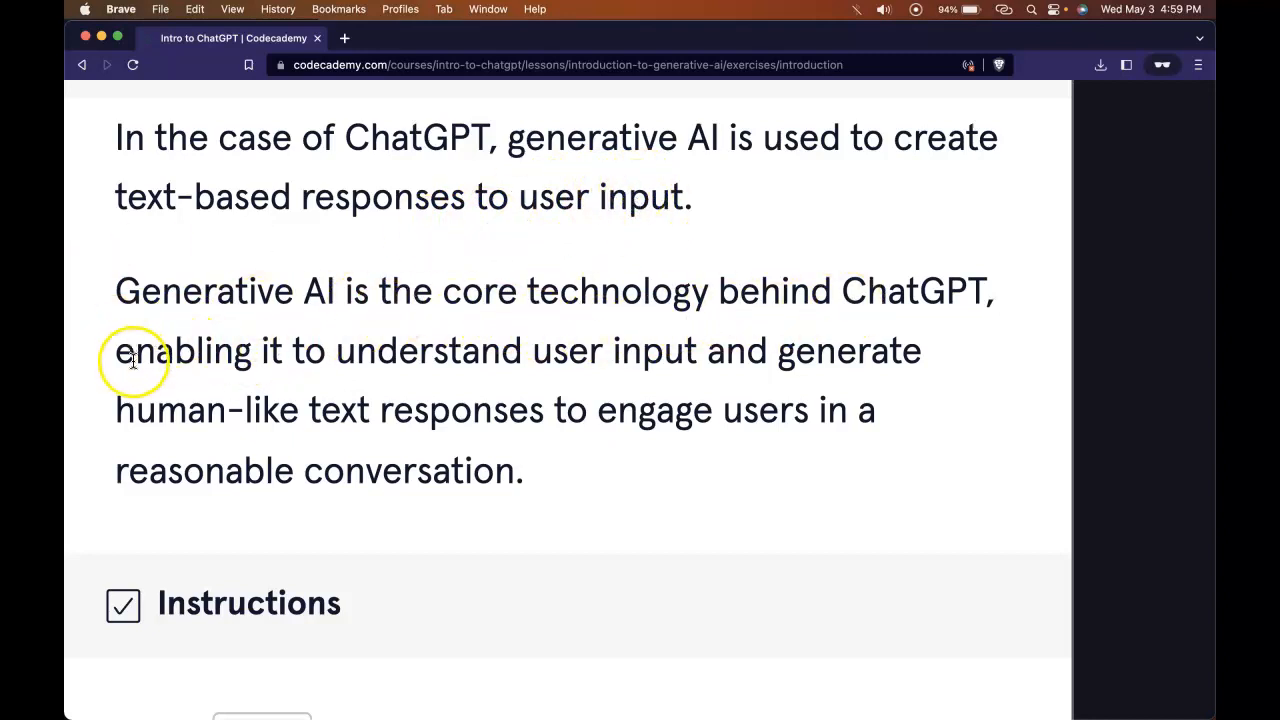
{"action": "mouse_move", "coordinate": [686, 388]}
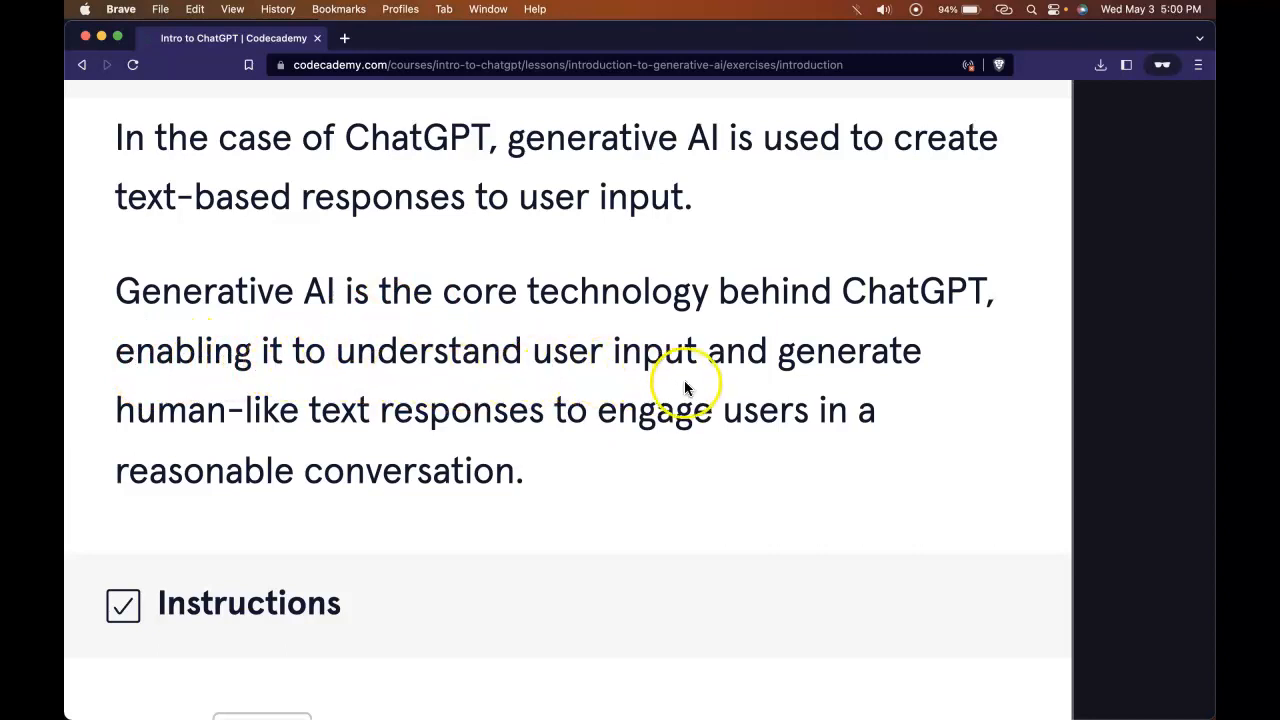
{"action": "mouse_move", "coordinate": [370, 447]}
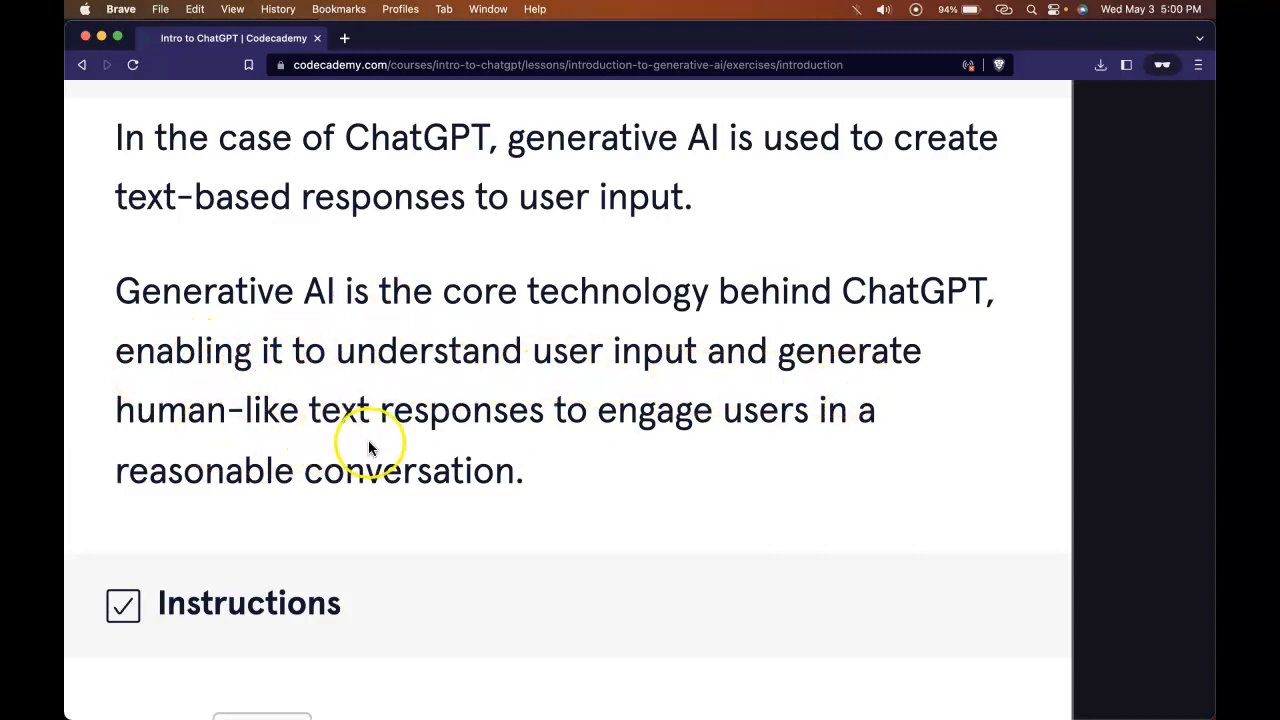
{"action": "mouse_move", "coordinate": [758, 440]}
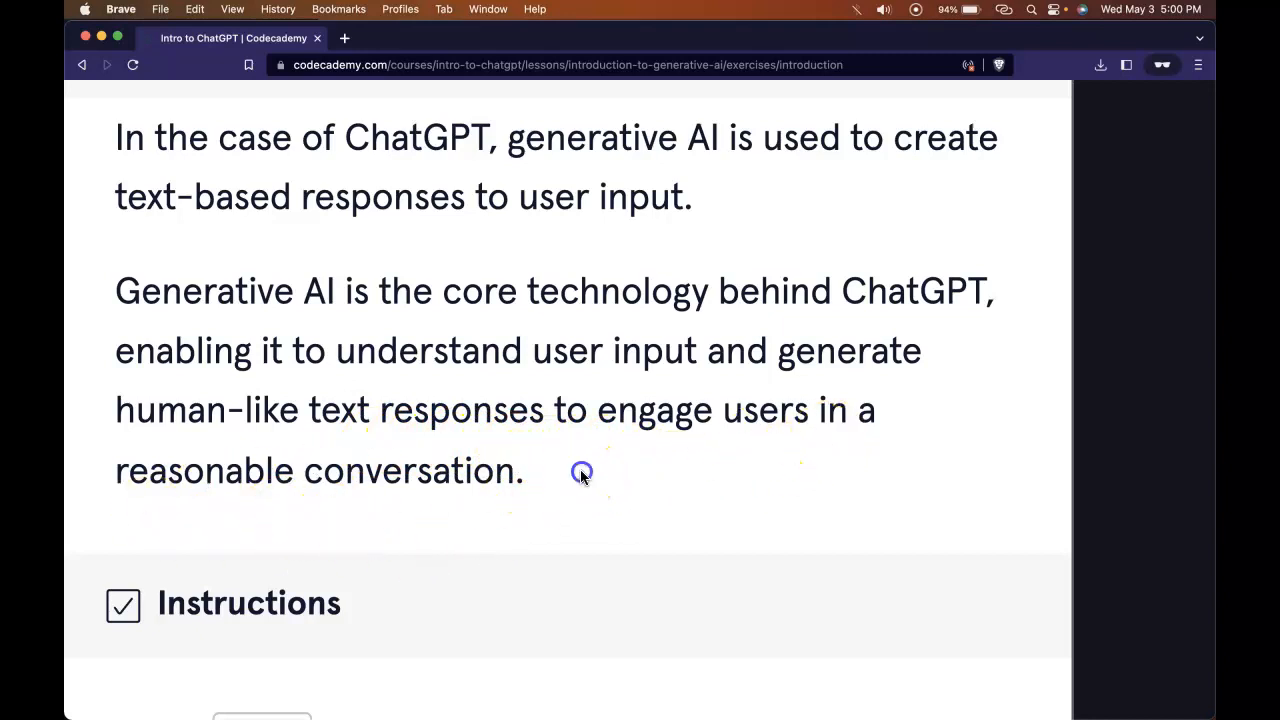
{"action": "scroll", "scroll_direction": "down", "scroll_amount": 3}
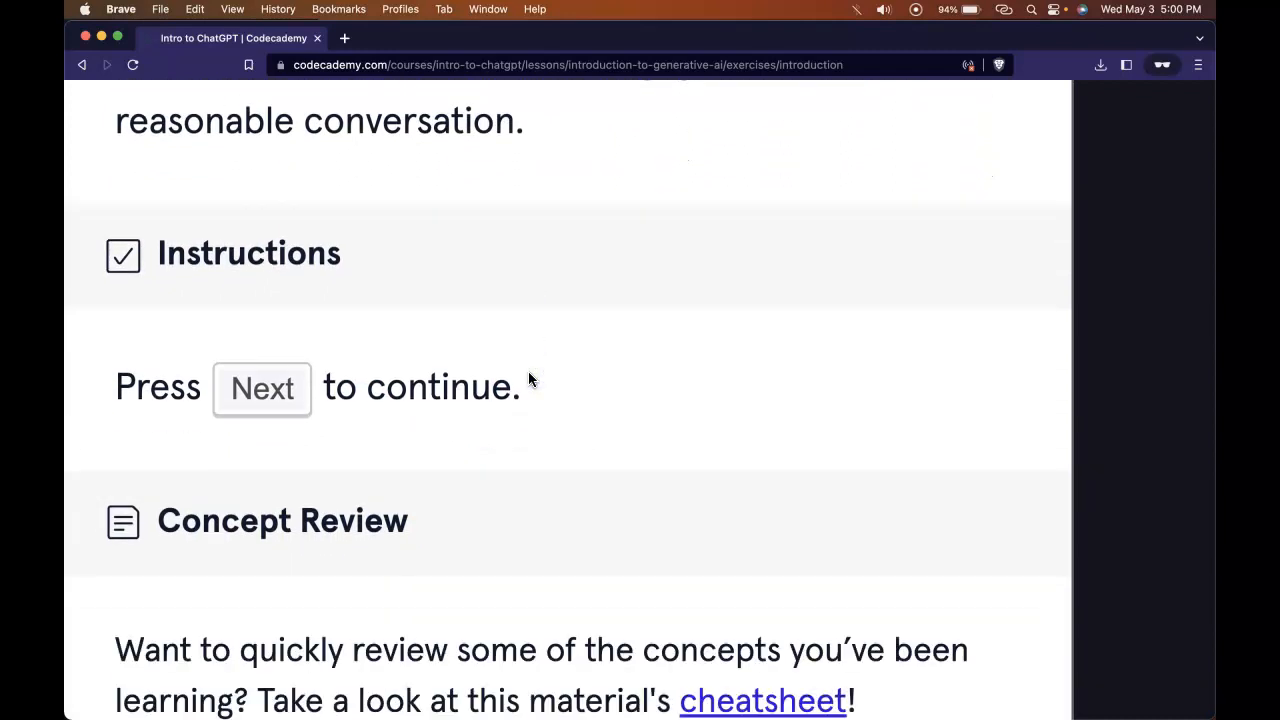
{"action": "scroll", "scroll_direction": "down", "scroll_amount": 3}
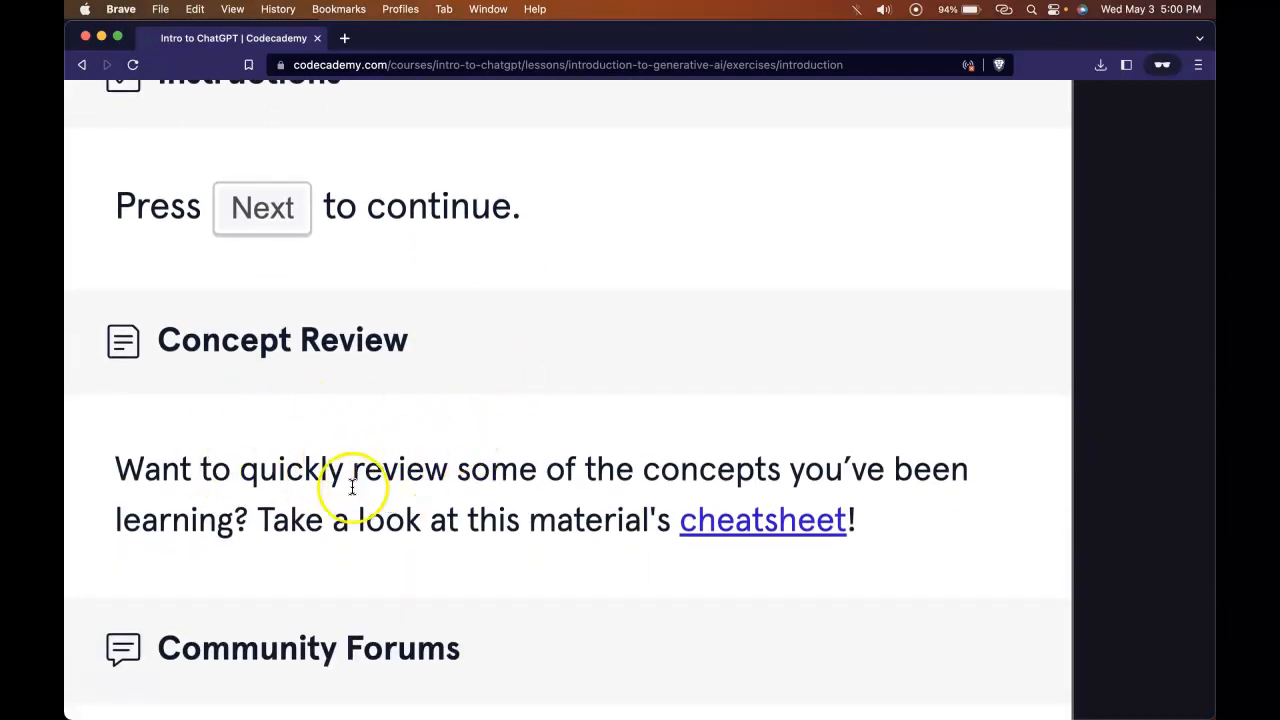
{"action": "mouse_move", "coordinate": [418, 473]}
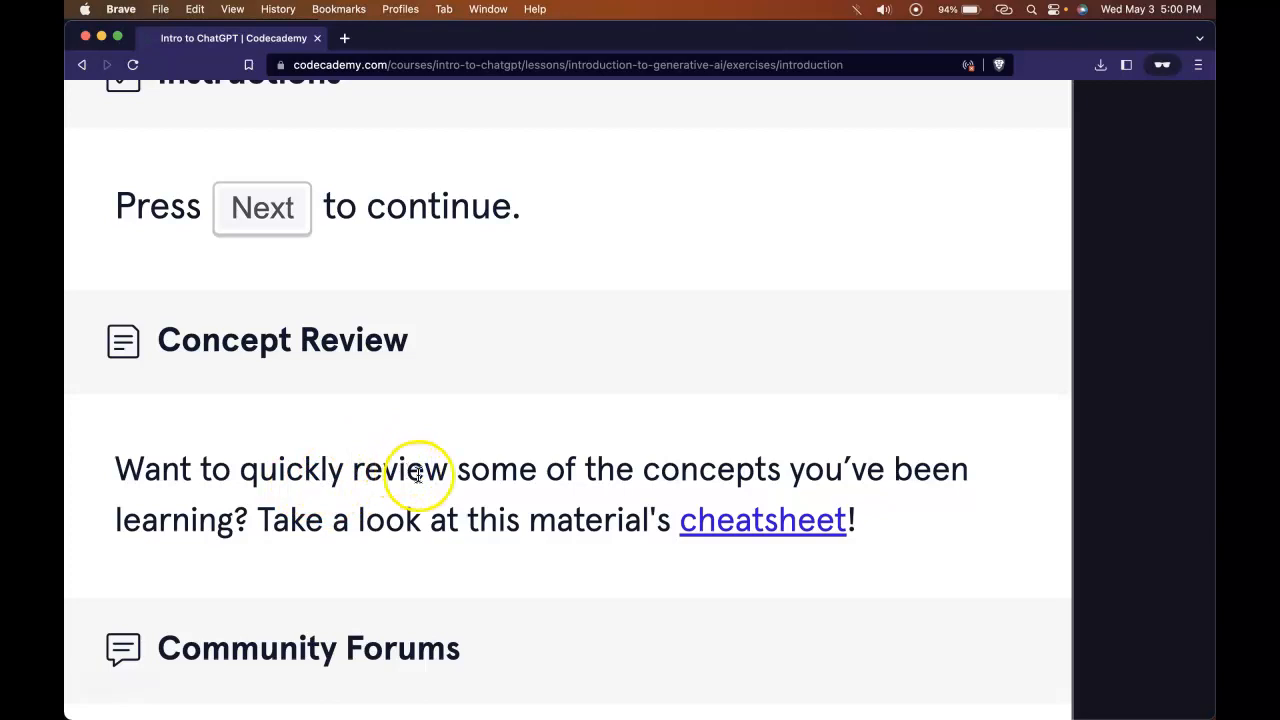
{"action": "mouse_move", "coordinate": [570, 405]}
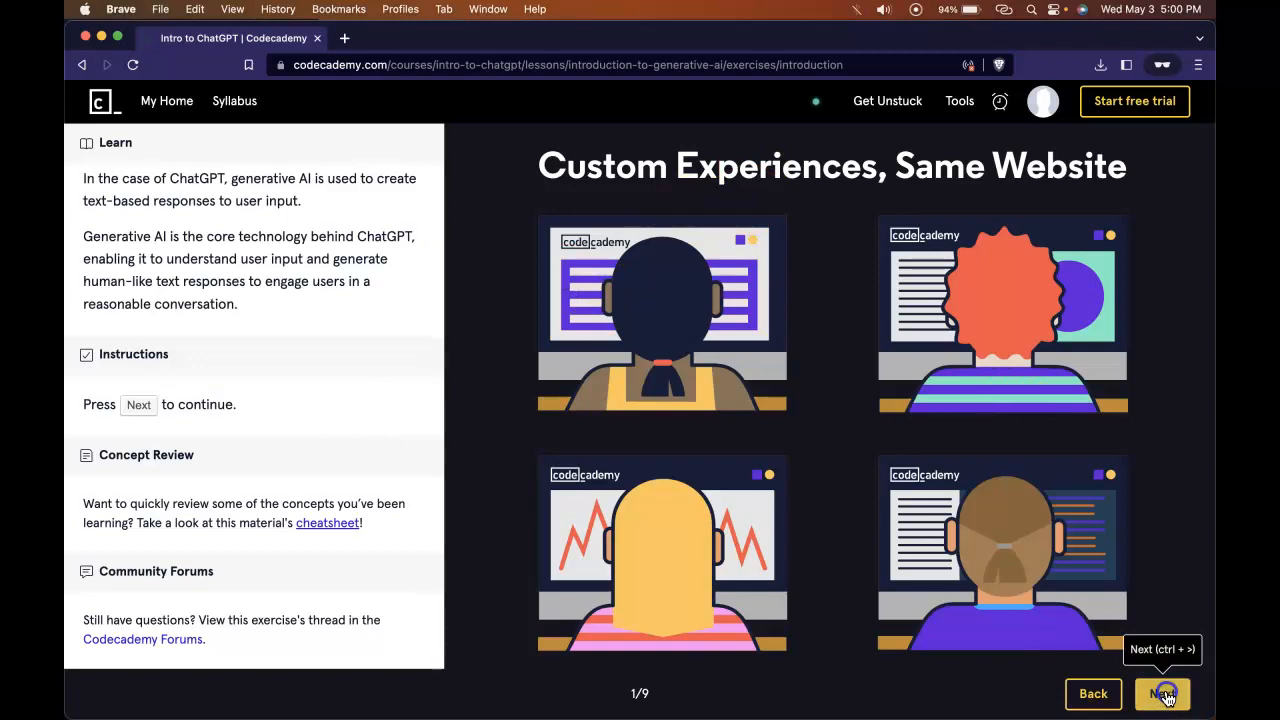
Step: Open Training Data (2/9) and read why good-quality data matters
{"action": "left_click", "coordinate": [1161, 693]}
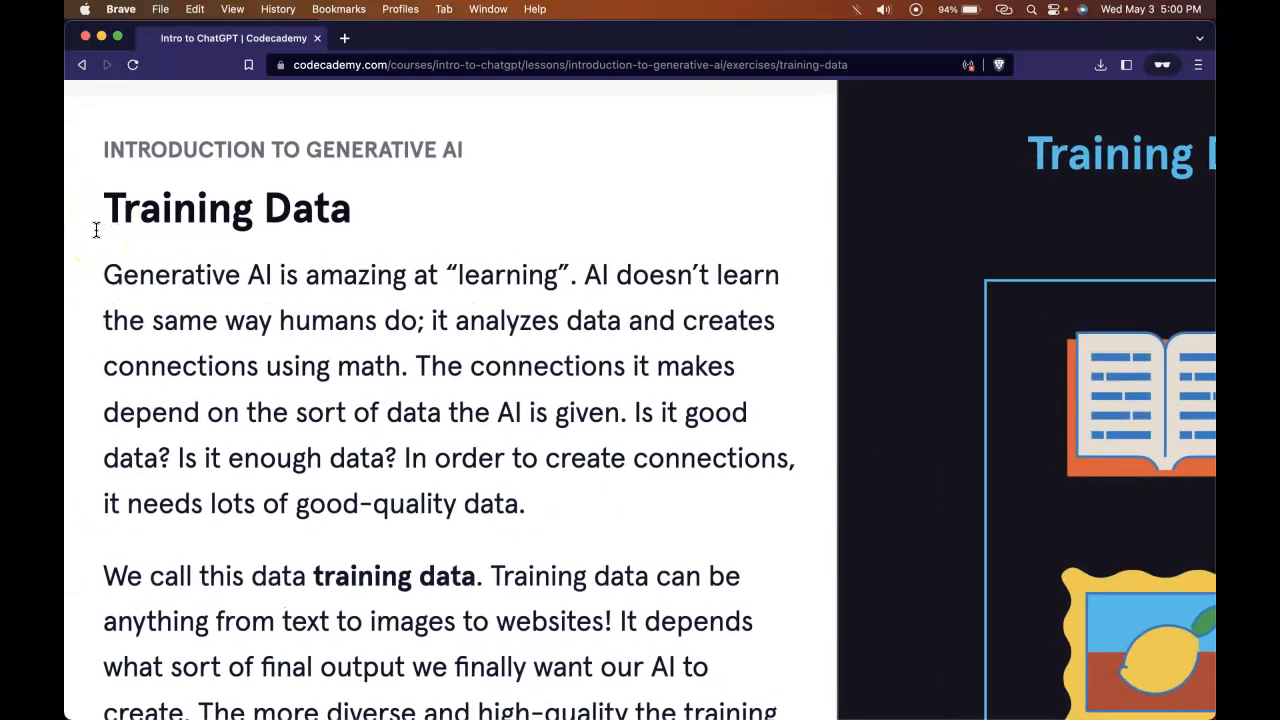
{"action": "scroll", "scroll_direction": "down", "scroll_amount": 3}
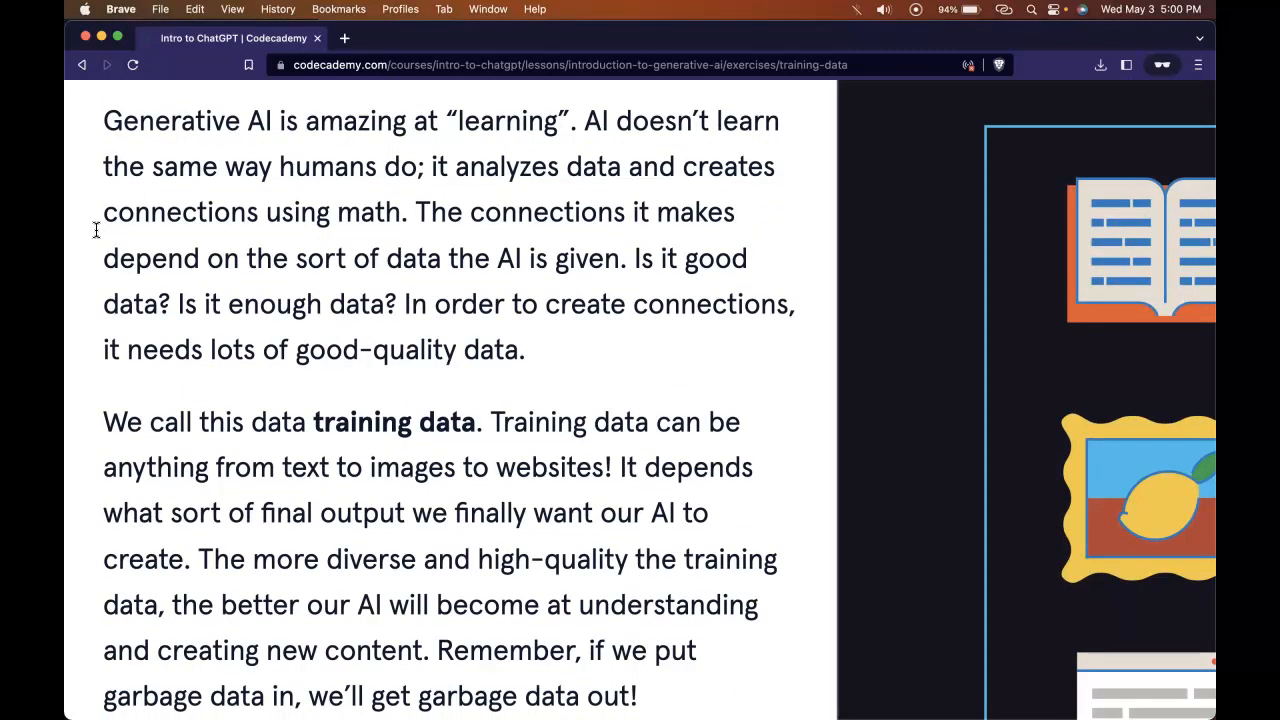
{"action": "scroll", "scroll_direction": "down", "scroll_amount": 3}
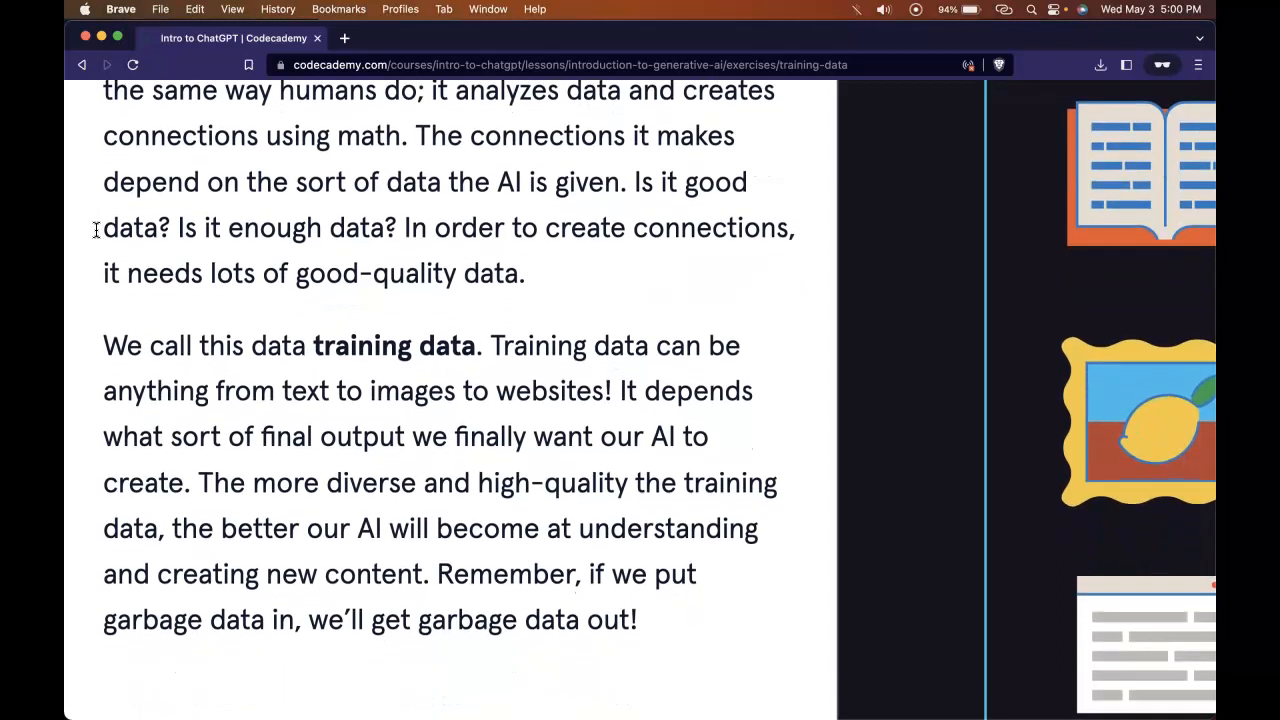
{"action": "scroll", "scroll_direction": "down", "scroll_amount": 3}
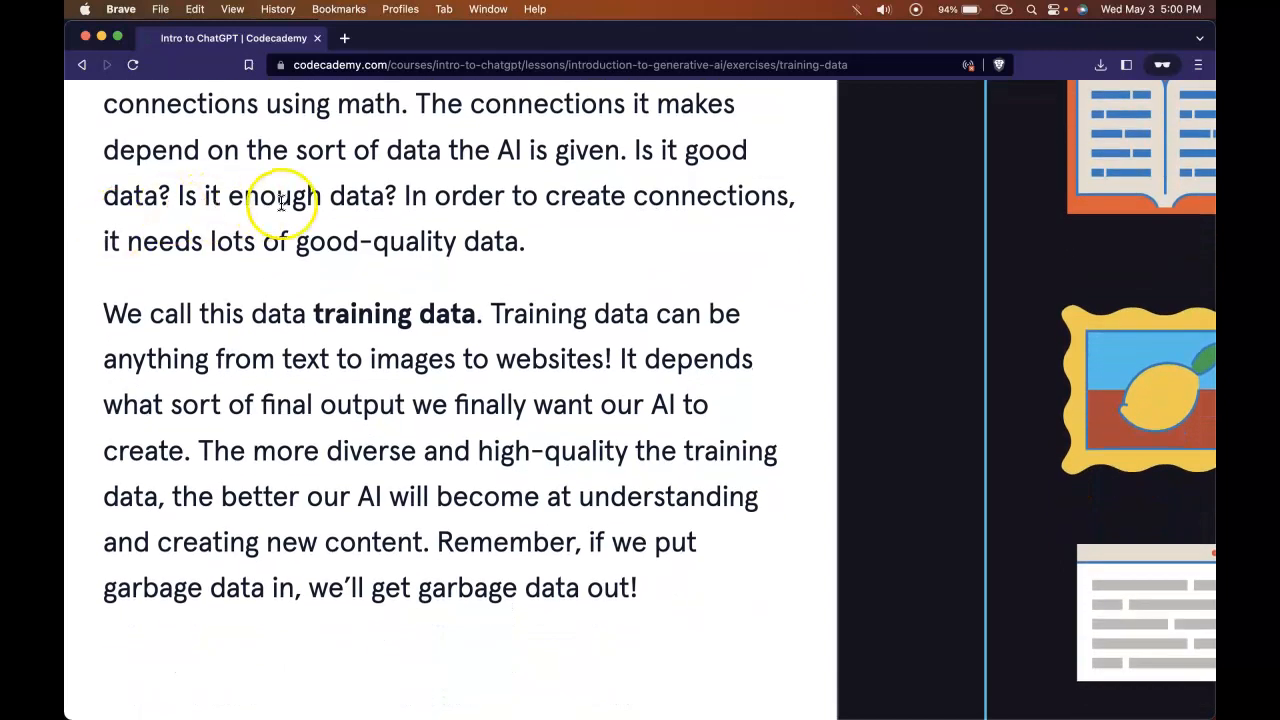
{"action": "mouse_move", "coordinate": [588, 172]}
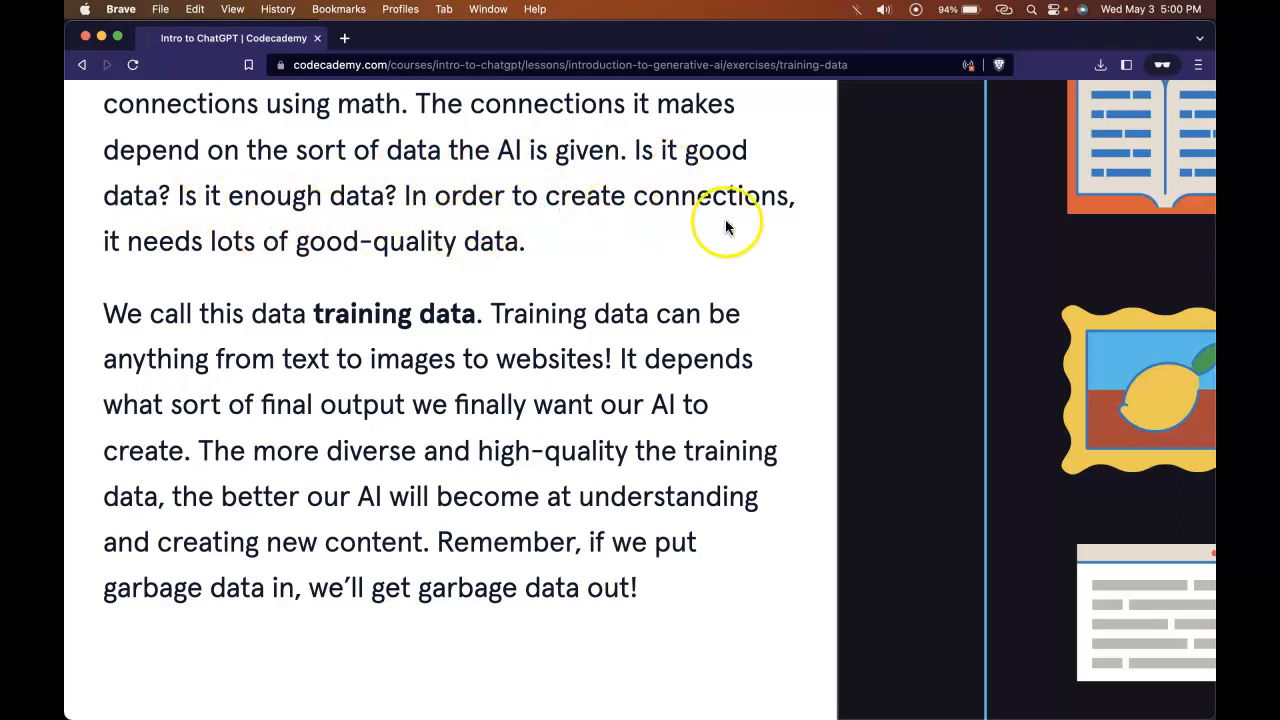
{"action": "mouse_move", "coordinate": [388, 276]}
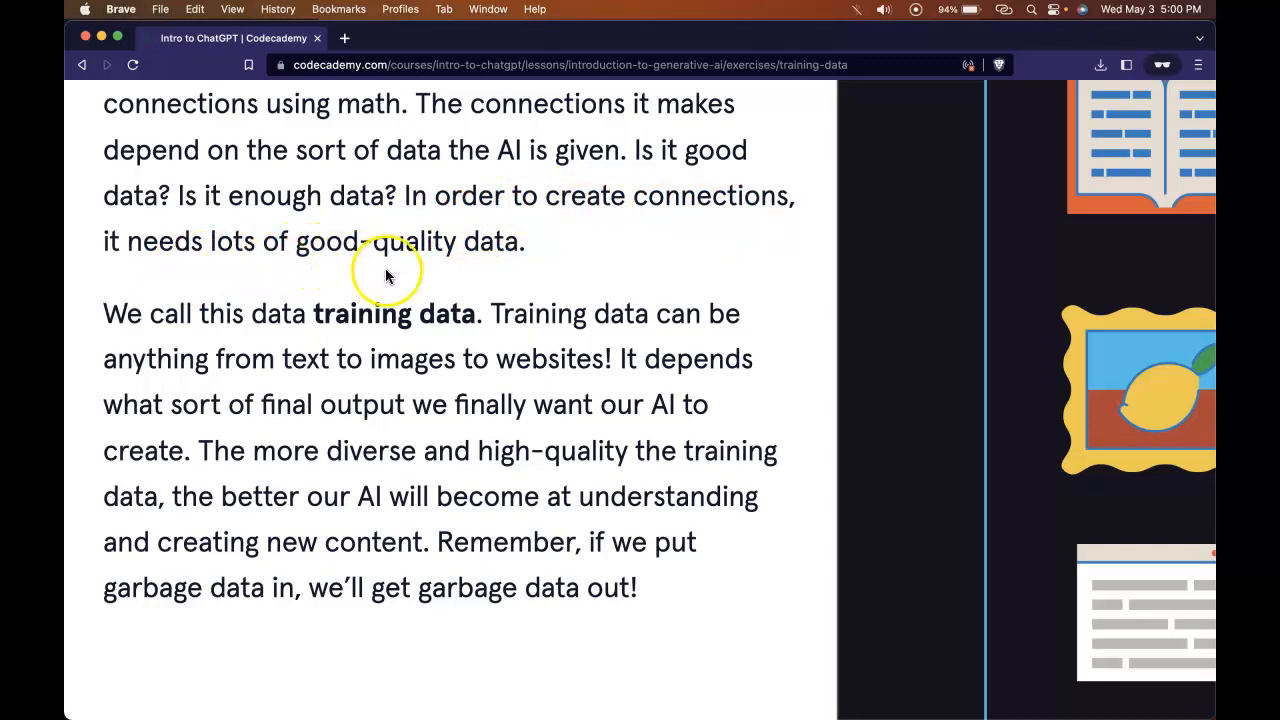
{"action": "scroll", "scroll_direction": "down", "scroll_amount": 3}
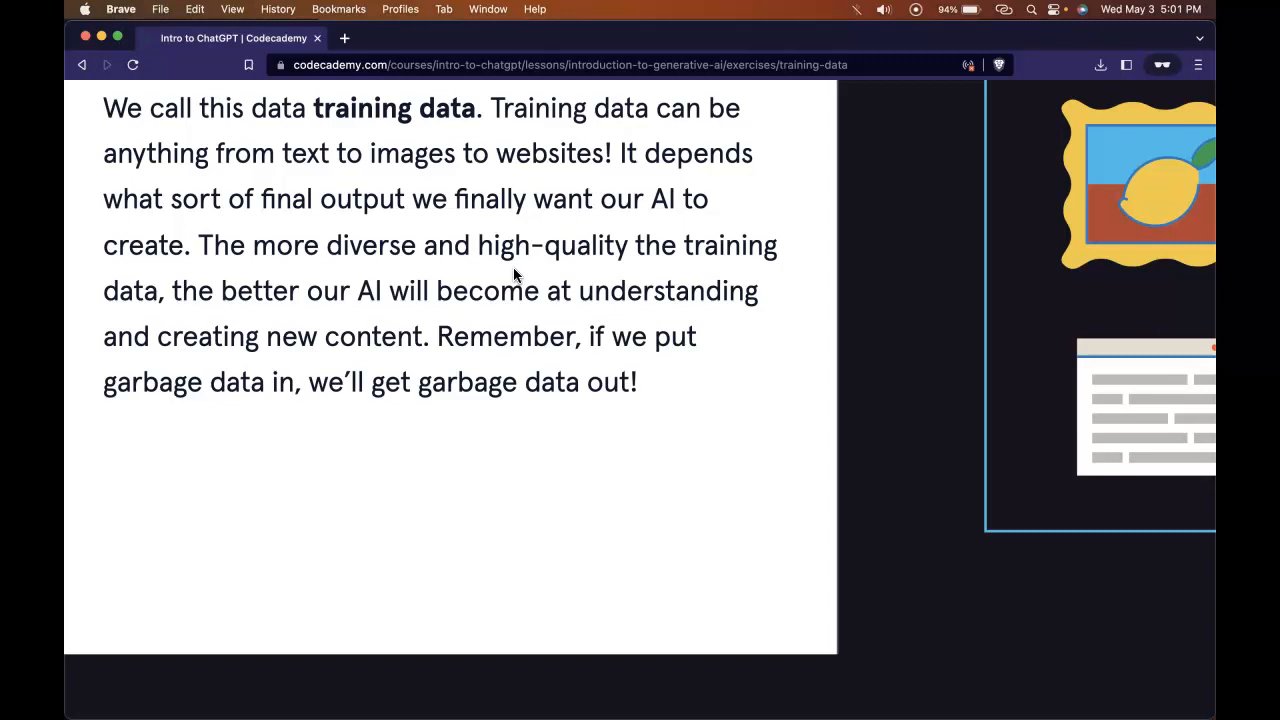
{"action": "scroll", "scroll_direction": "down", "scroll_amount": 3}
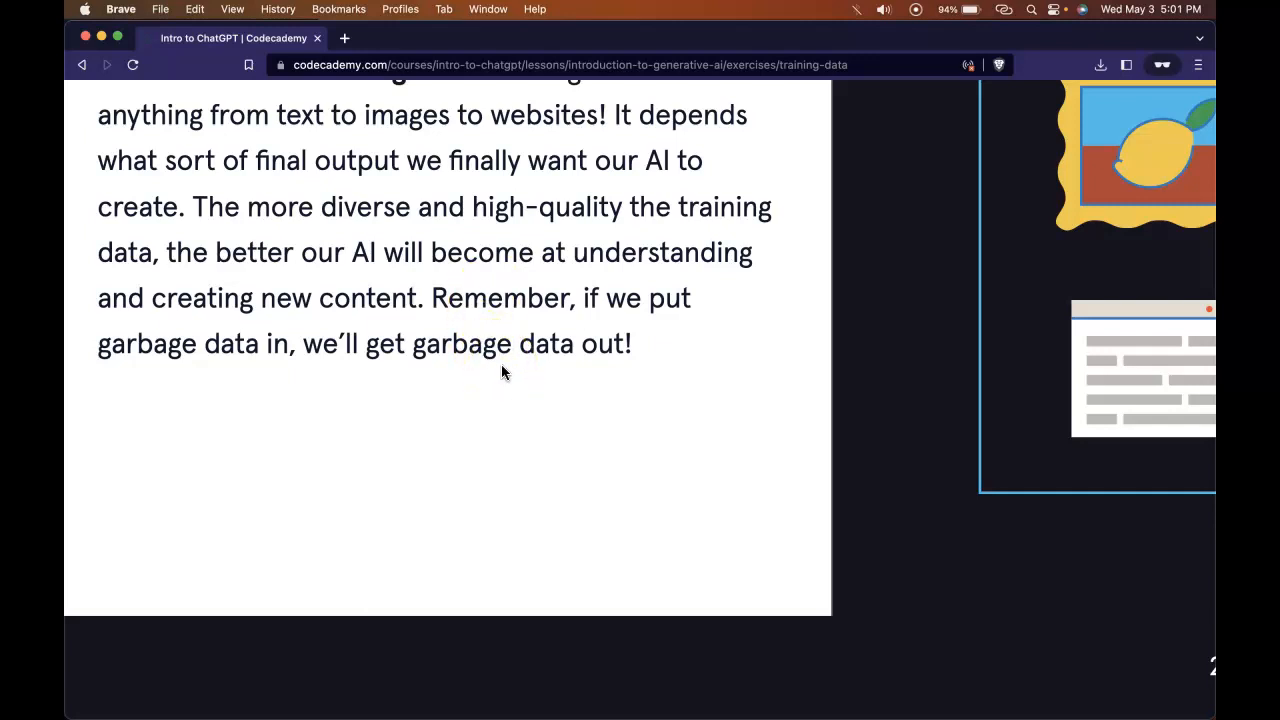
{"action": "left_click", "coordinate": [522, 430]}
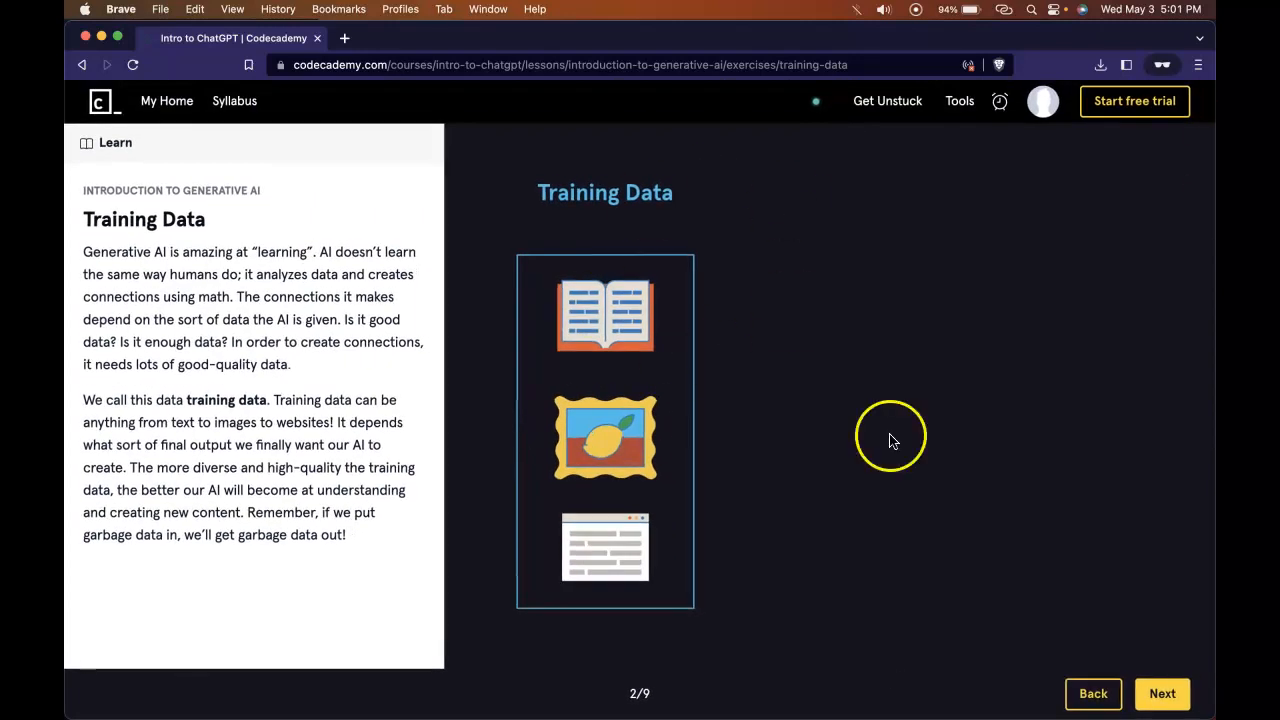
Step: Advance to Encoding Training Data, which explains turning data into numeric vectors
{"action": "left_click", "coordinate": [1162, 693]}
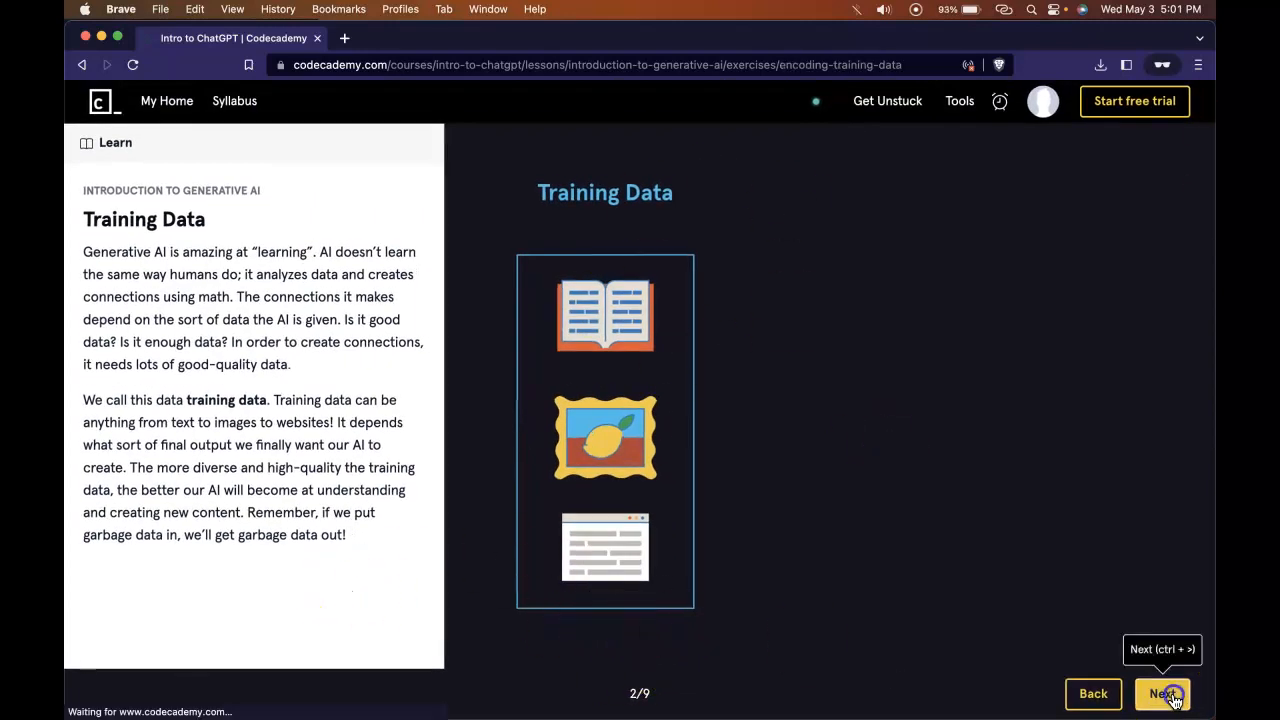
{"action": "left_click", "coordinate": [1162, 693]}
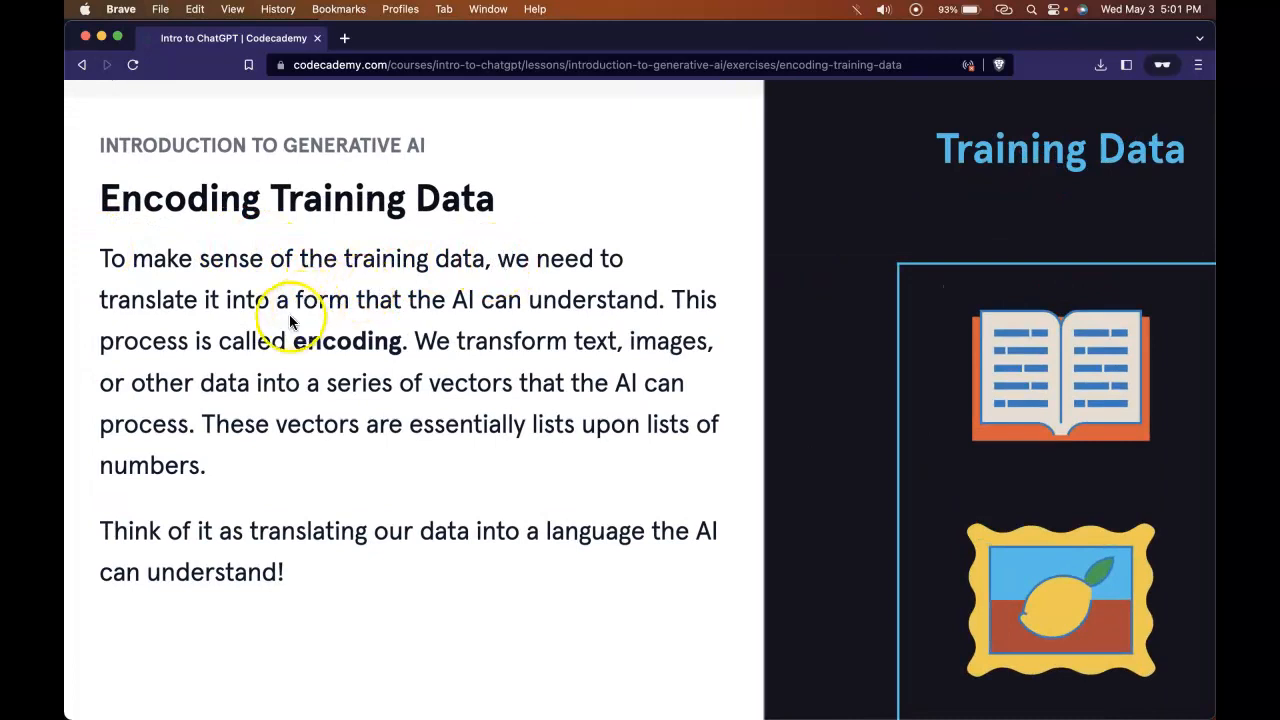
{"action": "mouse_move", "coordinate": [531, 308]}
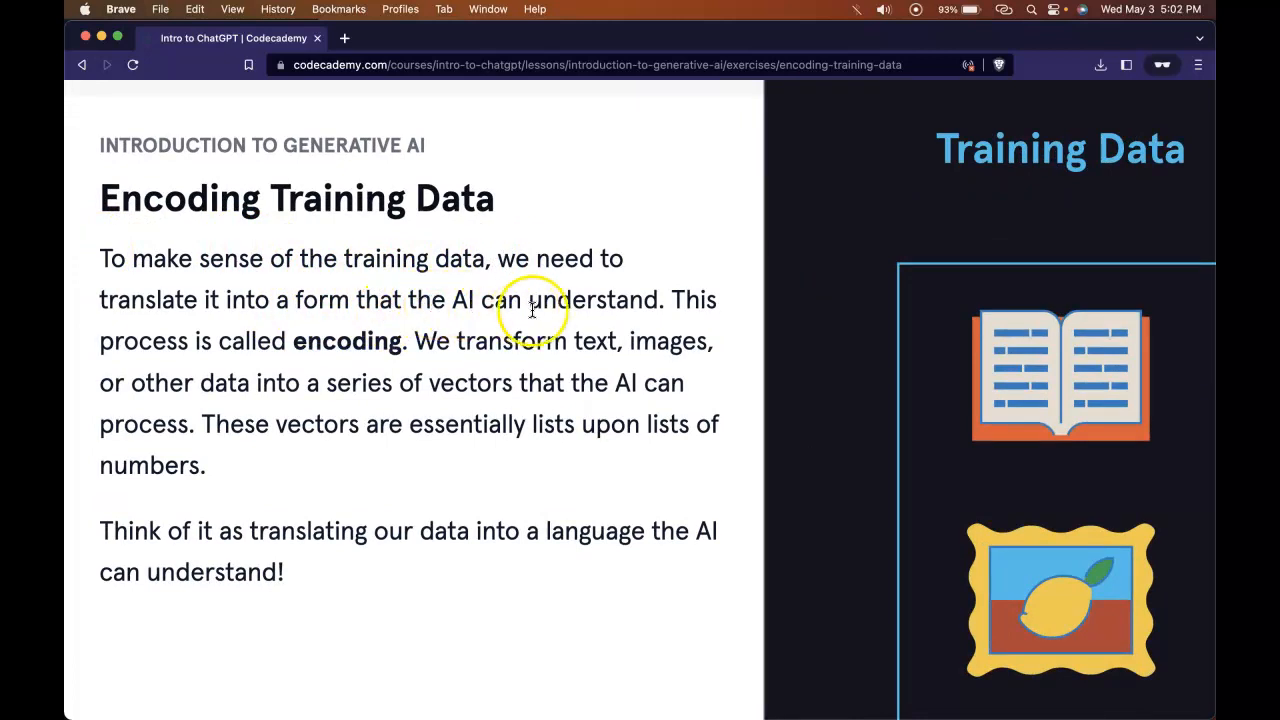
{"action": "mouse_move", "coordinate": [350, 345]}
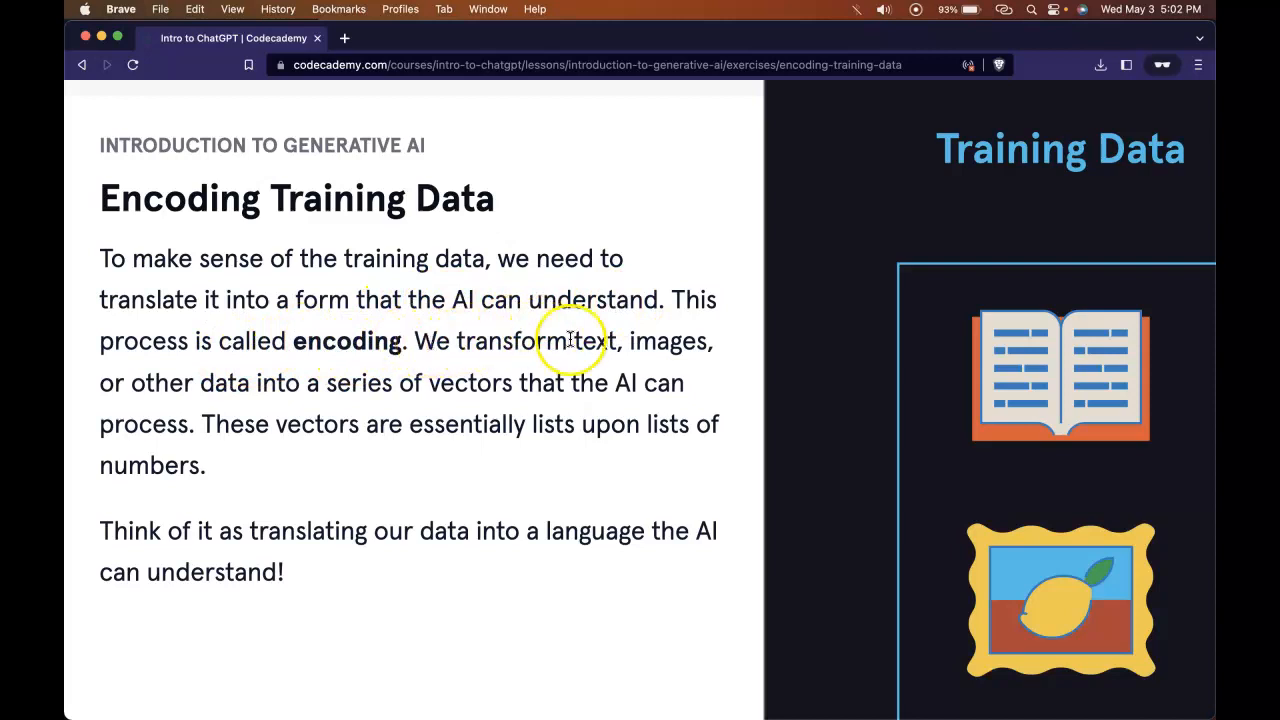
{"action": "mouse_move", "coordinate": [296, 400]}
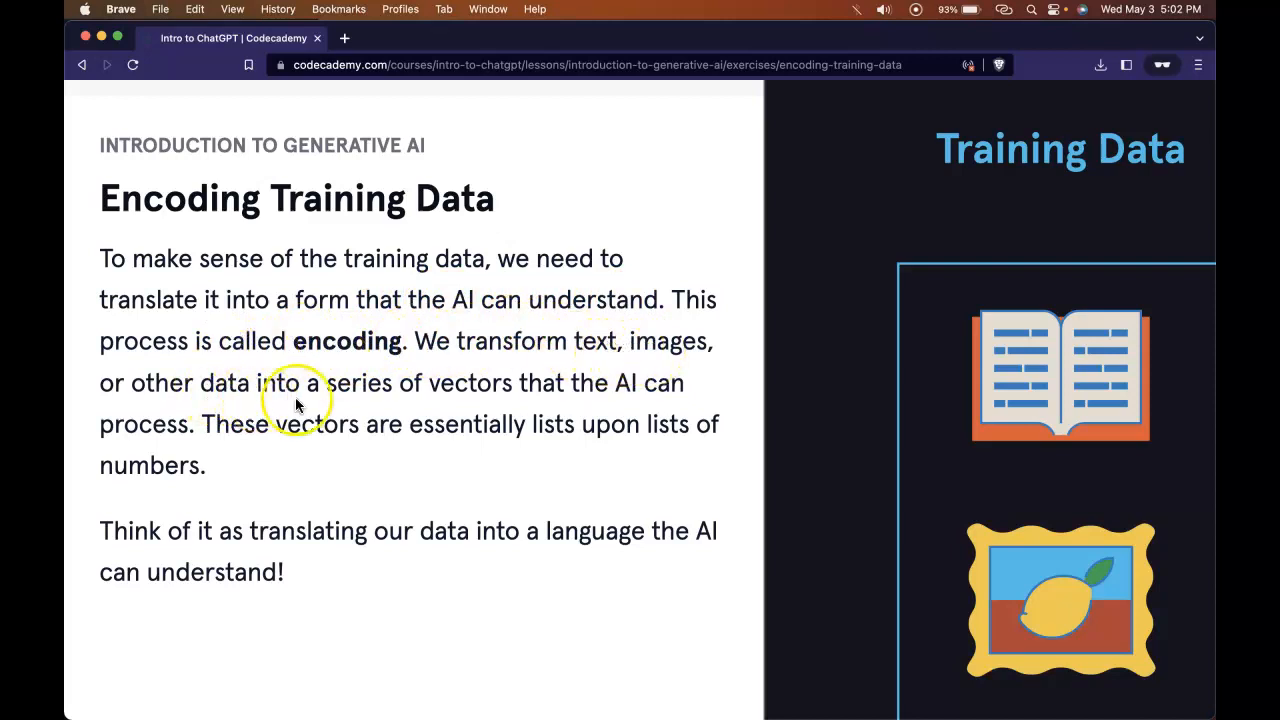
{"action": "mouse_move", "coordinate": [568, 395]}
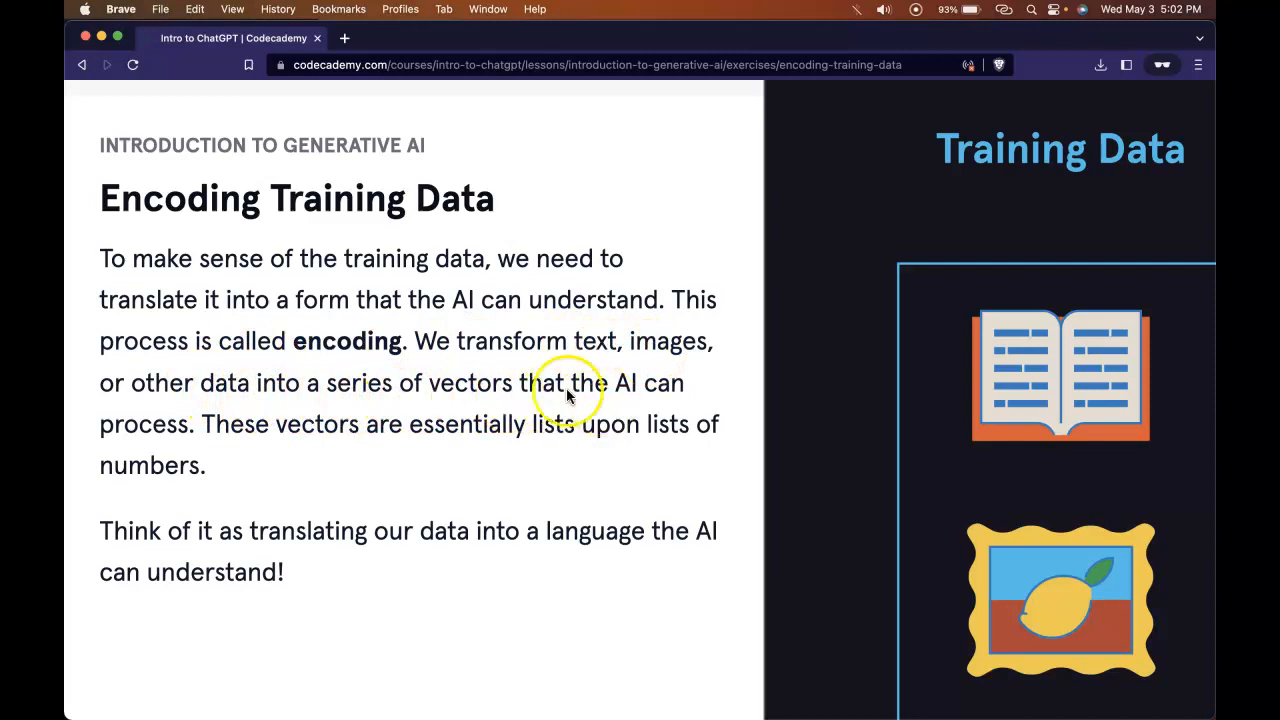
{"action": "mouse_move", "coordinate": [267, 467]}
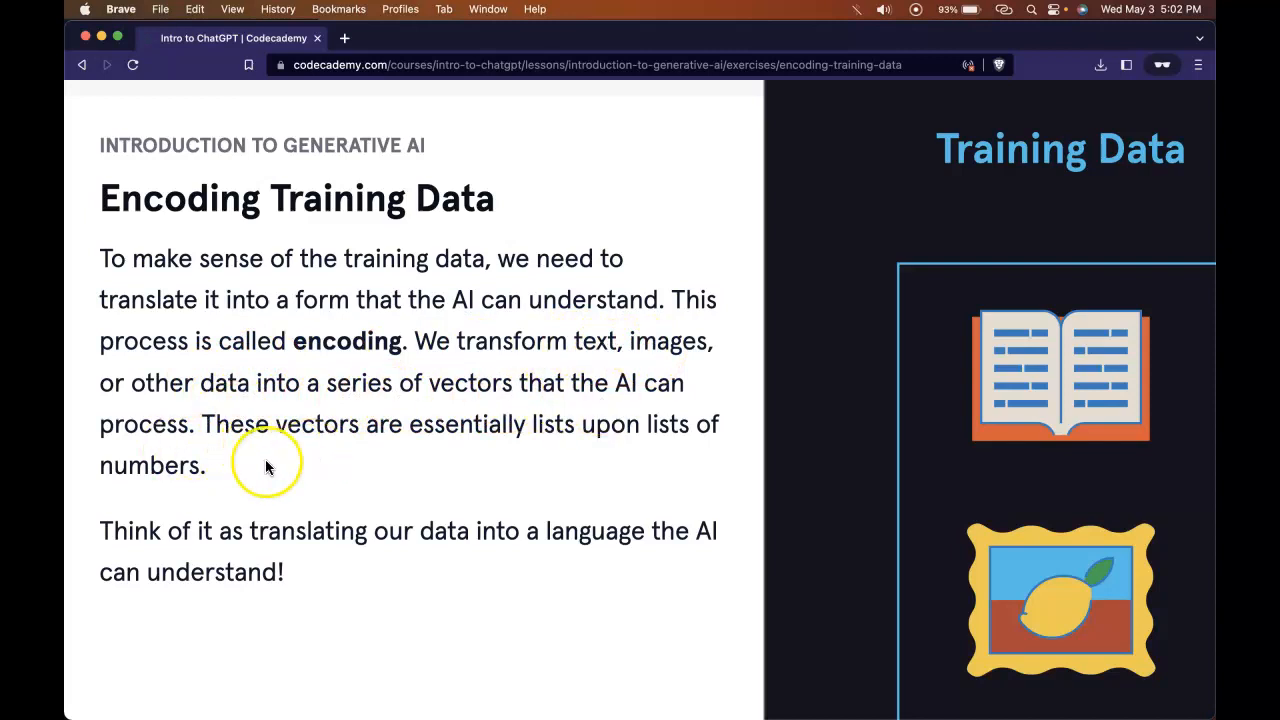
{"action": "mouse_move", "coordinate": [610, 472]}
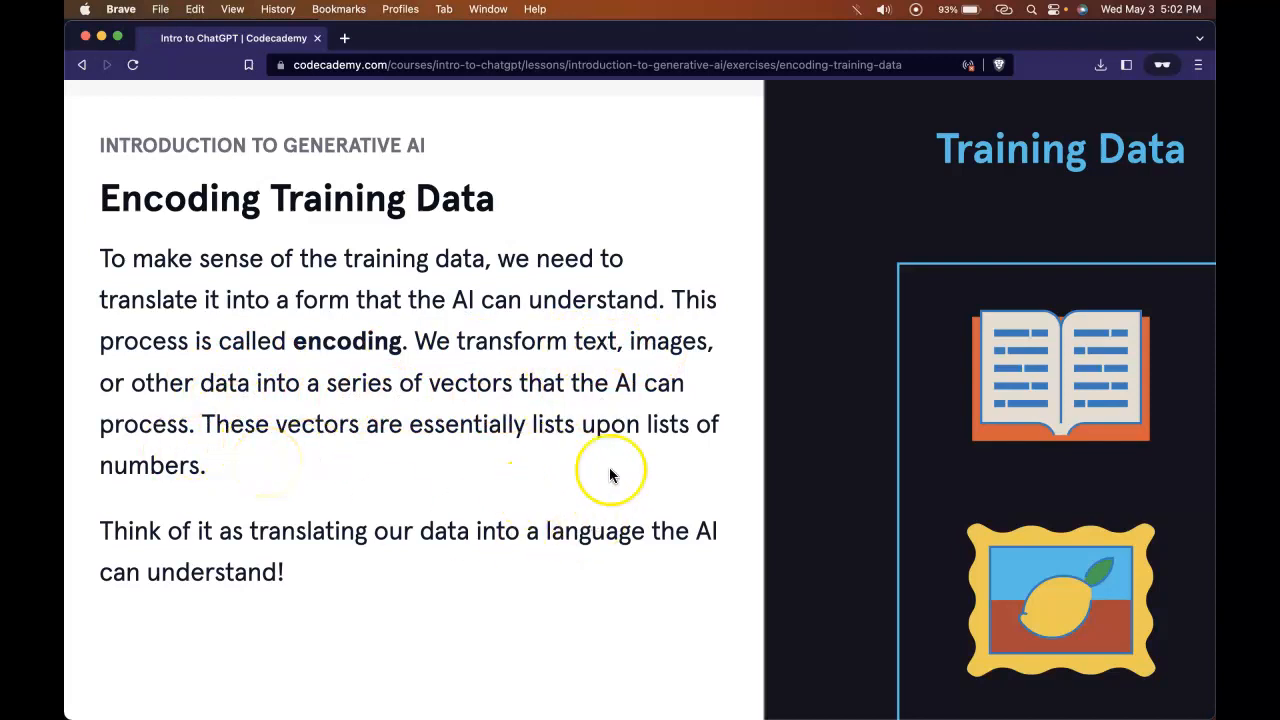
{"action": "mouse_move", "coordinate": [163, 508]}
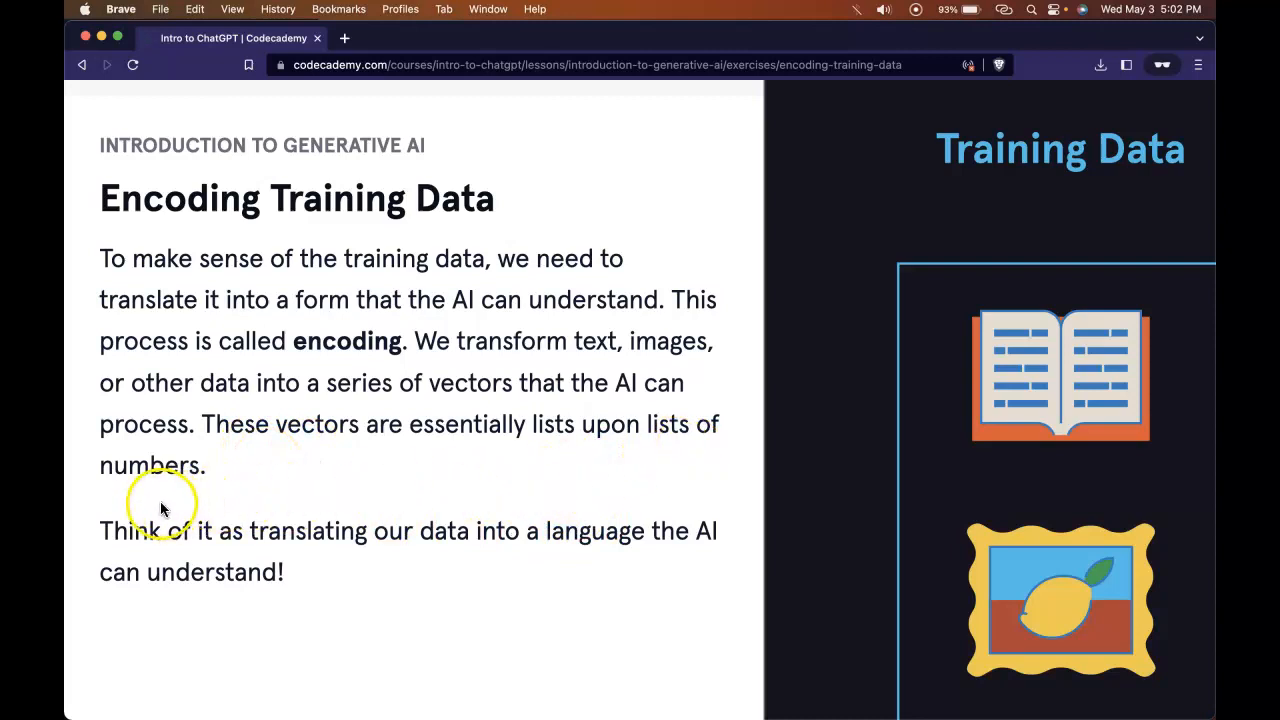
{"action": "mouse_move", "coordinate": [415, 560]}
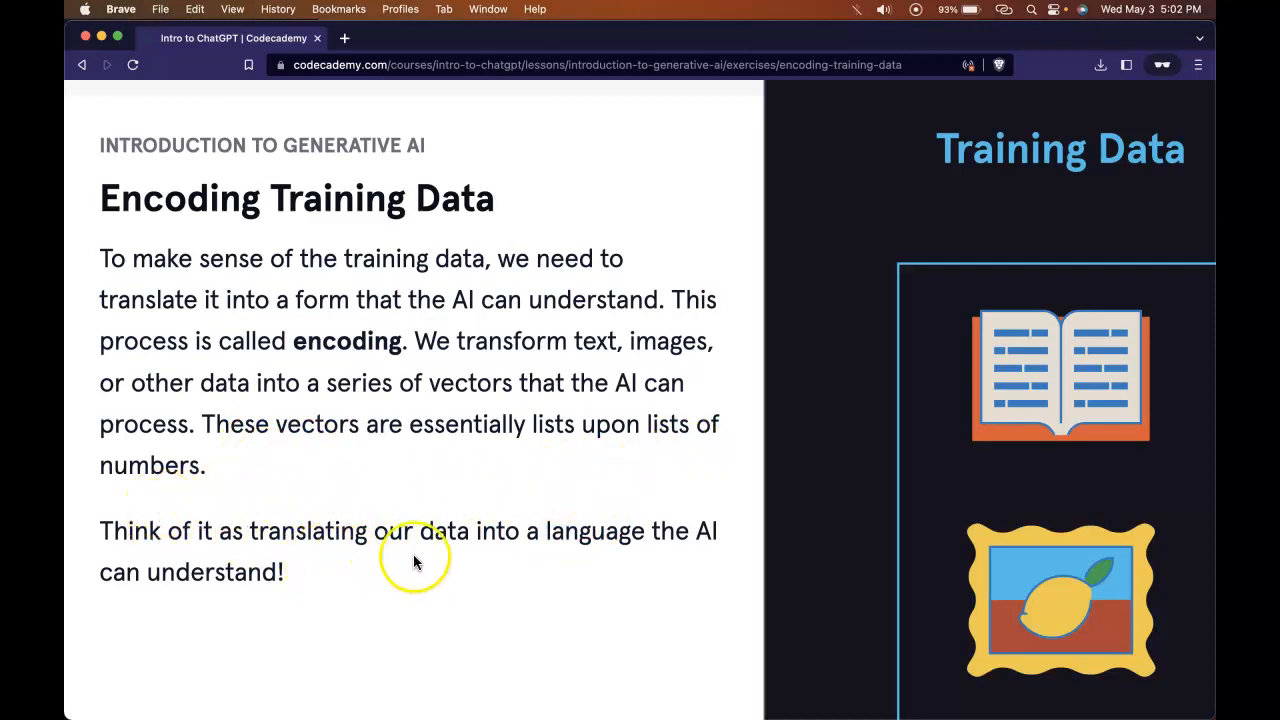
{"action": "mouse_move", "coordinate": [622, 560]}
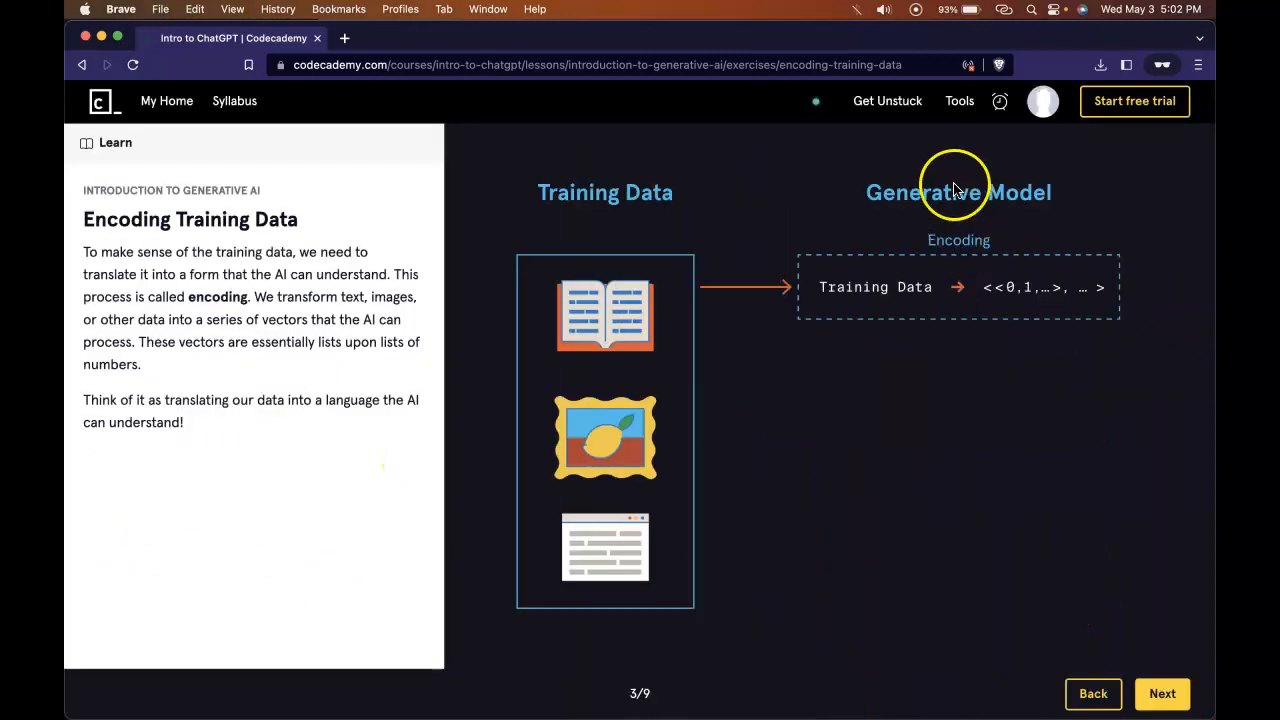
{"action": "mouse_move", "coordinate": [842, 287]}
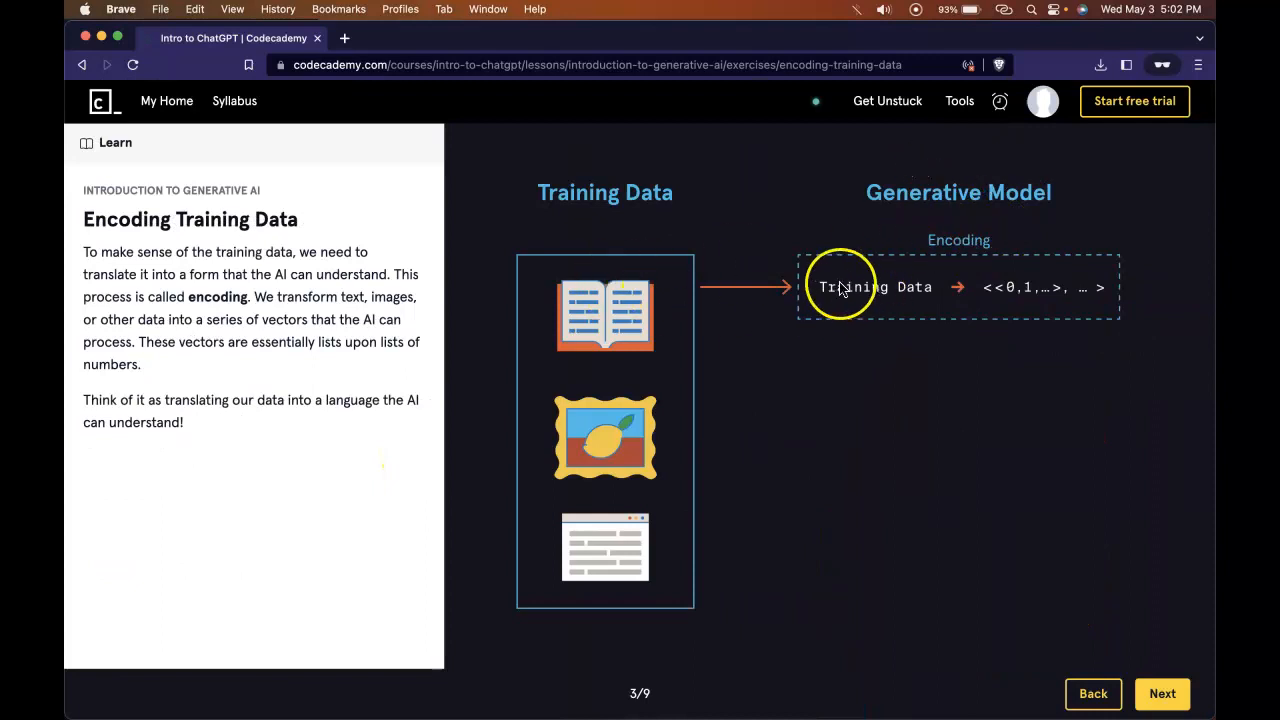
{"action": "mouse_move", "coordinate": [1013, 288]}
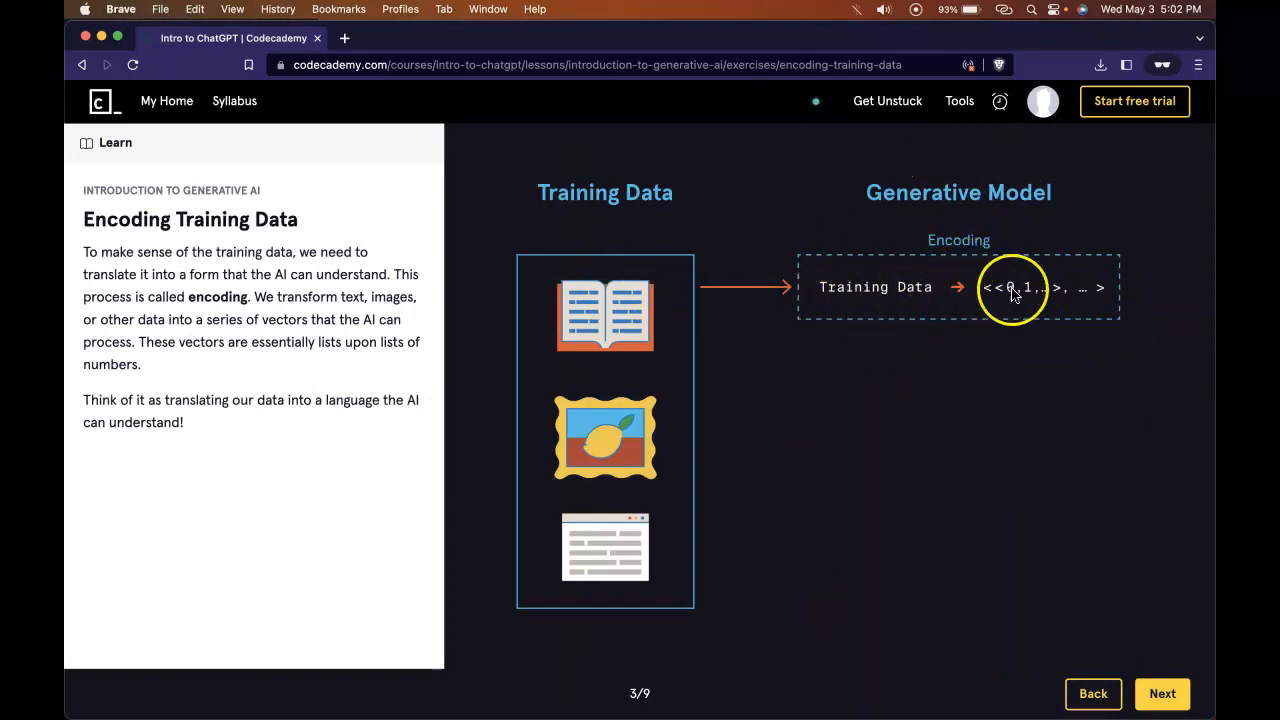
{"action": "mouse_move", "coordinate": [210, 343]}
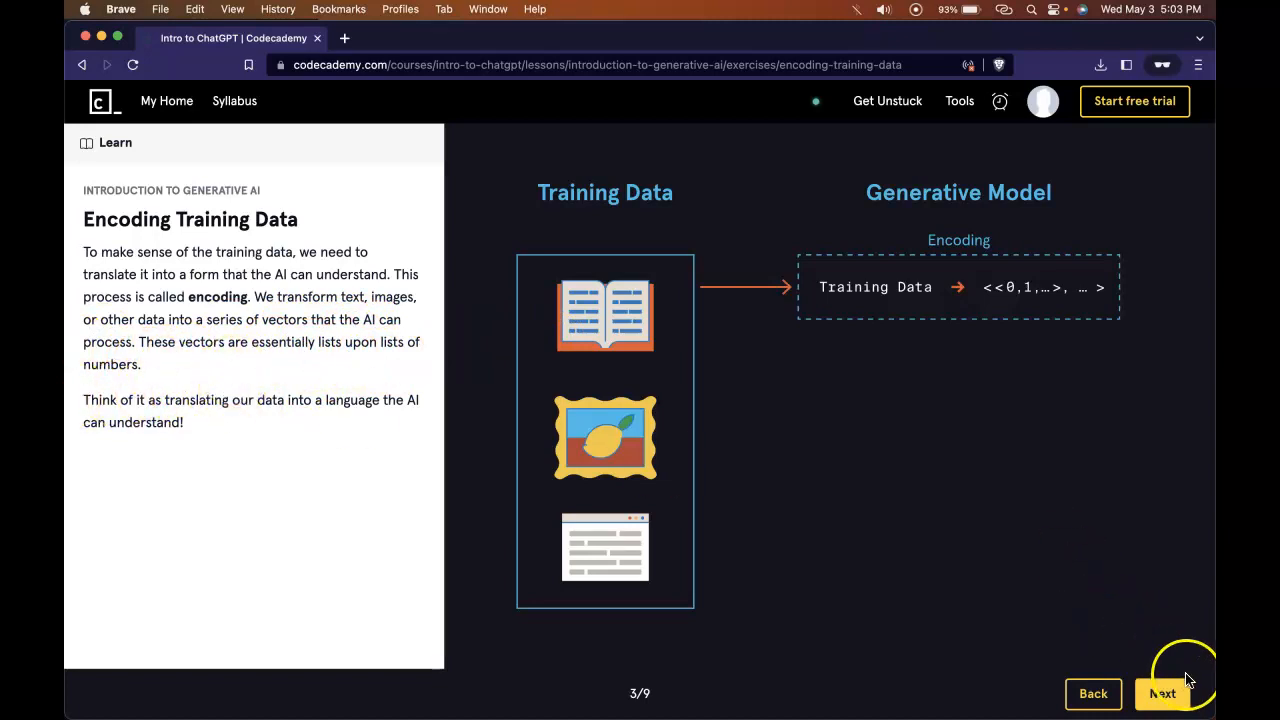
Step: Read exercise 4/9 through to generating content from the likeliest options
{"action": "left_click", "coordinate": [1162, 693]}
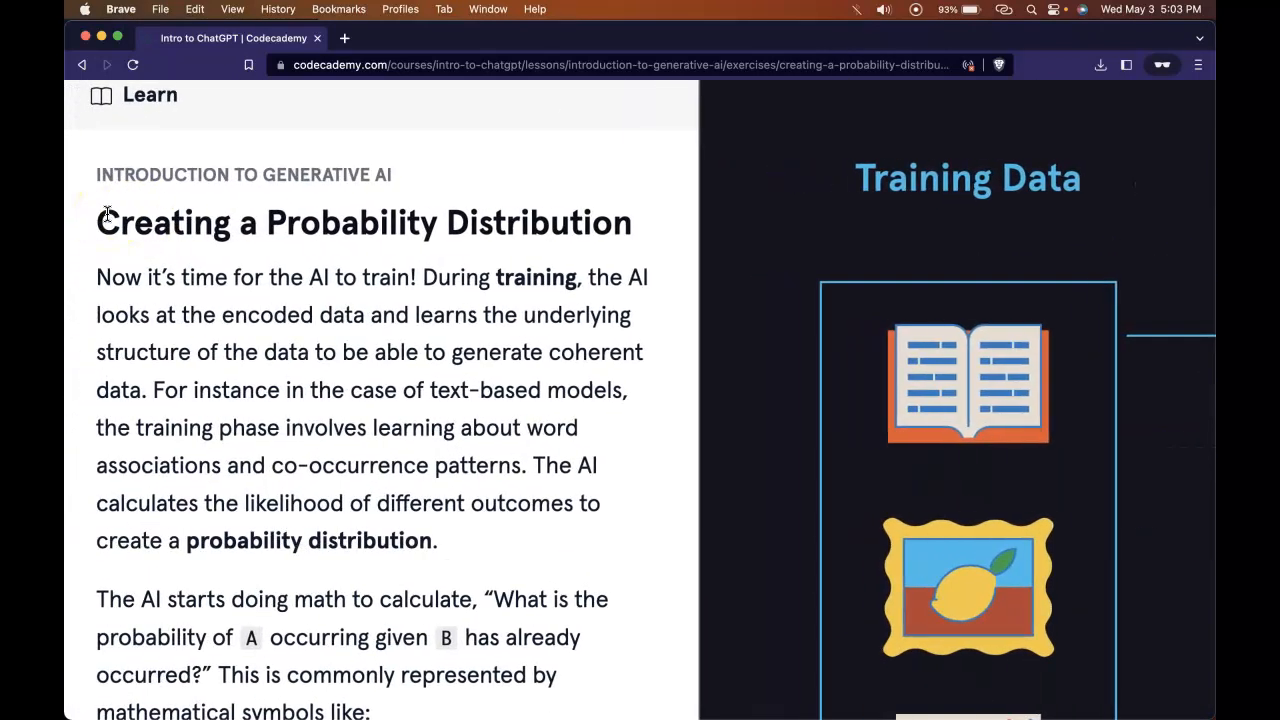
{"action": "scroll", "scroll_direction": "down", "scroll_amount": 3}
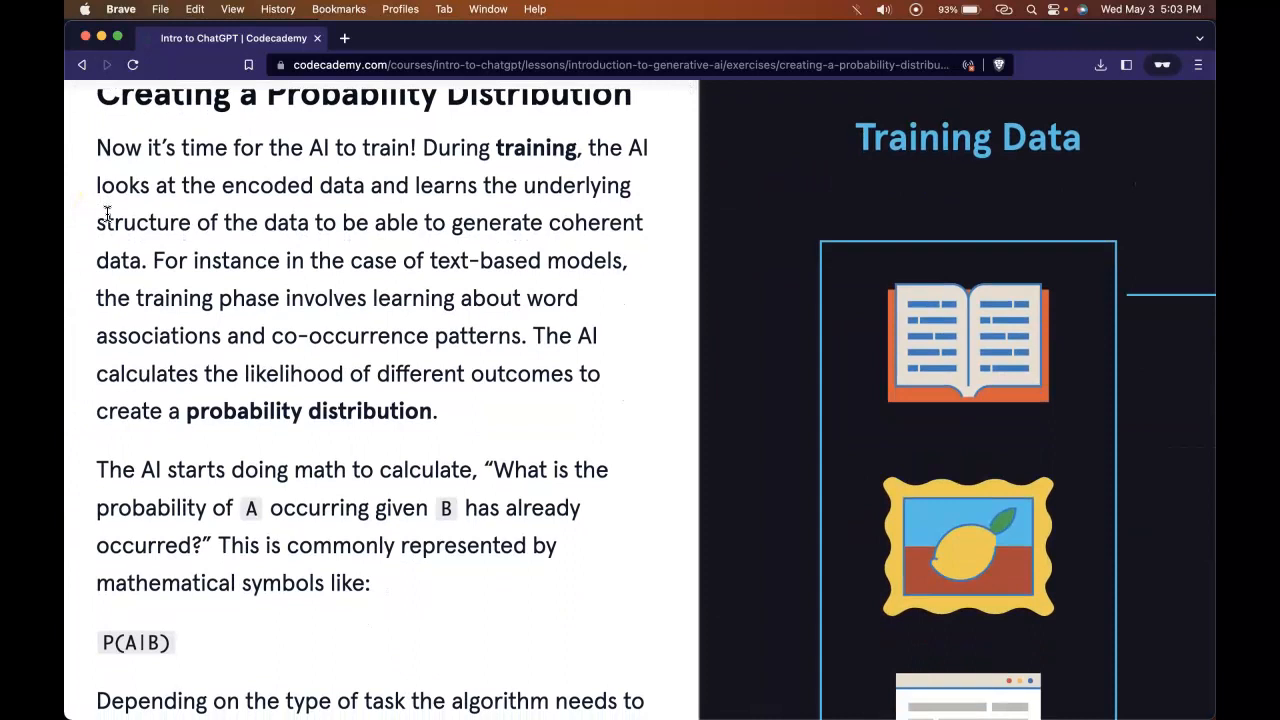
{"action": "scroll", "scroll_direction": "down", "scroll_amount": 3}
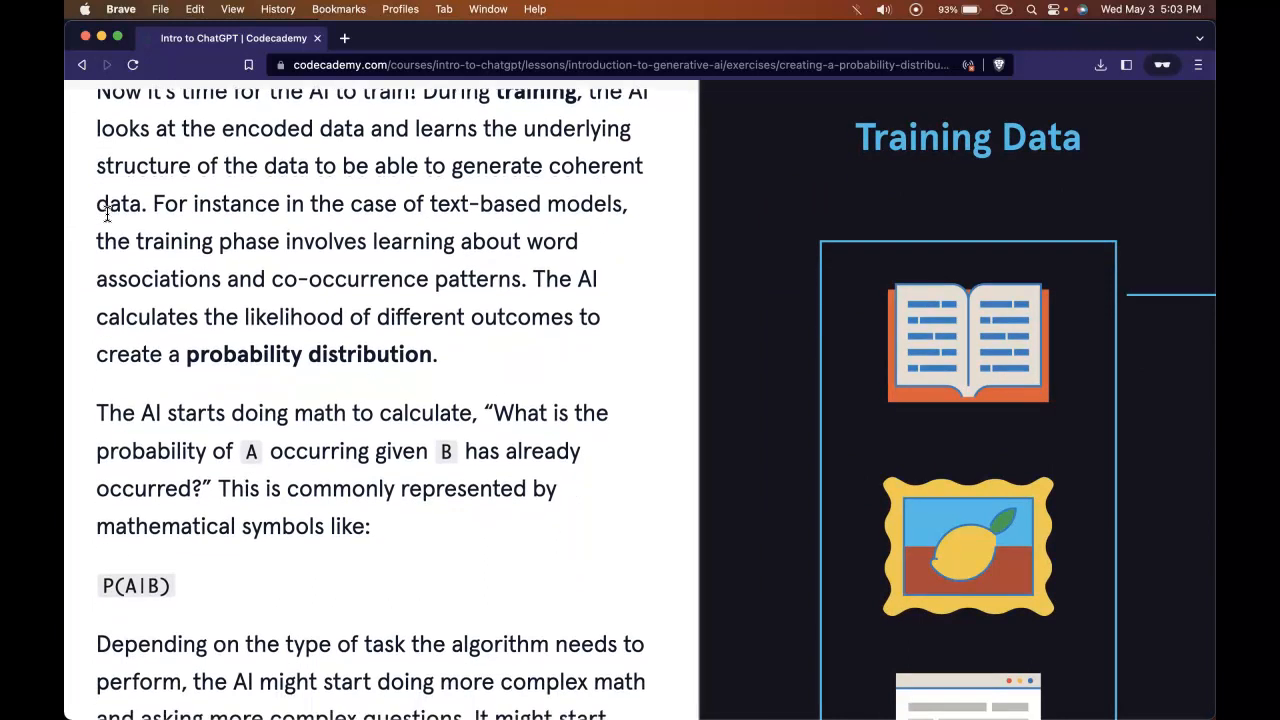
{"action": "scroll", "scroll_direction": "down", "scroll_amount": 3}
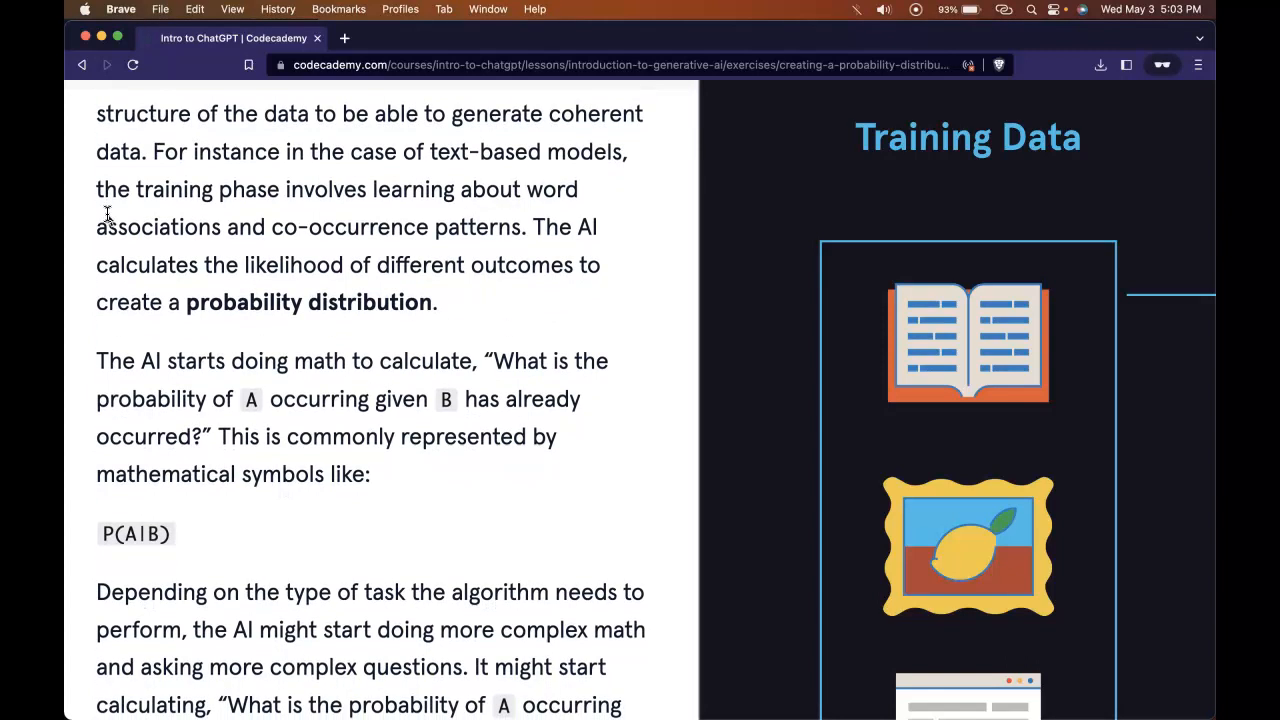
{"action": "scroll", "scroll_direction": "down", "scroll_amount": 3}
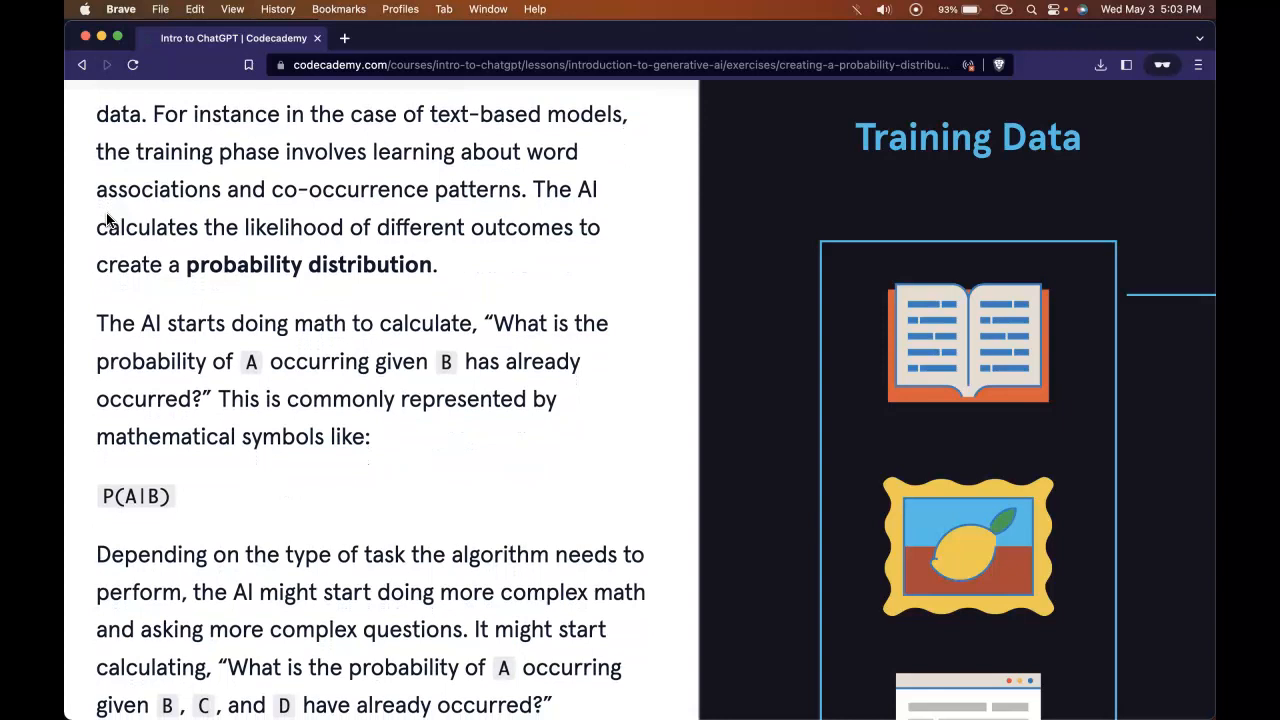
{"action": "scroll", "scroll_direction": "down", "scroll_amount": 3}
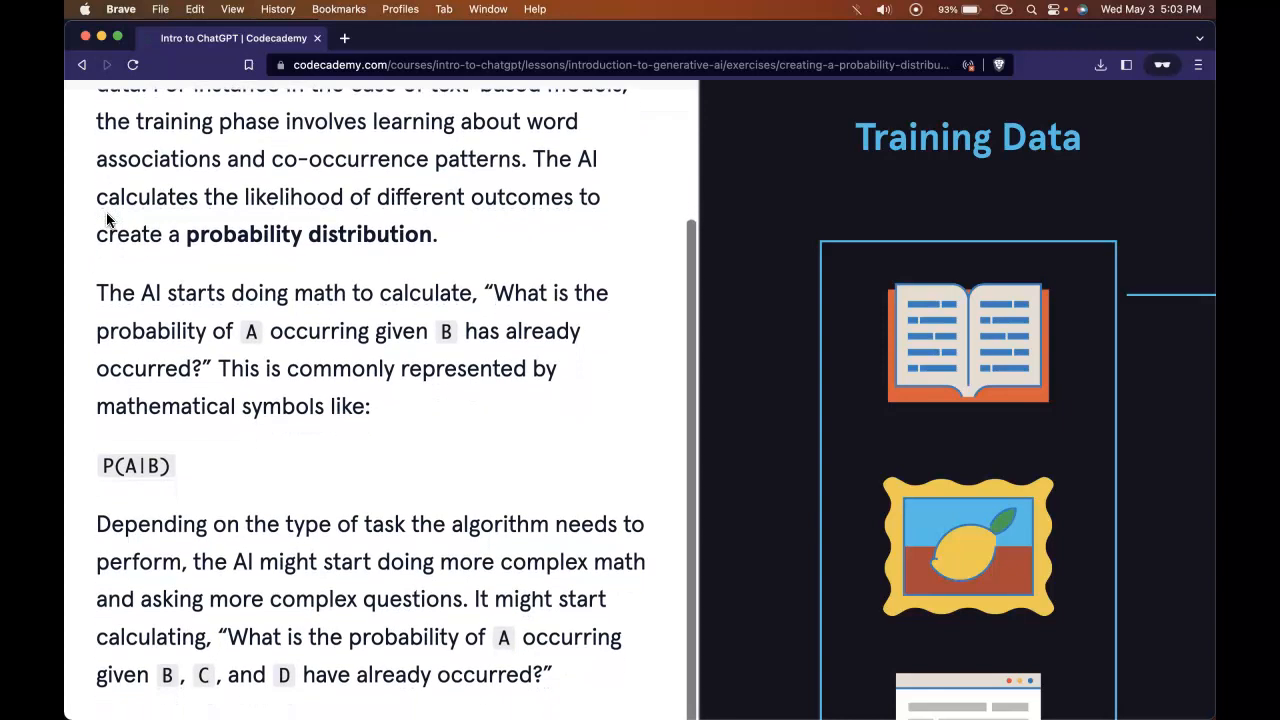
{"action": "scroll", "scroll_direction": "down", "scroll_amount": 3}
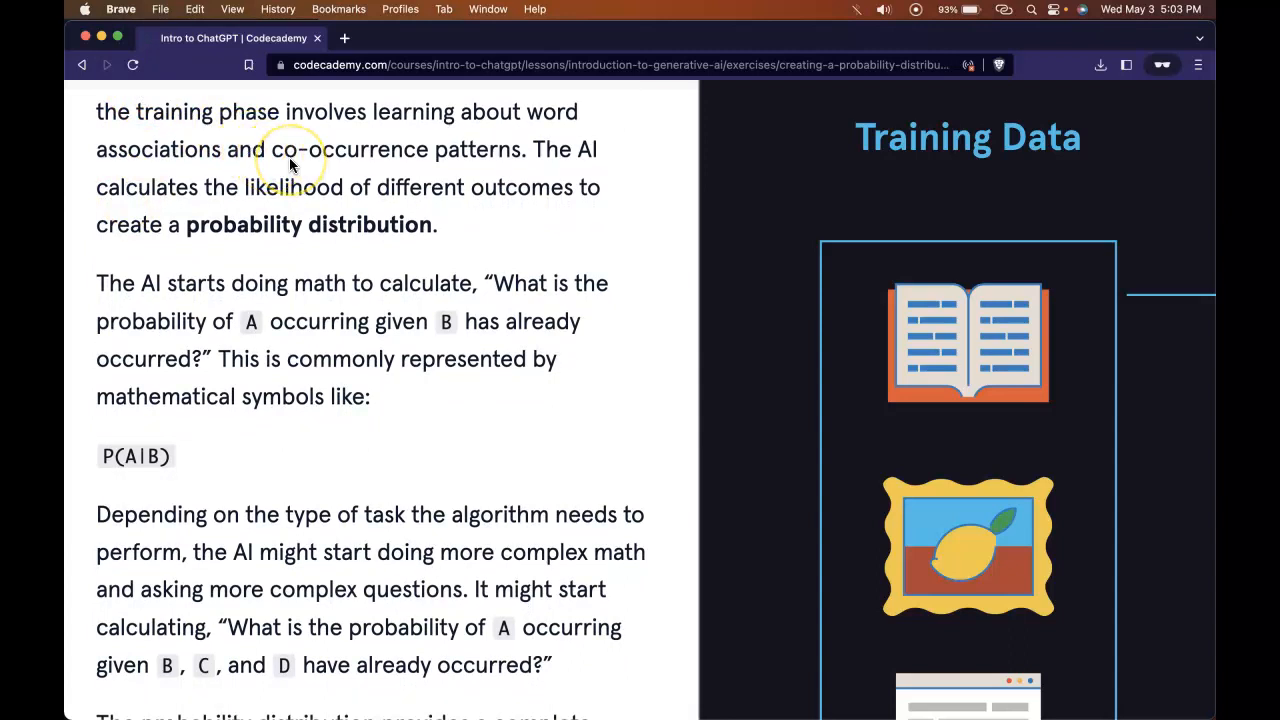
{"action": "scroll", "scroll_direction": "down", "scroll_amount": 3}
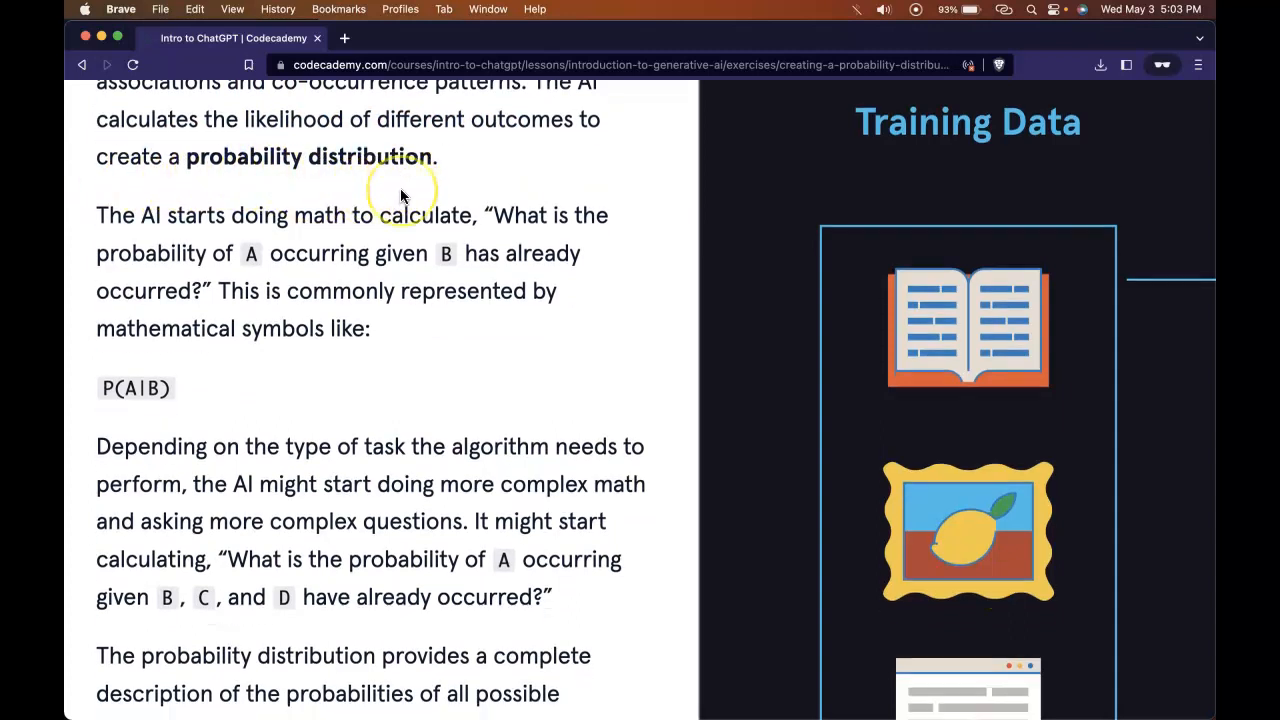
{"action": "scroll", "scroll_direction": "down", "scroll_amount": 3}
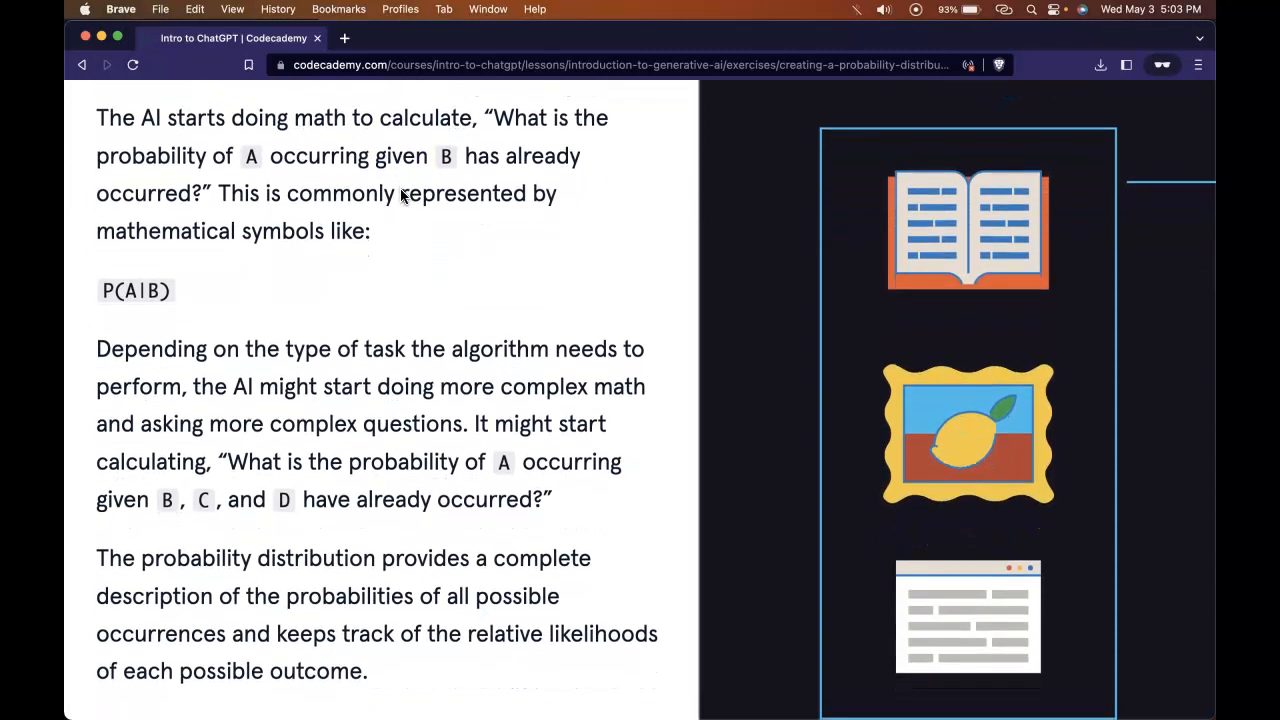
{"action": "scroll", "scroll_direction": "down", "scroll_amount": 3}
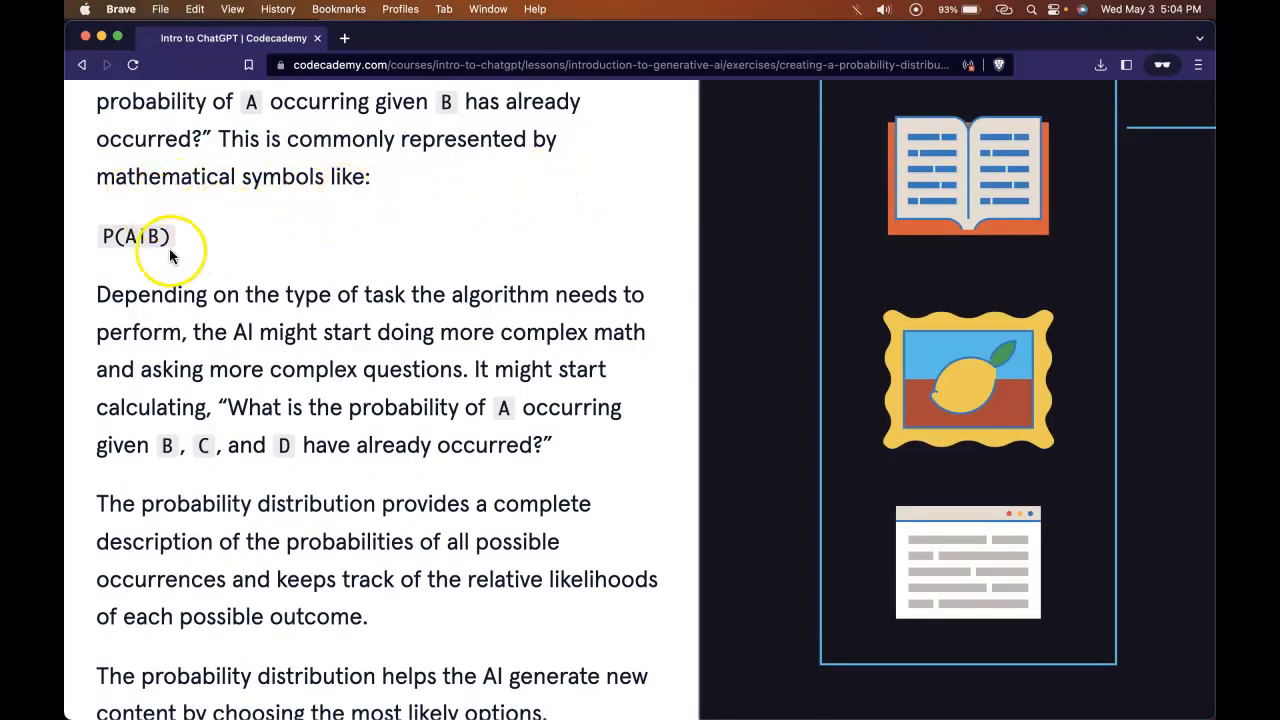
{"action": "scroll", "scroll_direction": "down", "scroll_amount": 3}
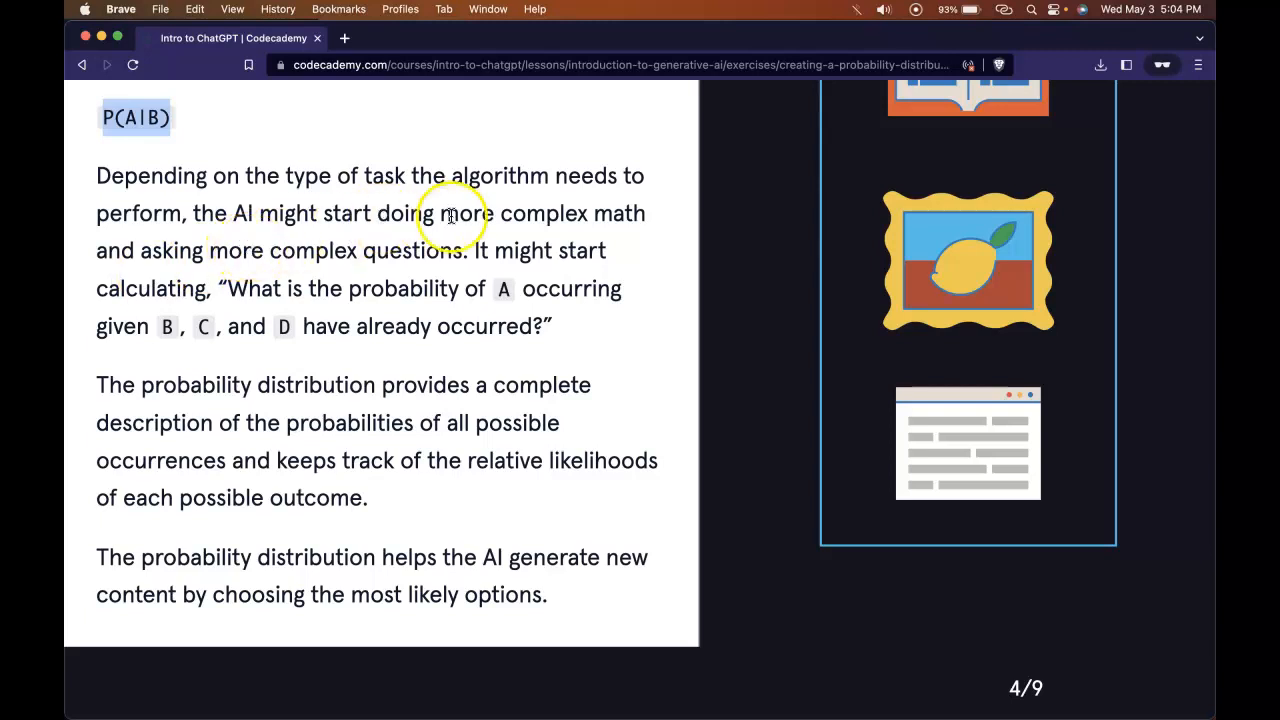
{"action": "mouse_move", "coordinate": [290, 238]}
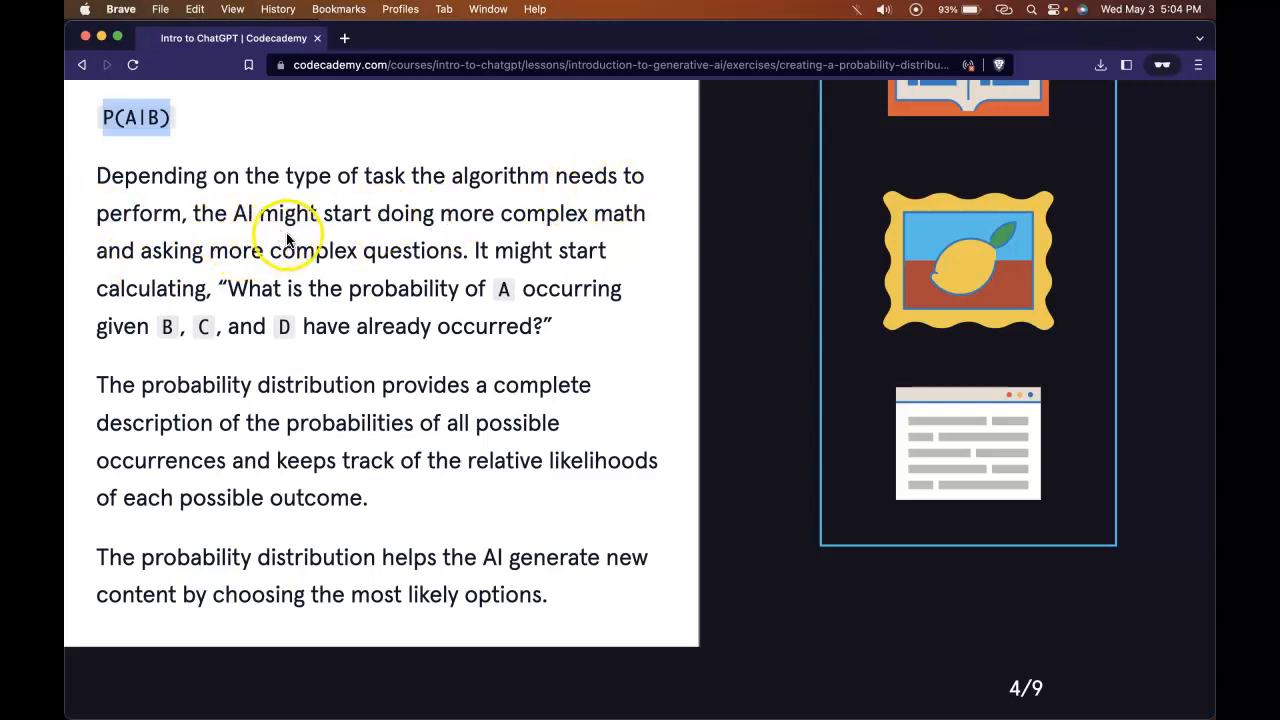
{"action": "mouse_move", "coordinate": [222, 237]}
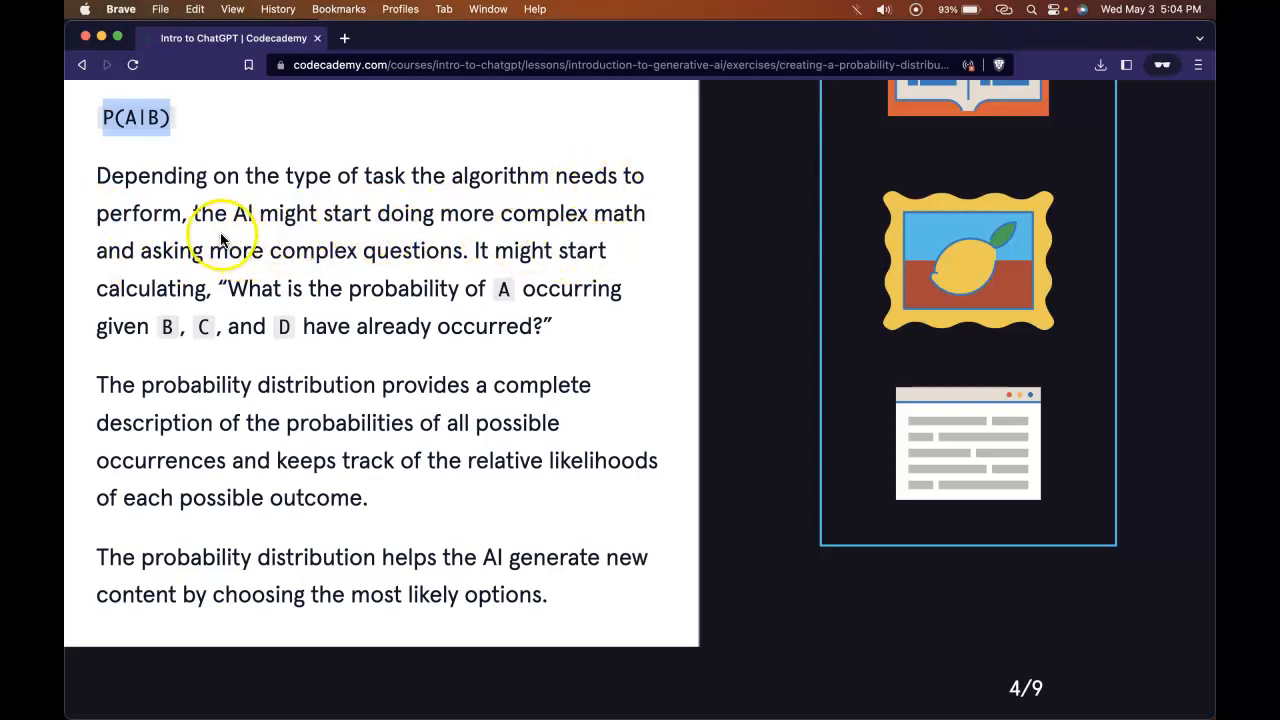
{"action": "mouse_move", "coordinate": [462, 268]}
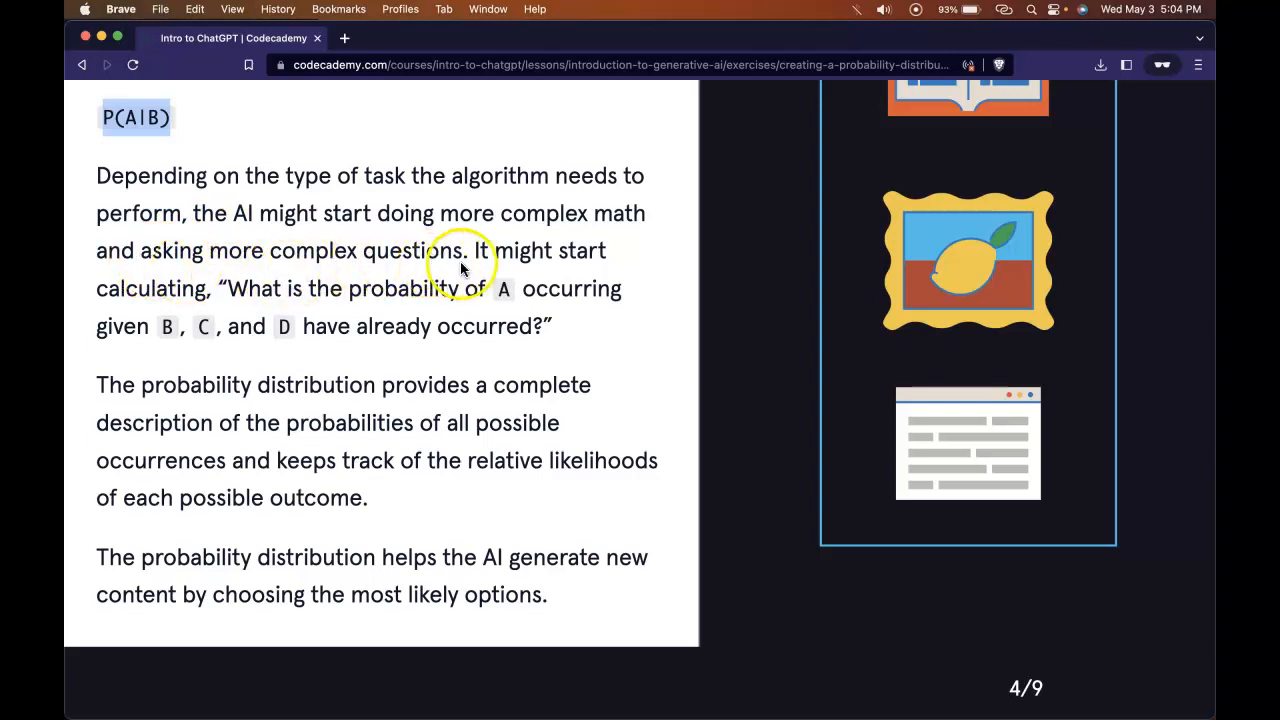
{"action": "mouse_move", "coordinate": [270, 283]}
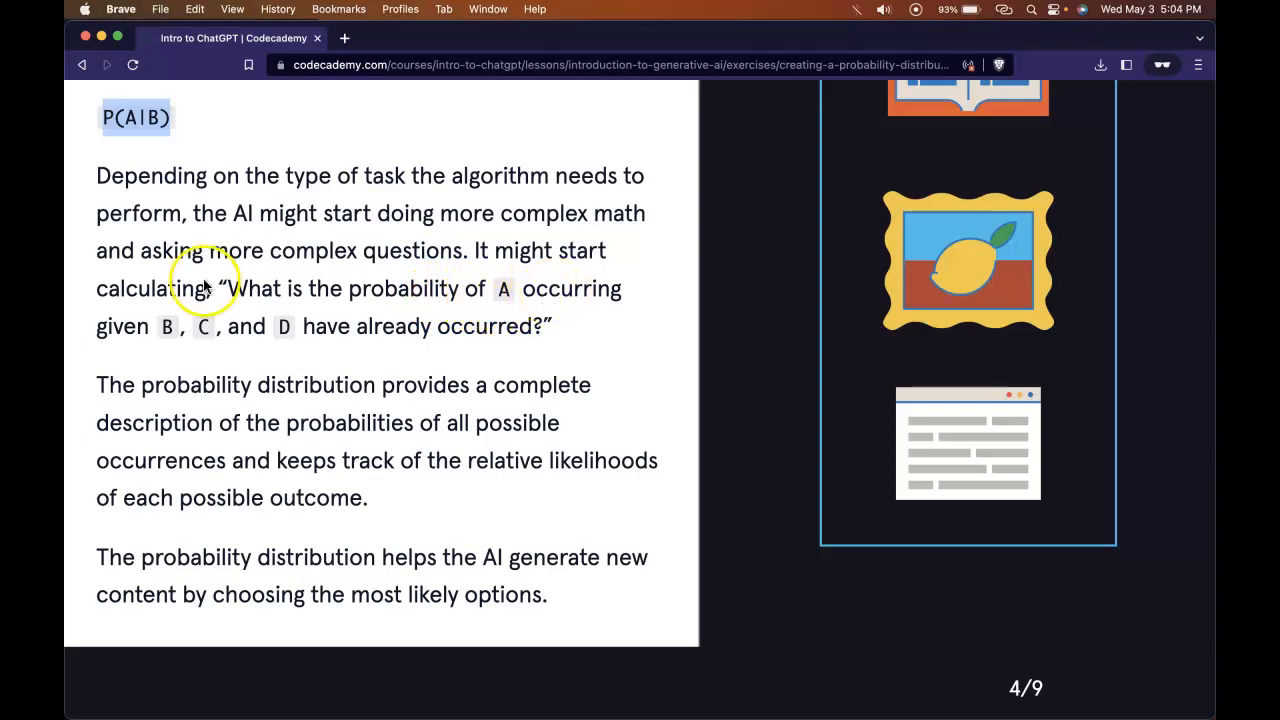
{"action": "mouse_move", "coordinate": [350, 360]}
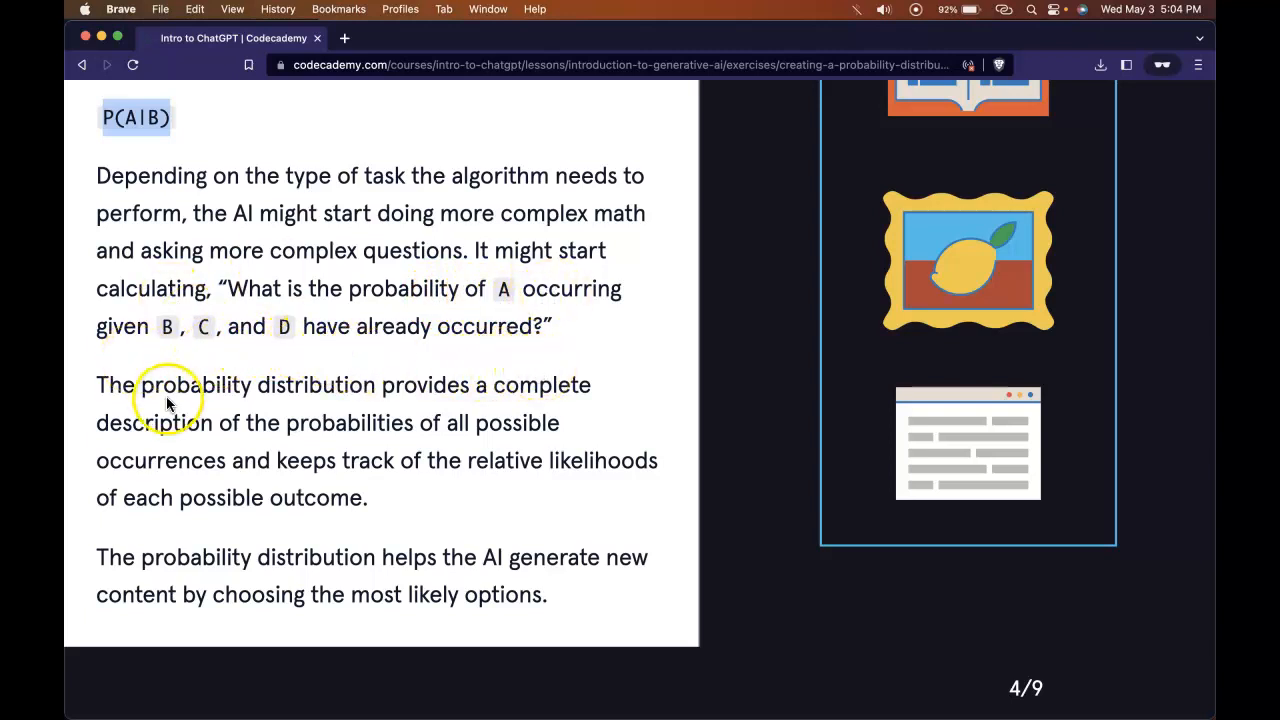
{"action": "mouse_move", "coordinate": [208, 427]}
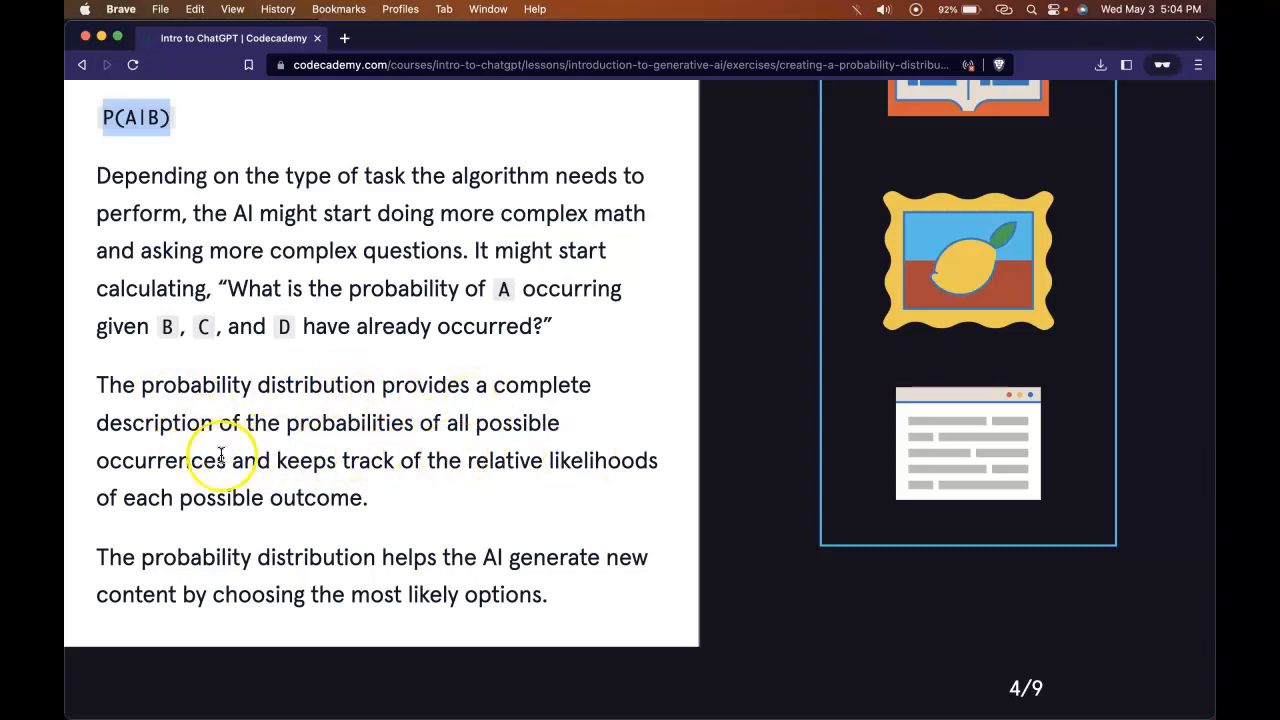
{"action": "mouse_move", "coordinate": [398, 505]}
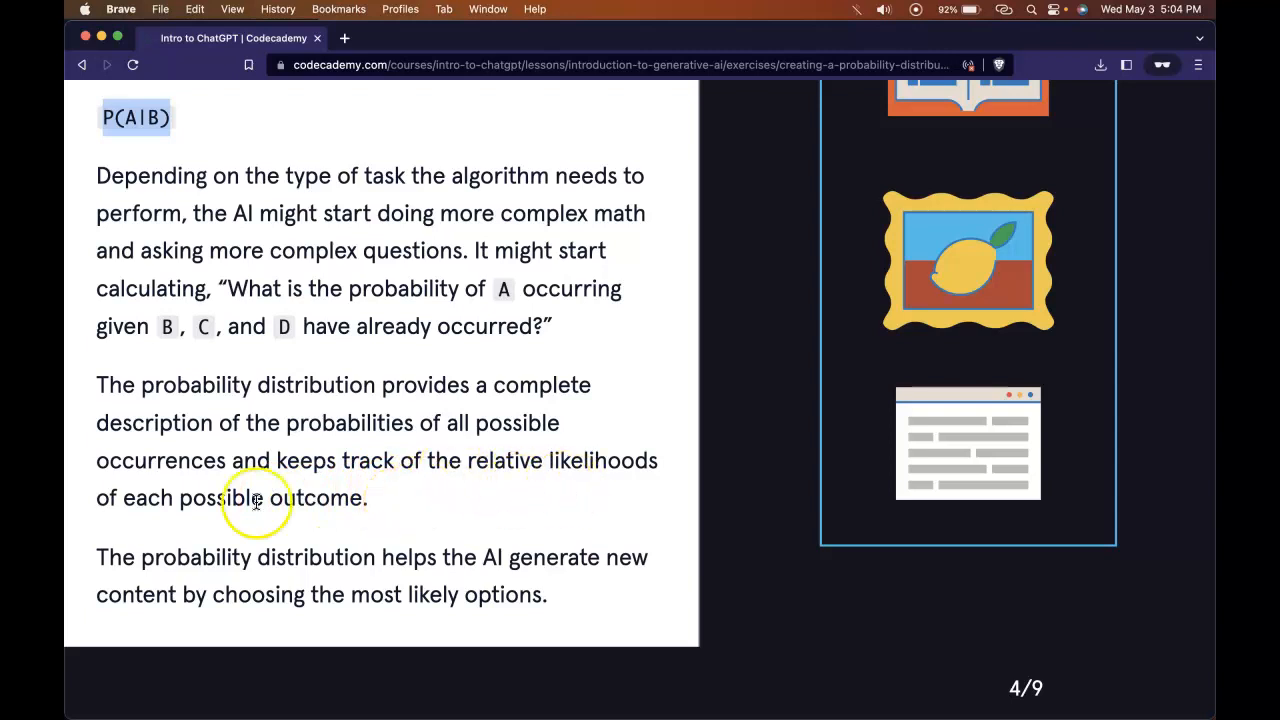
{"action": "scroll", "scroll_direction": "down", "scroll_amount": 3}
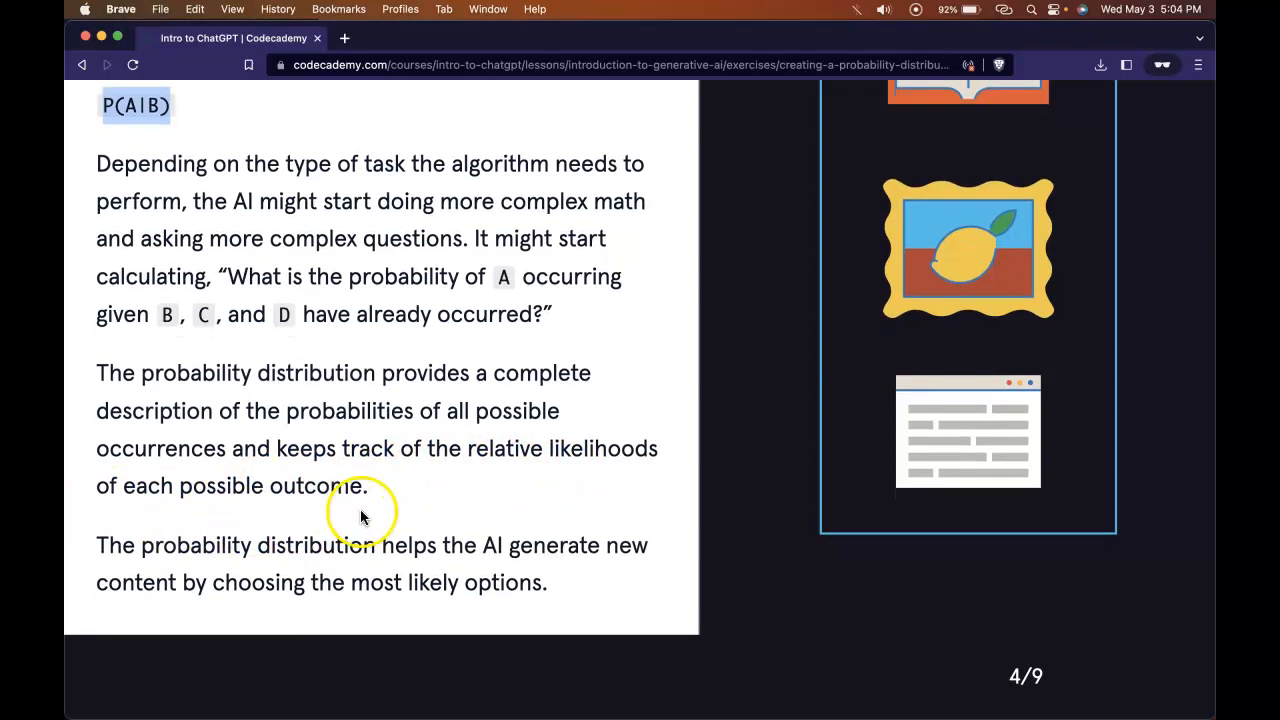
{"action": "mouse_move", "coordinate": [517, 575]}
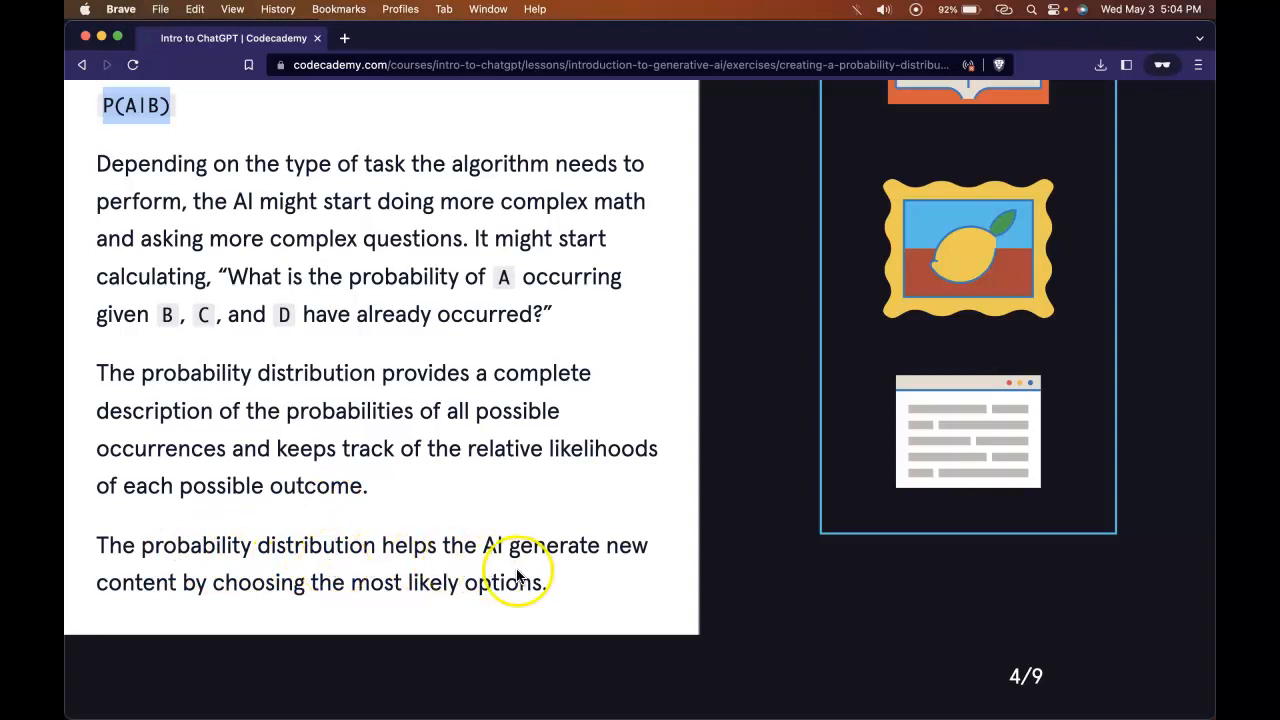
{"action": "mouse_move", "coordinate": [224, 600]}
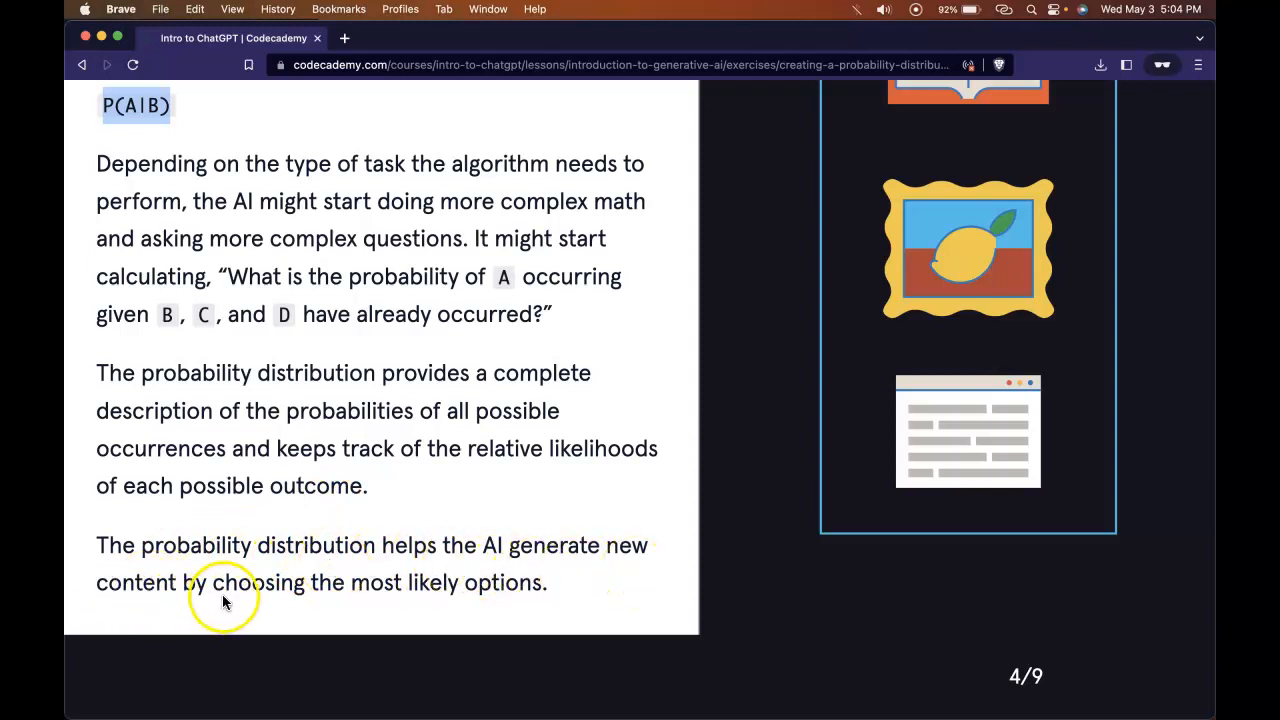
{"action": "mouse_move", "coordinate": [531, 609]}
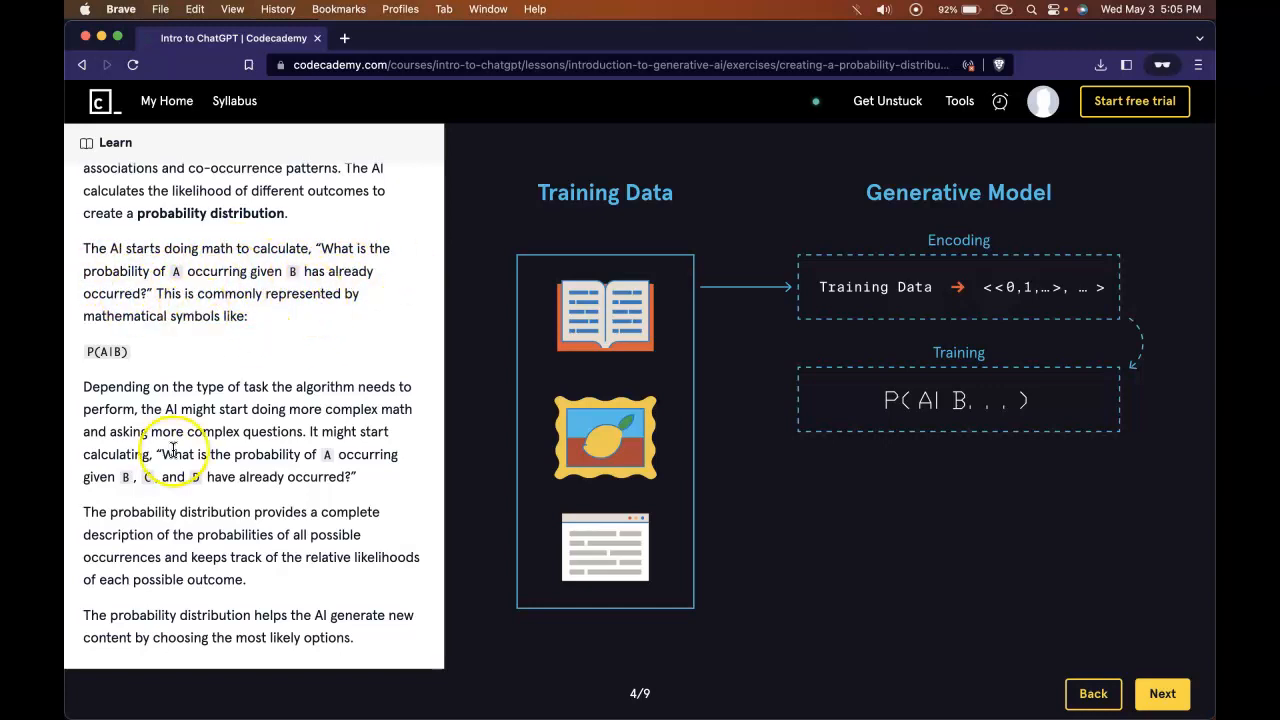
{"action": "mouse_move", "coordinate": [340, 447]}
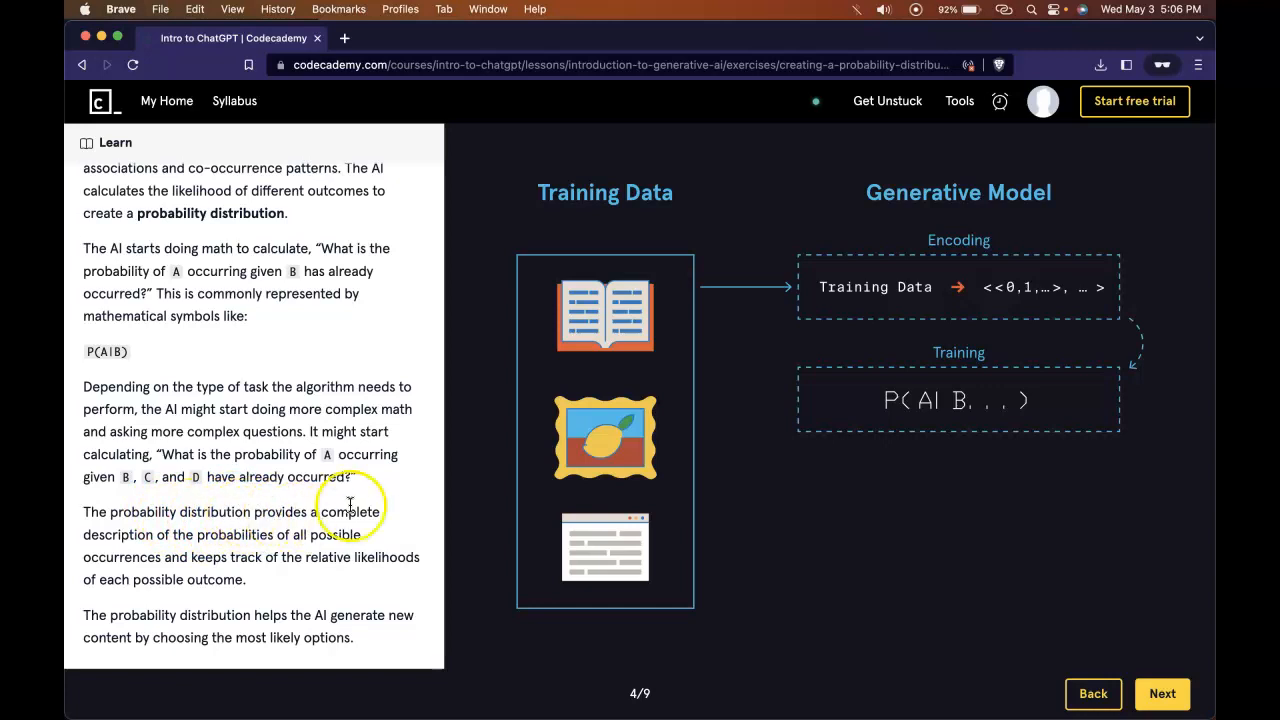
{"action": "mouse_move", "coordinate": [277, 553]}
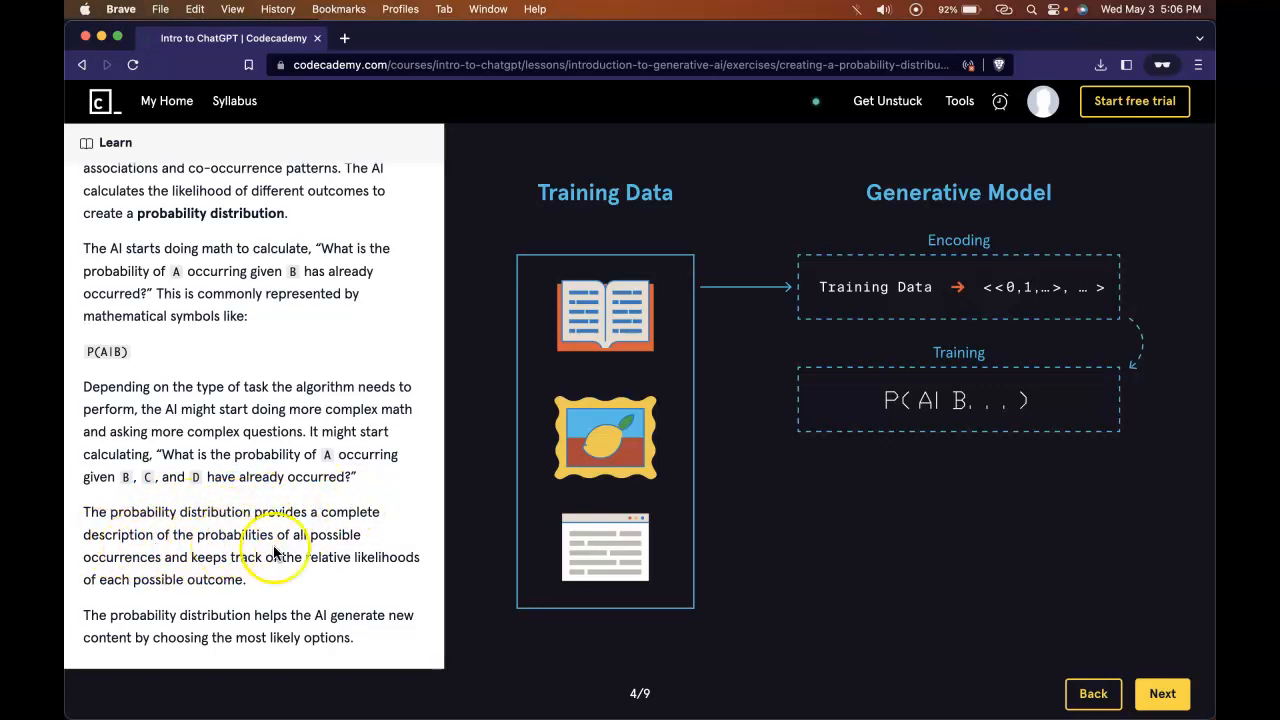
{"action": "mouse_move", "coordinate": [363, 550]}
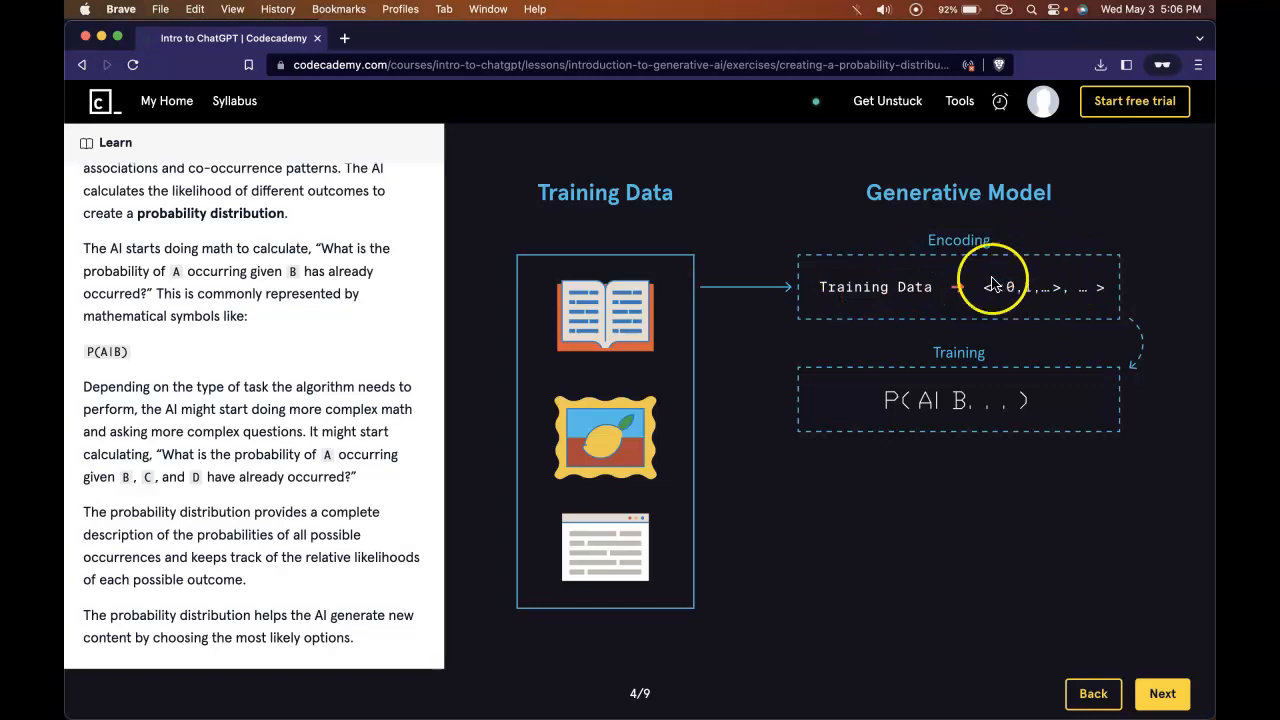
{"action": "mouse_move", "coordinate": [1133, 335]}
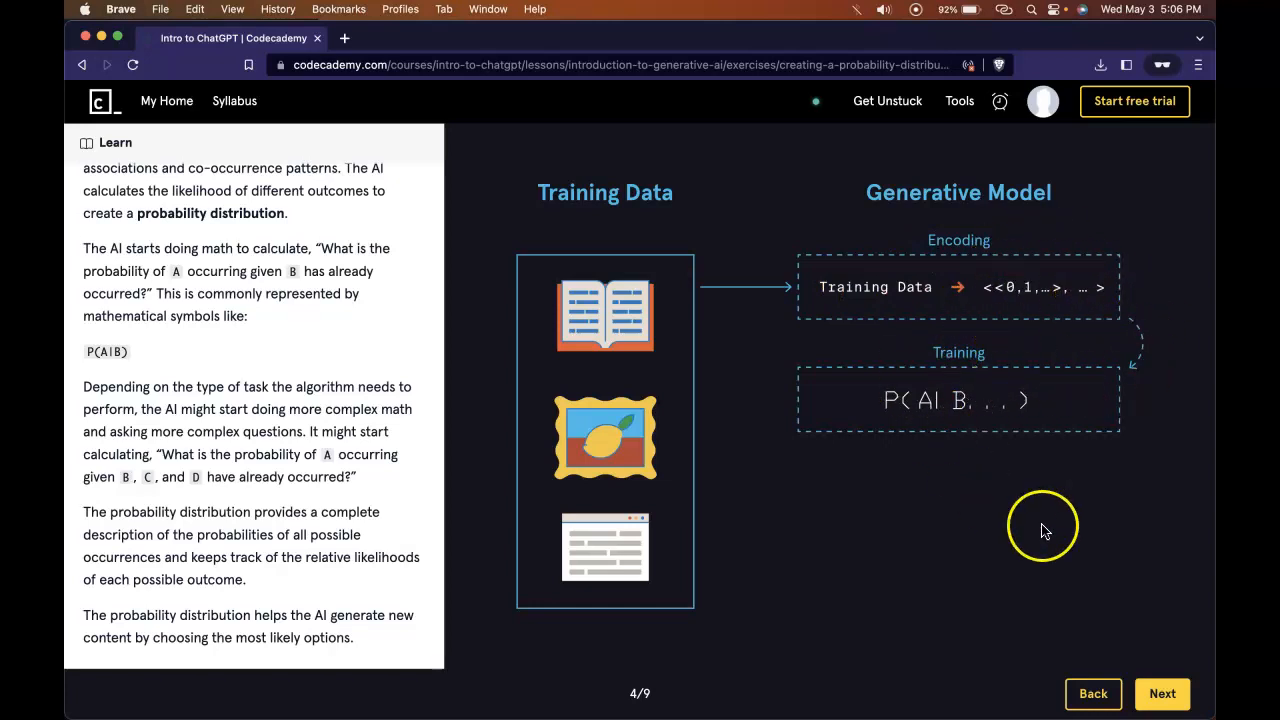
Step: Read Extra Learning and Filtering, from unsupervised learning to the complete model
{"action": "left_click", "coordinate": [1162, 693]}
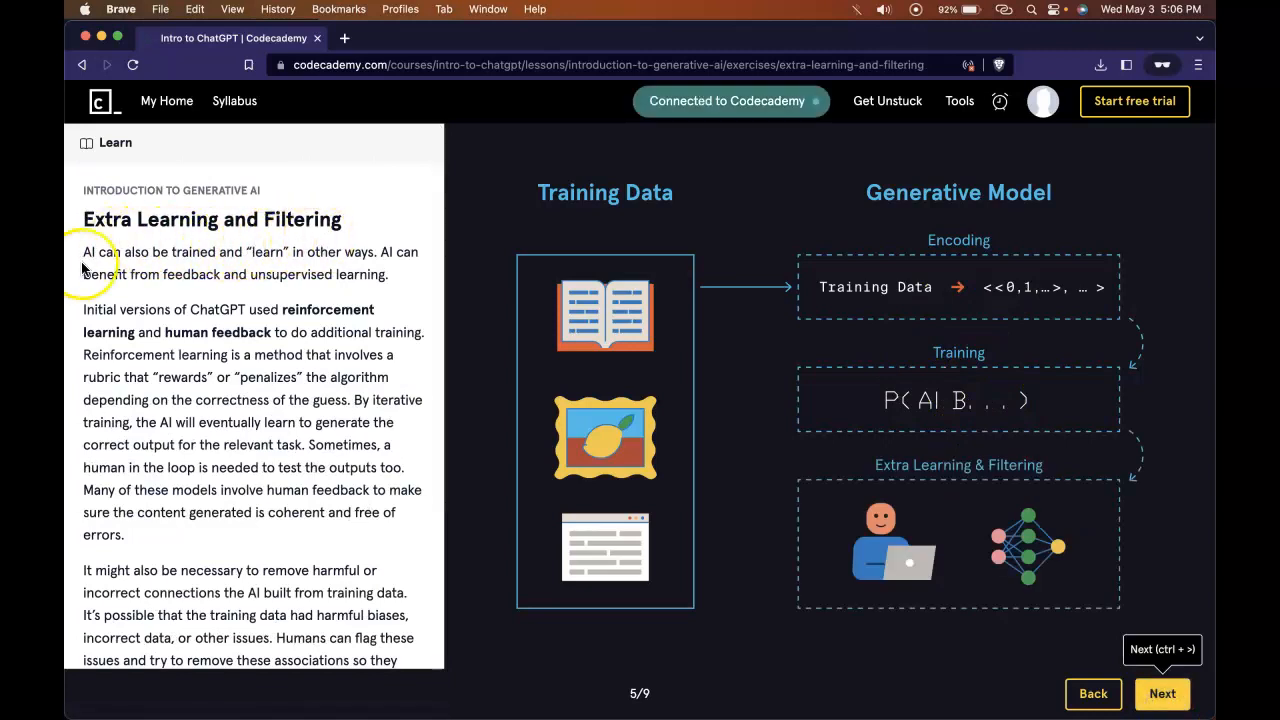
{"action": "scroll", "scroll_direction": "down", "scroll_amount": 3}
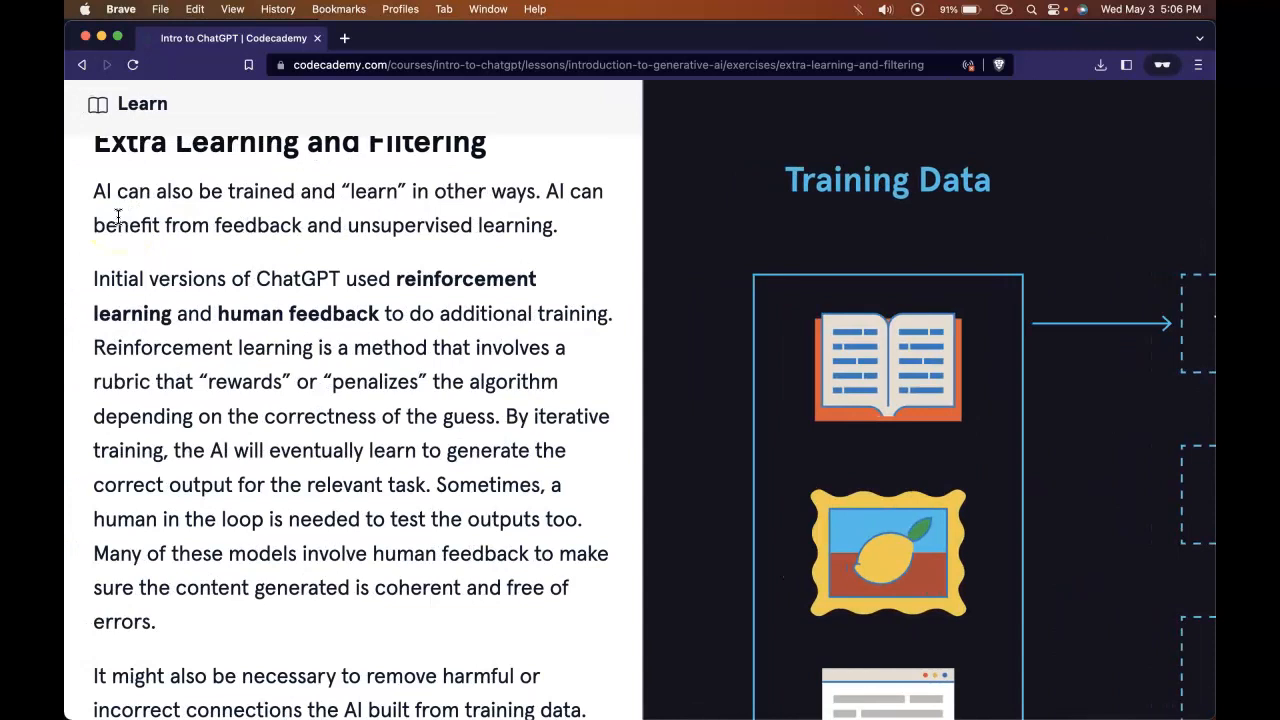
{"action": "scroll", "scroll_direction": "down", "scroll_amount": 3}
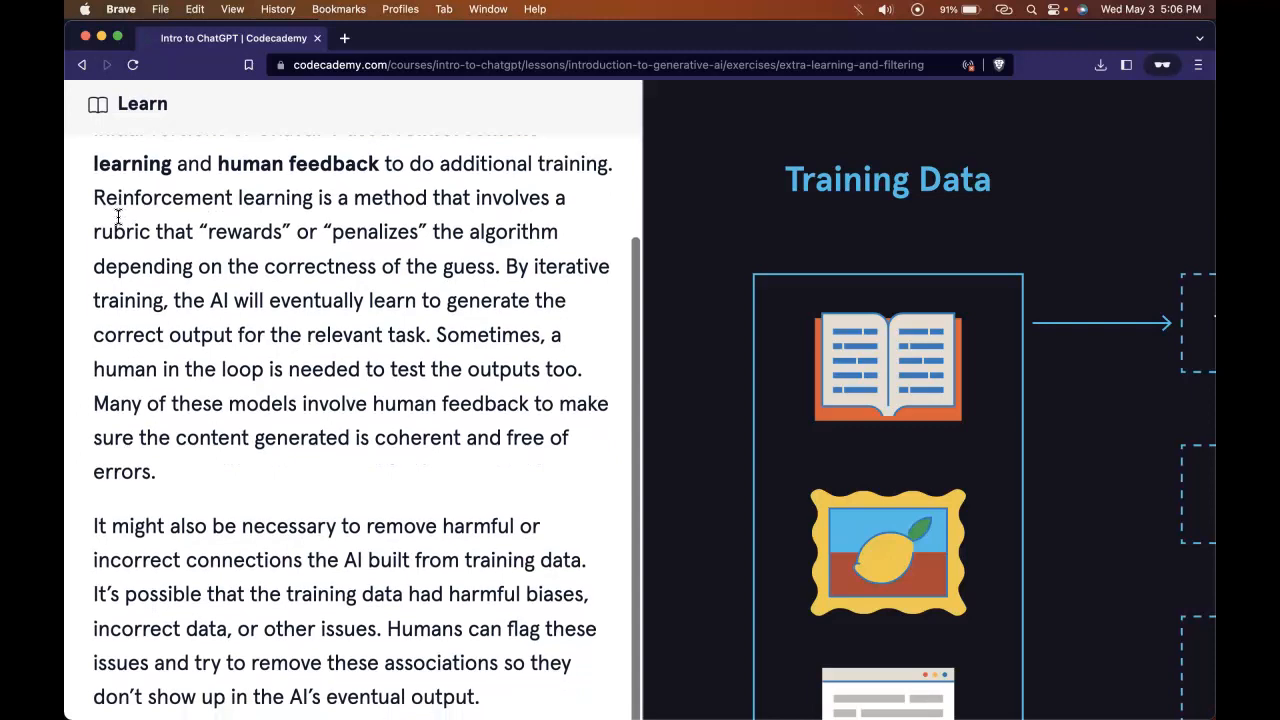
{"action": "scroll", "scroll_direction": "down", "scroll_amount": 3}
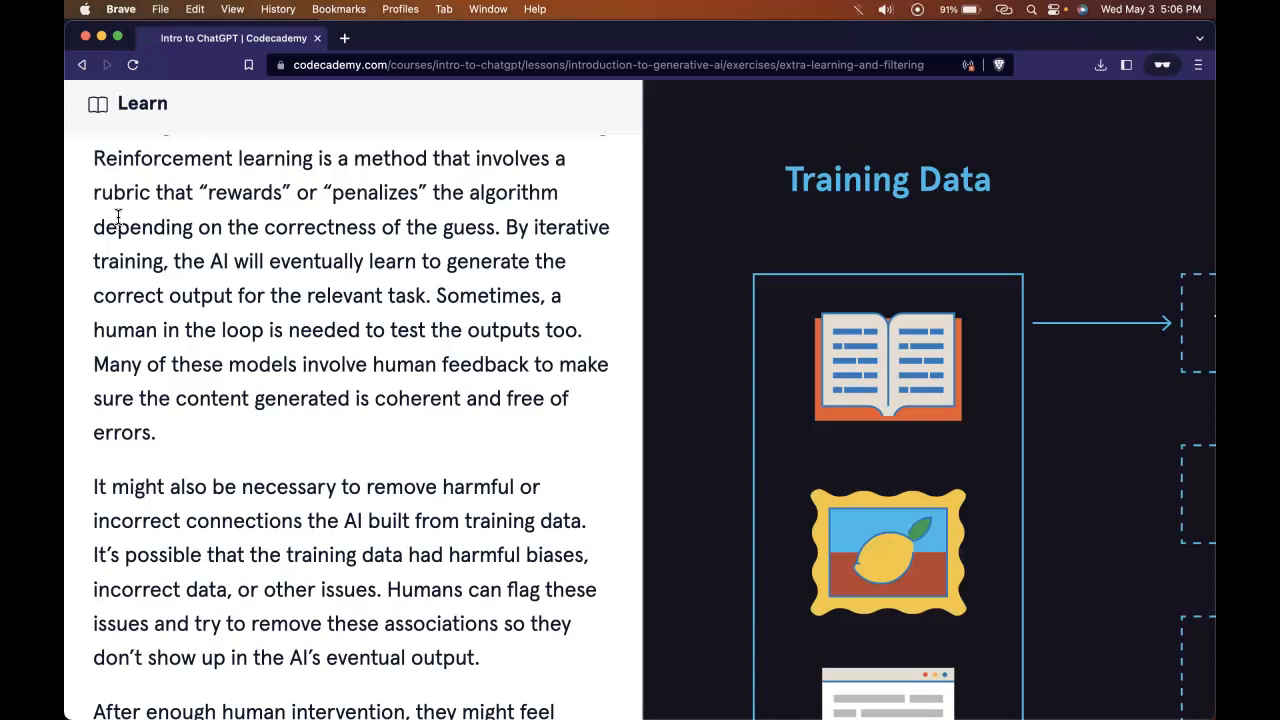
{"action": "scroll", "scroll_direction": "down", "scroll_amount": 3}
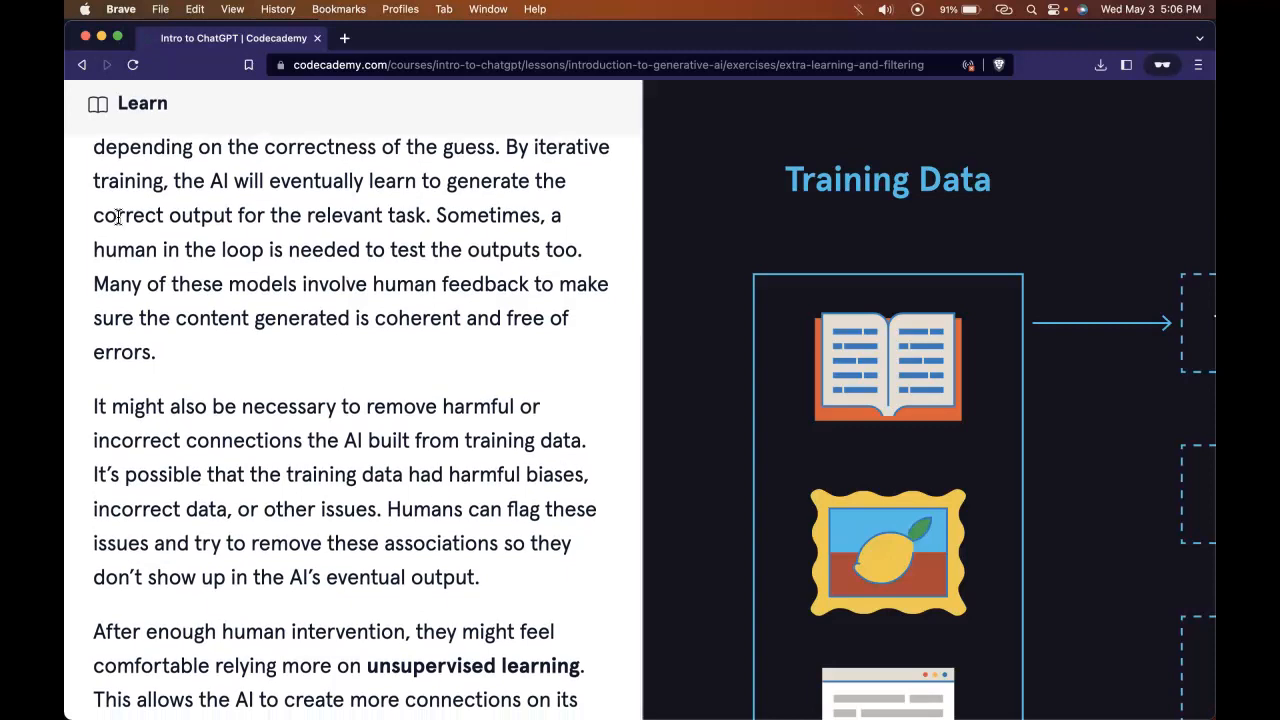
{"action": "scroll", "scroll_direction": "down", "scroll_amount": 3}
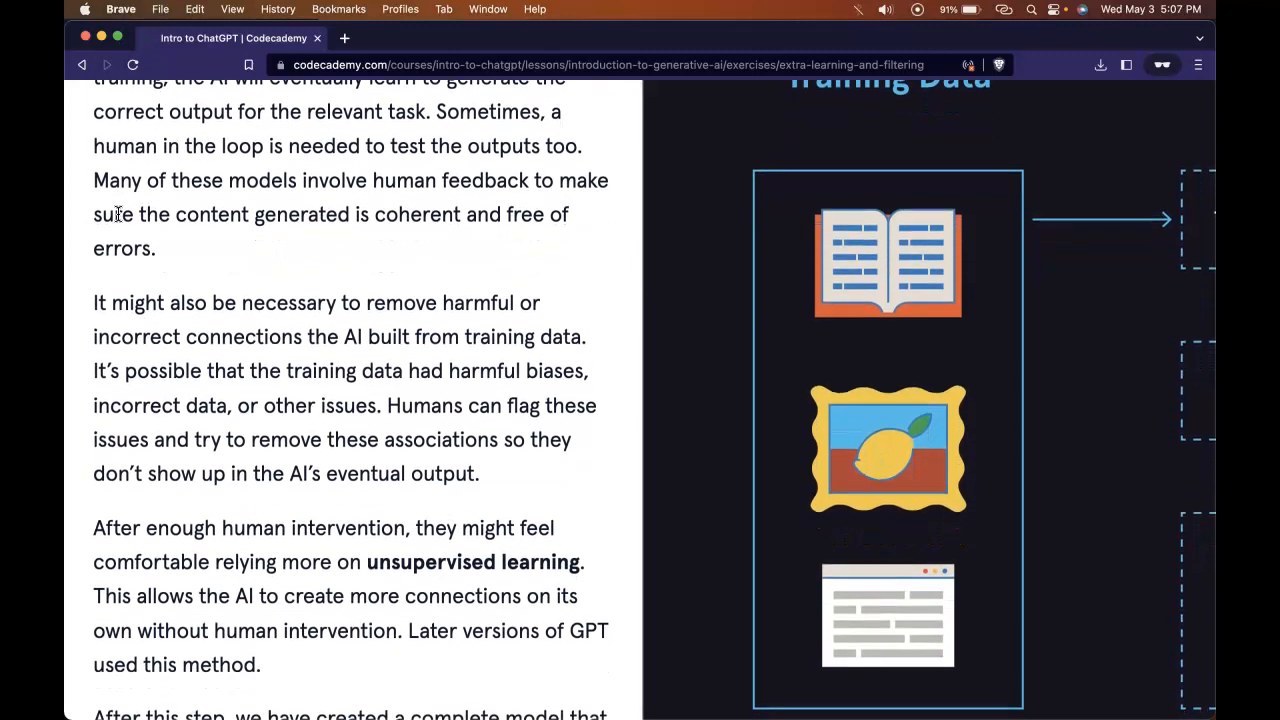
{"action": "scroll", "scroll_direction": "down", "scroll_amount": 3}
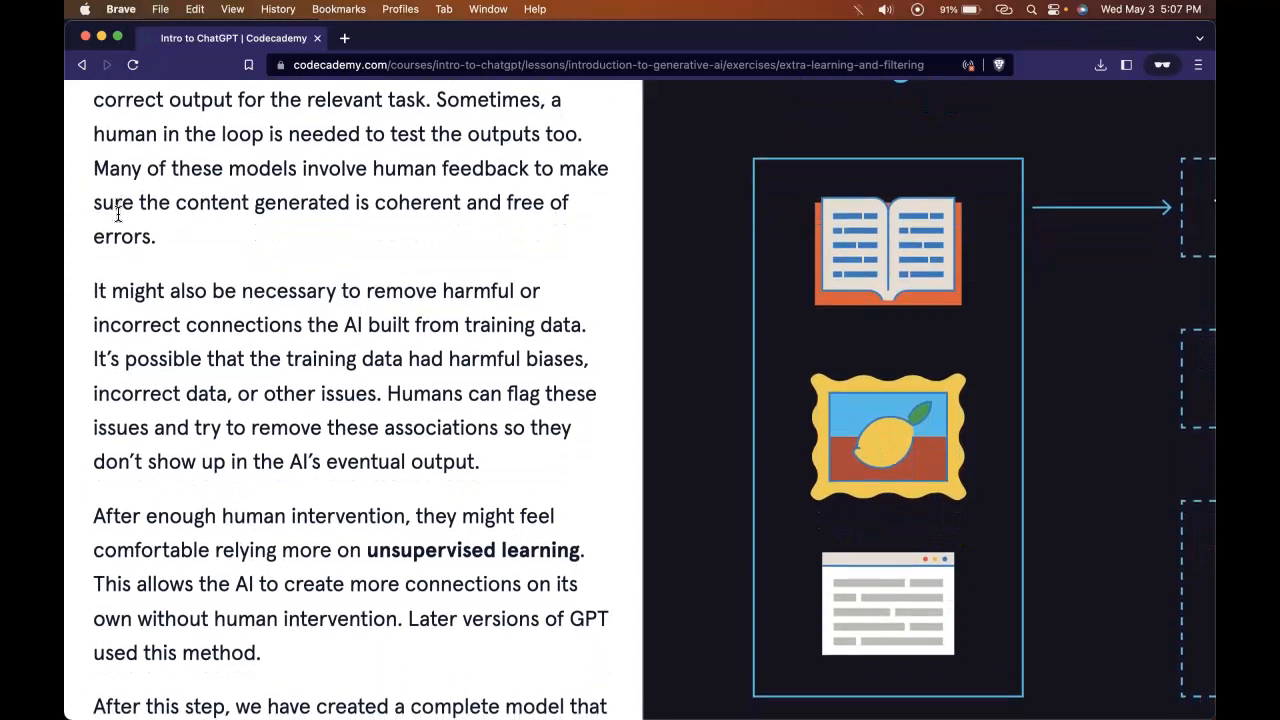
{"action": "scroll", "scroll_direction": "down", "scroll_amount": 3}
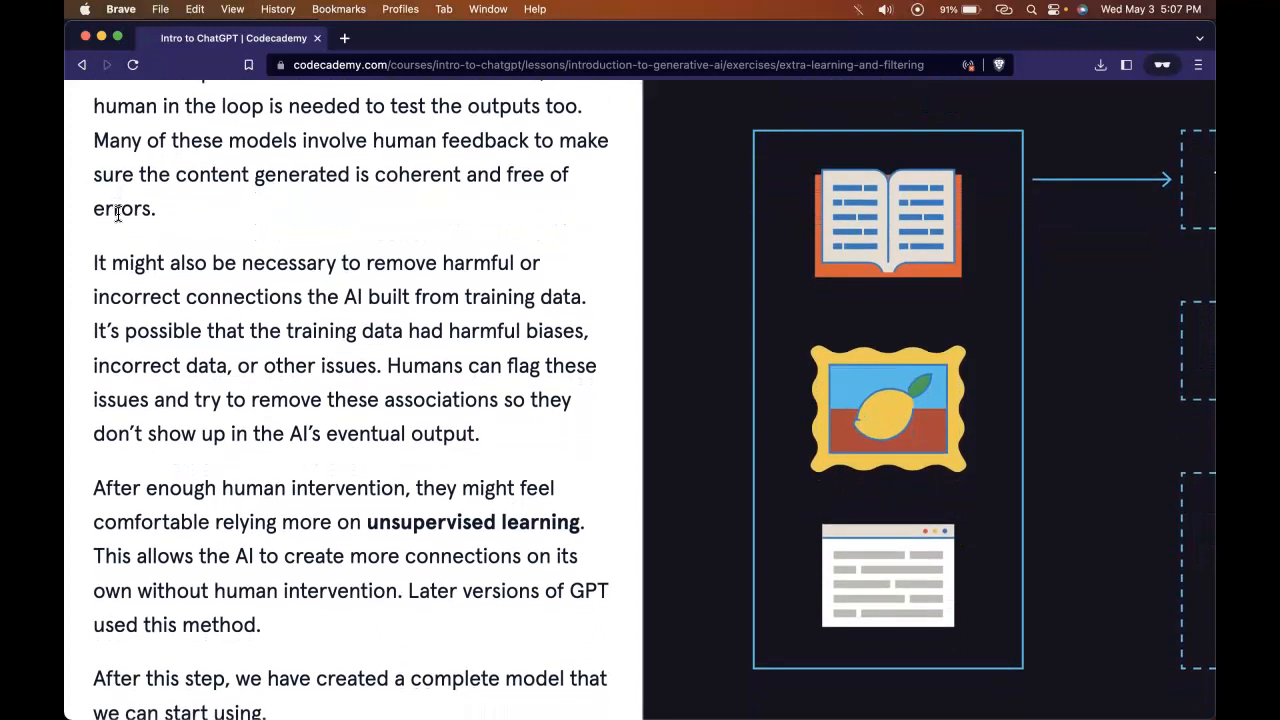
{"action": "scroll", "scroll_direction": "down", "scroll_amount": 3}
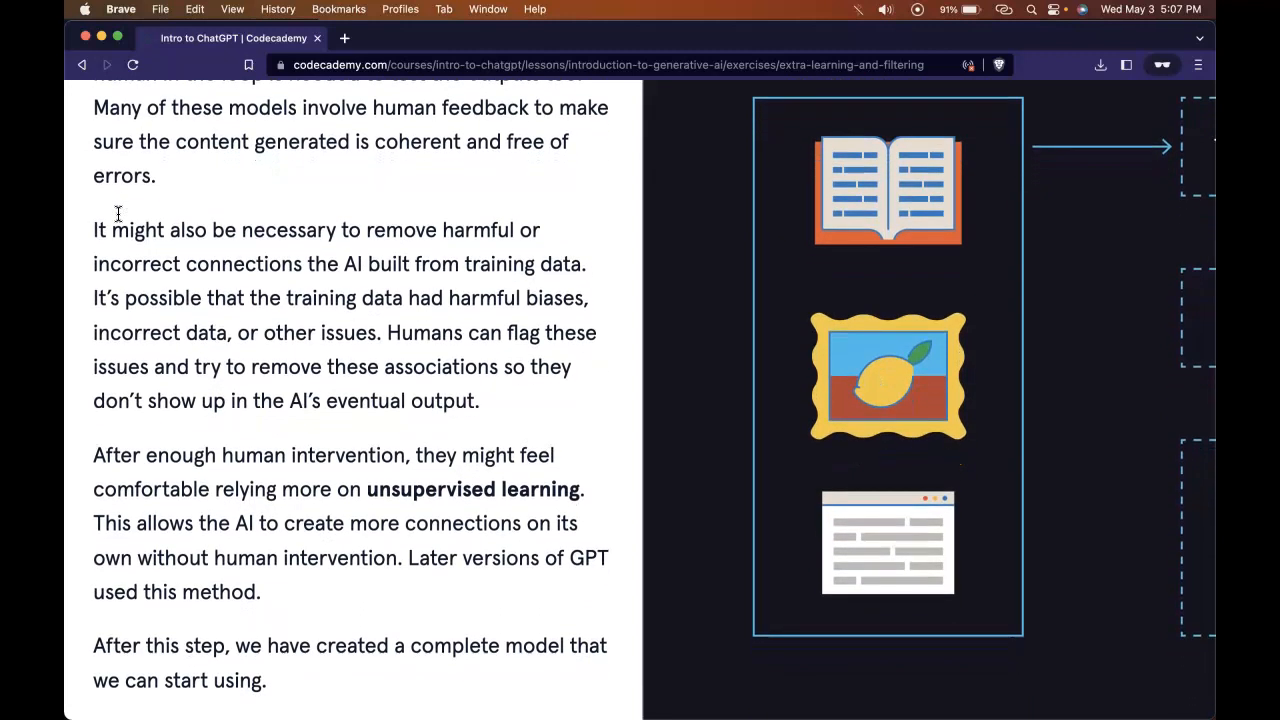
{"action": "scroll", "scroll_direction": "down", "scroll_amount": 3}
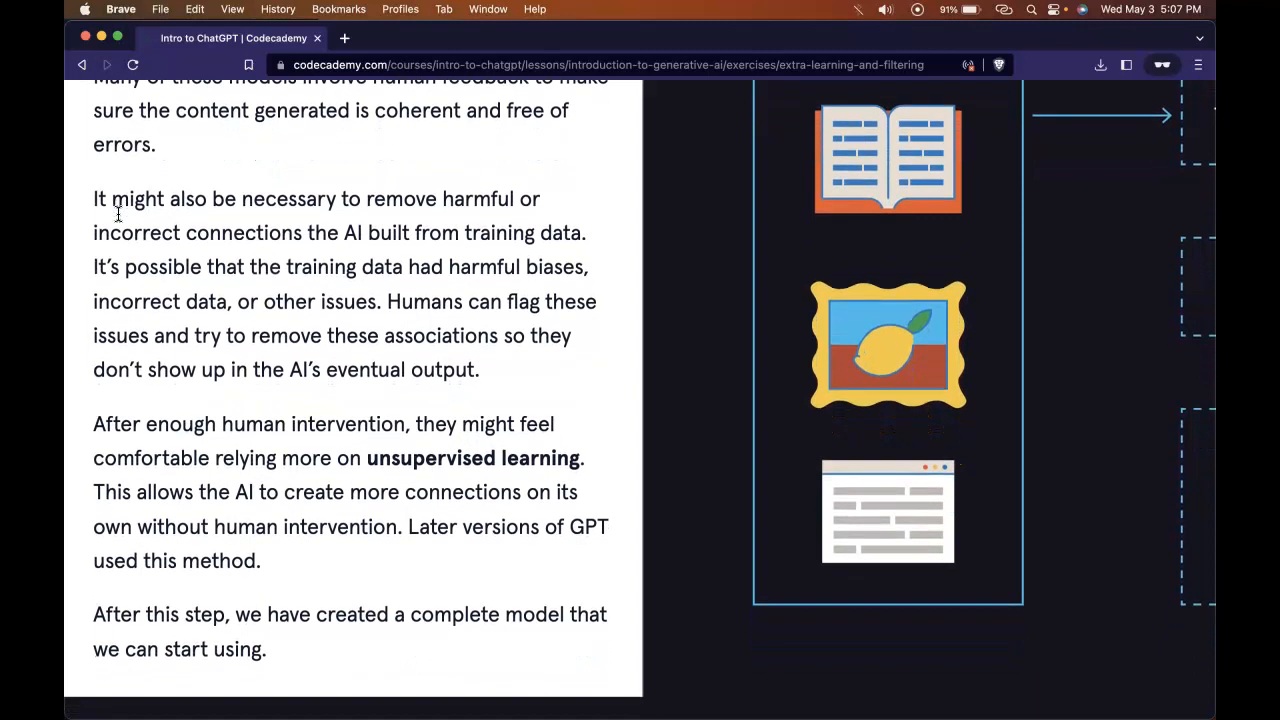
{"action": "scroll", "scroll_direction": "down", "scroll_amount": 3}
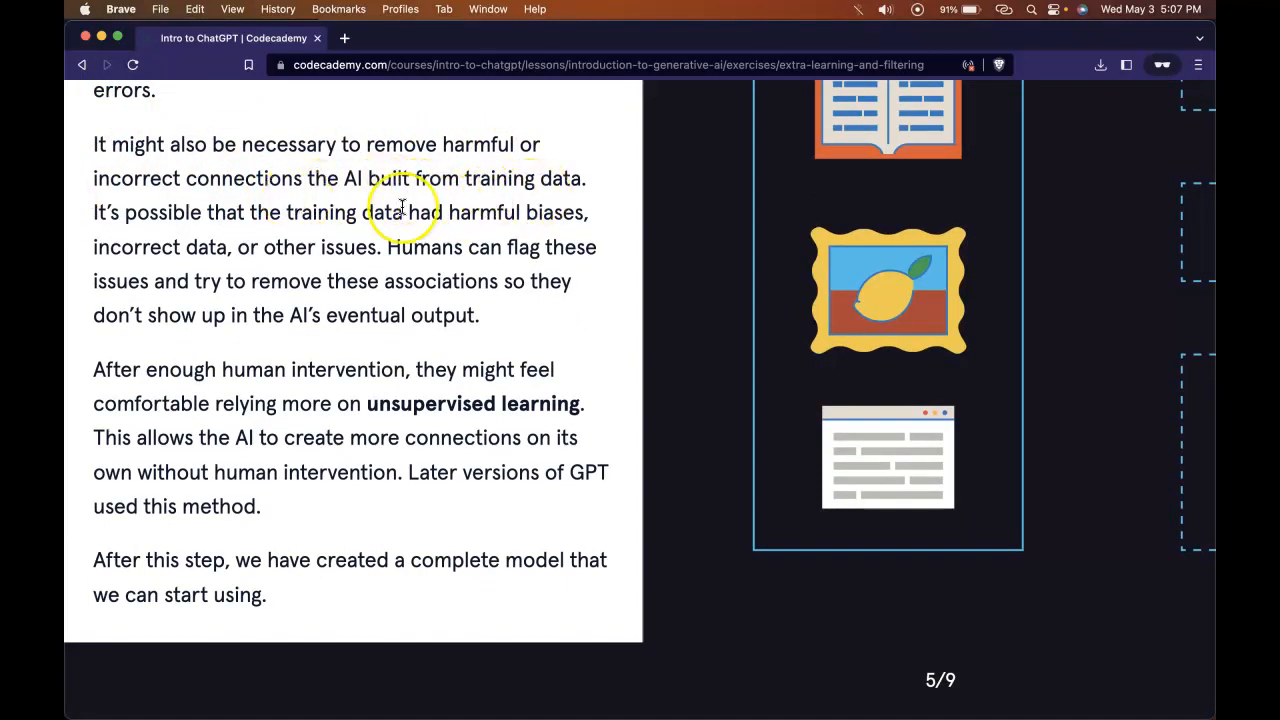
{"action": "mouse_move", "coordinate": [386, 240]}
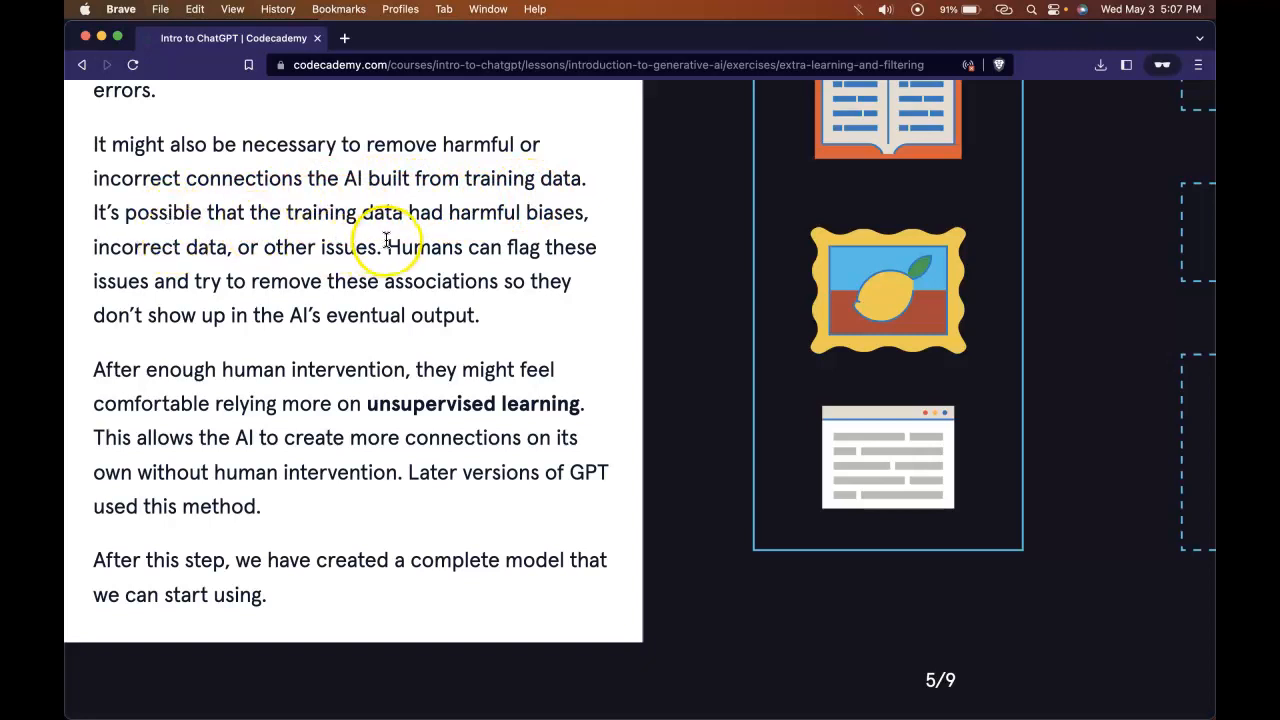
{"action": "mouse_move", "coordinate": [530, 225]}
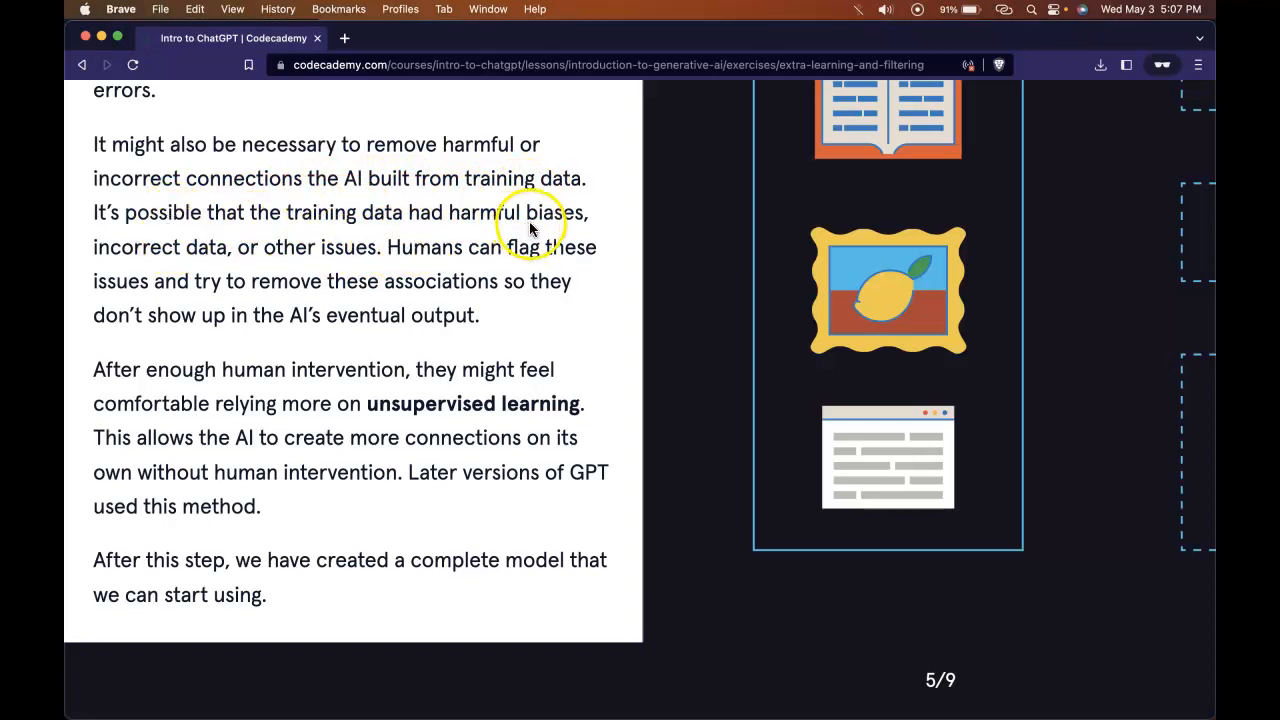
{"action": "mouse_move", "coordinate": [417, 273]}
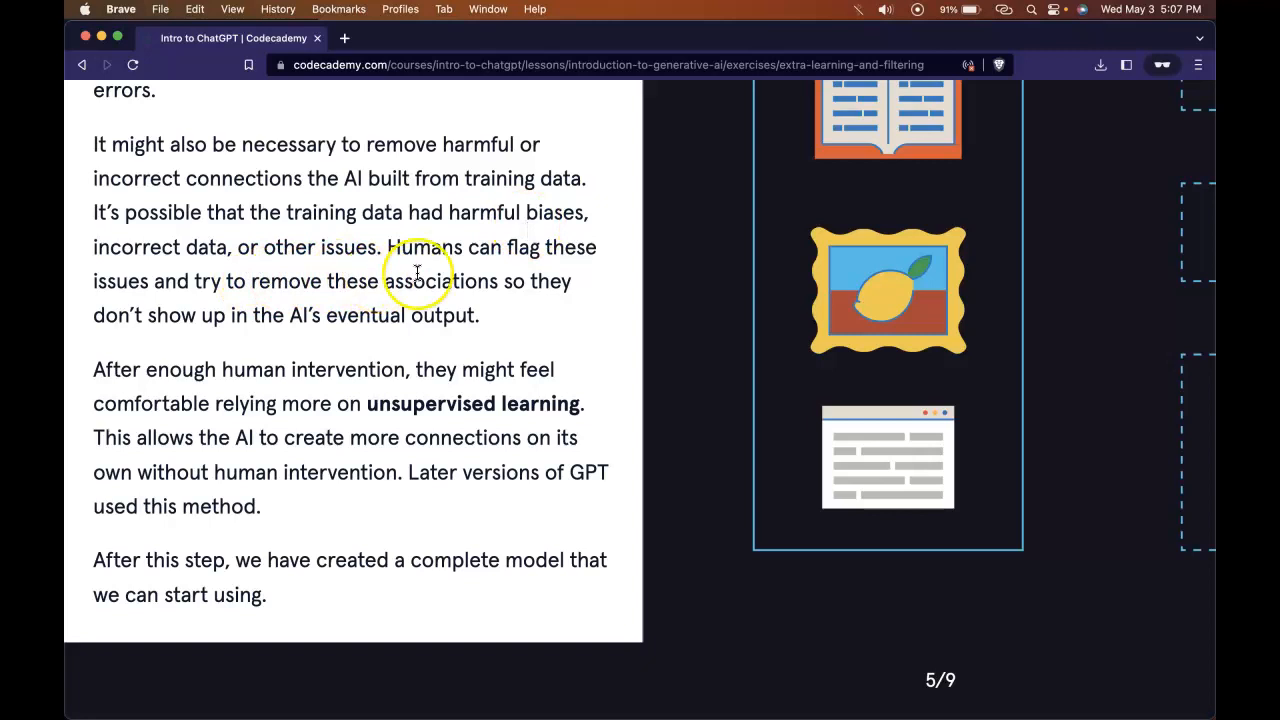
{"action": "mouse_move", "coordinate": [140, 290]}
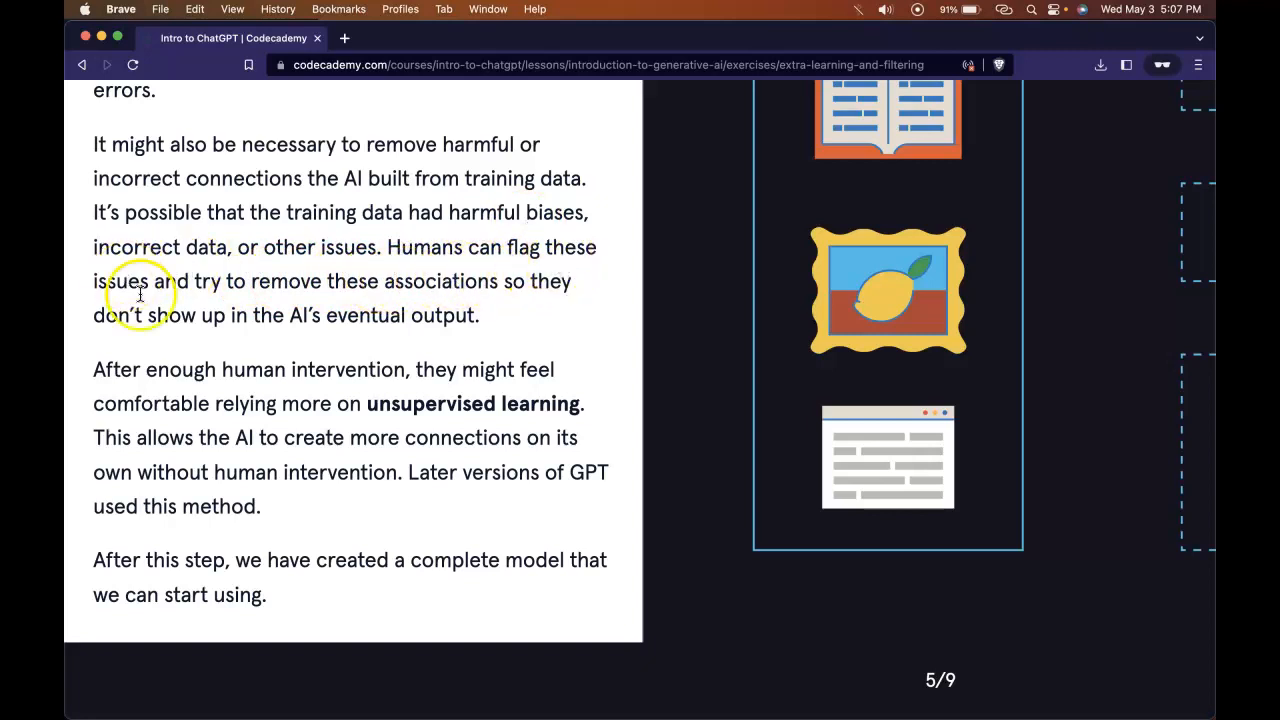
{"action": "mouse_move", "coordinate": [462, 303]}
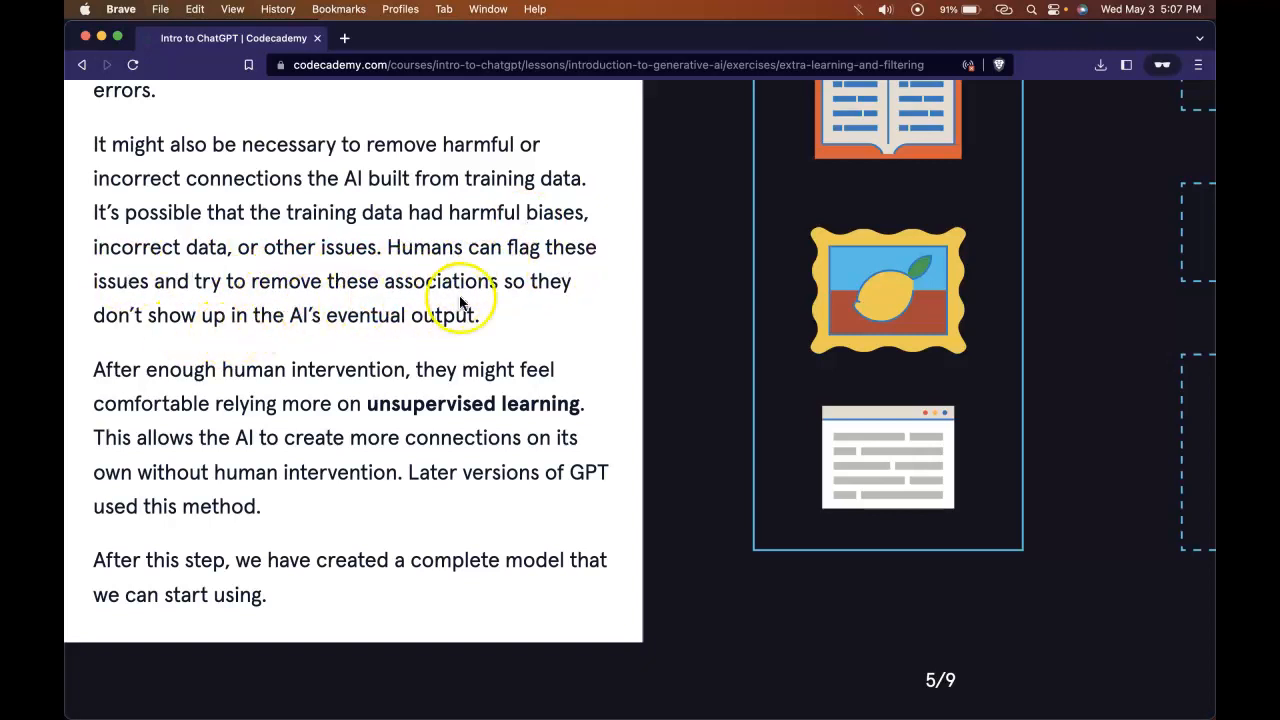
{"action": "mouse_move", "coordinate": [260, 360]}
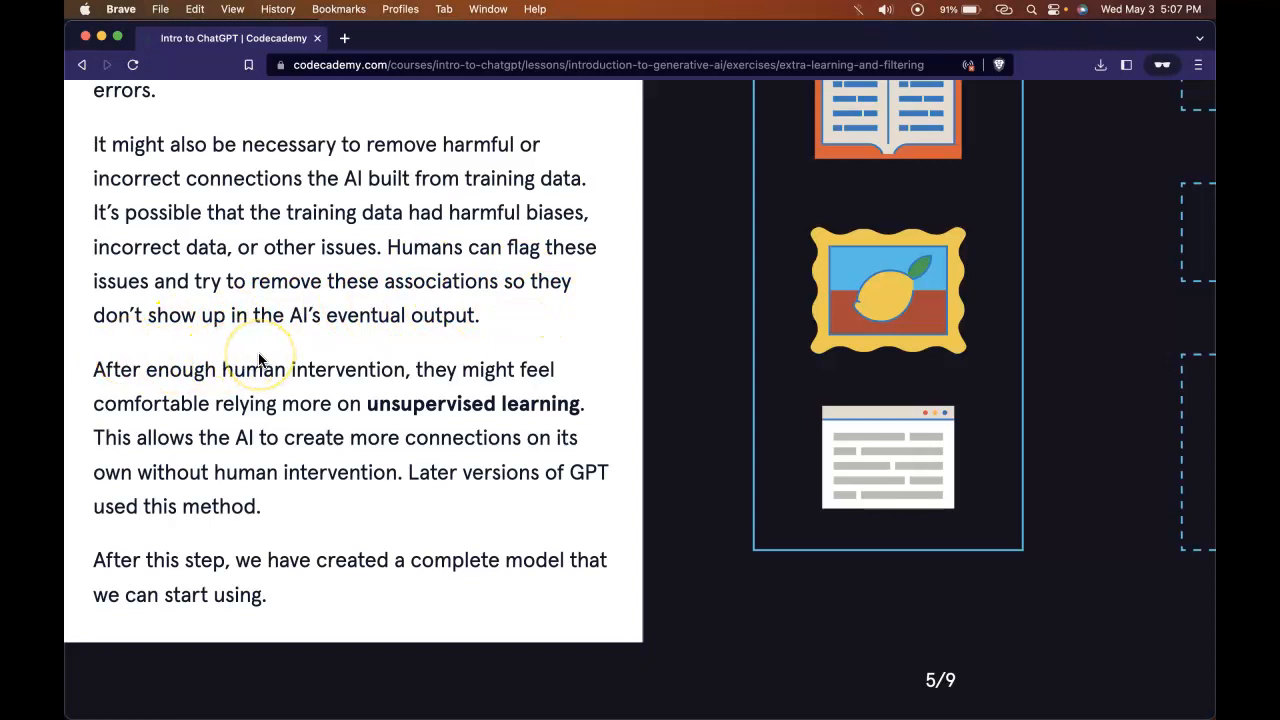
{"action": "mouse_move", "coordinate": [175, 335]}
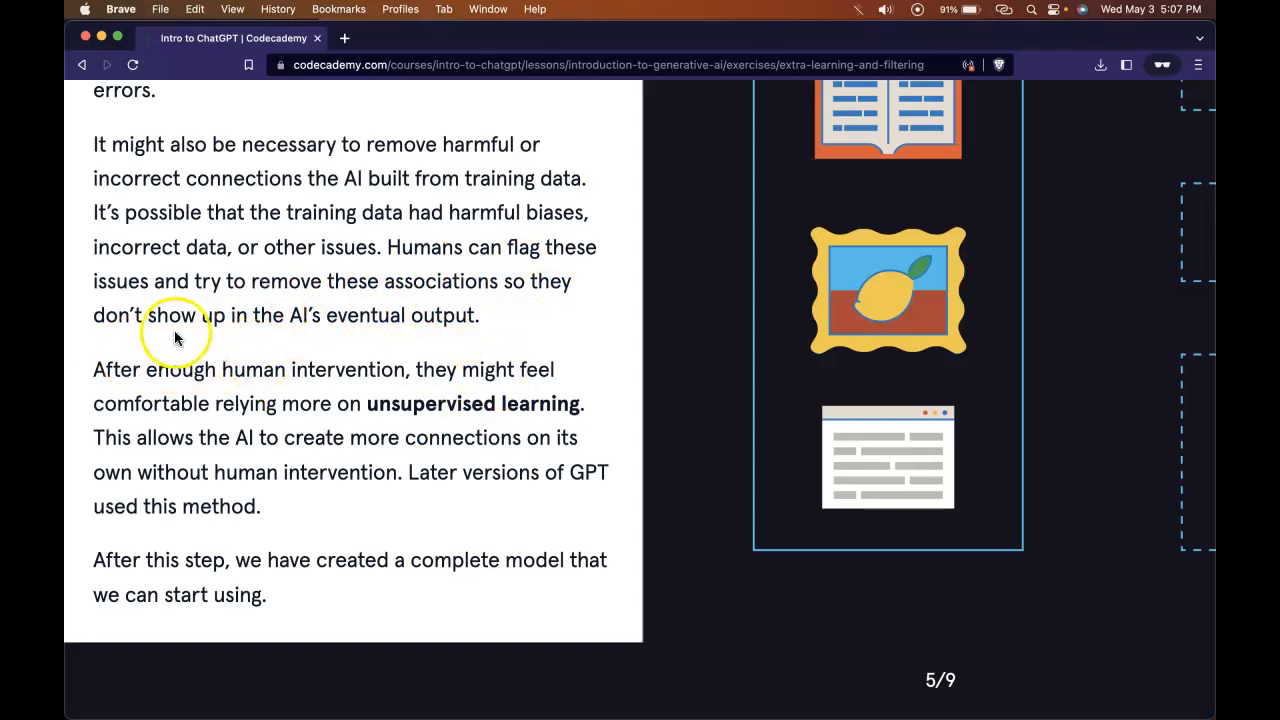
{"action": "mouse_move", "coordinate": [225, 395]}
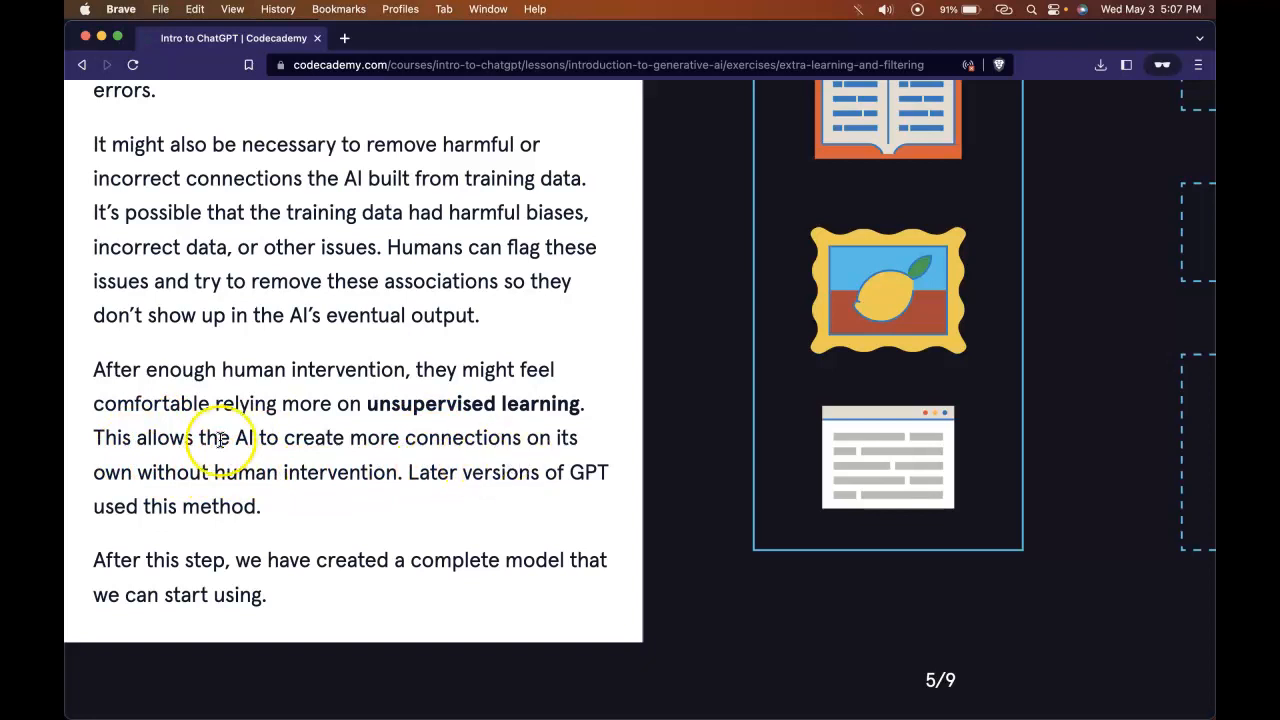
{"action": "mouse_move", "coordinate": [480, 518]}
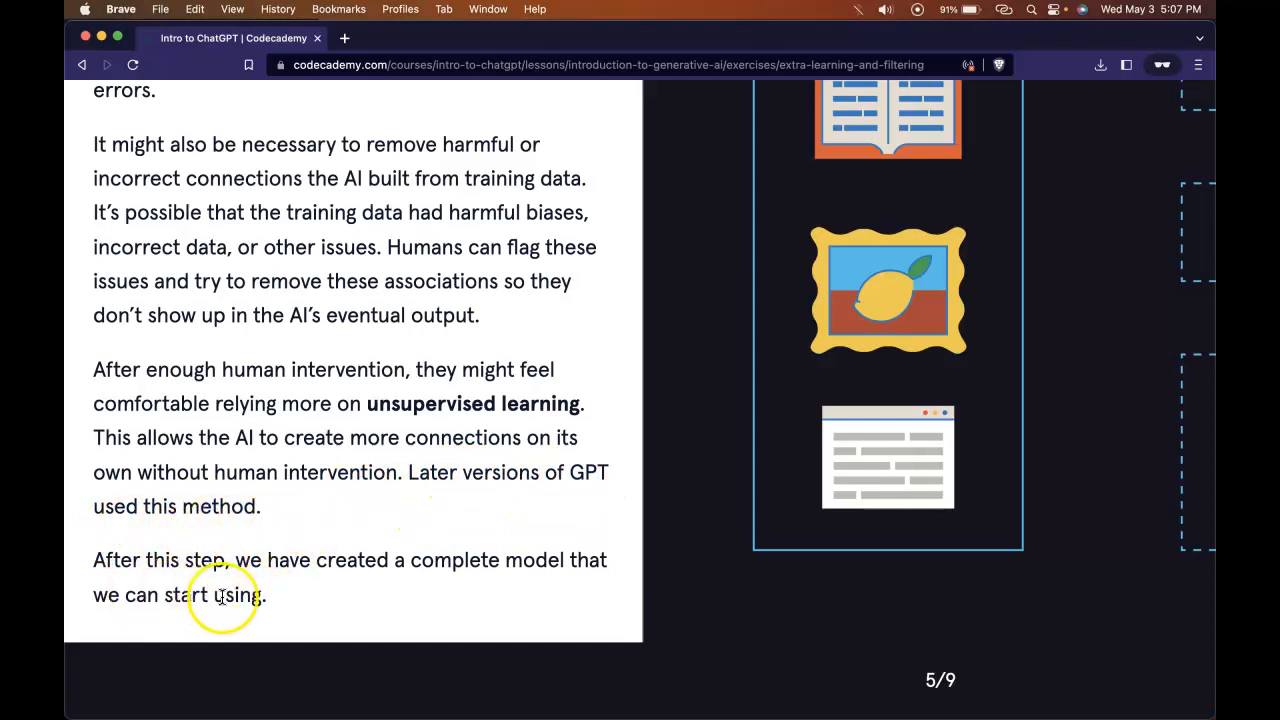
{"action": "mouse_move", "coordinate": [315, 580]}
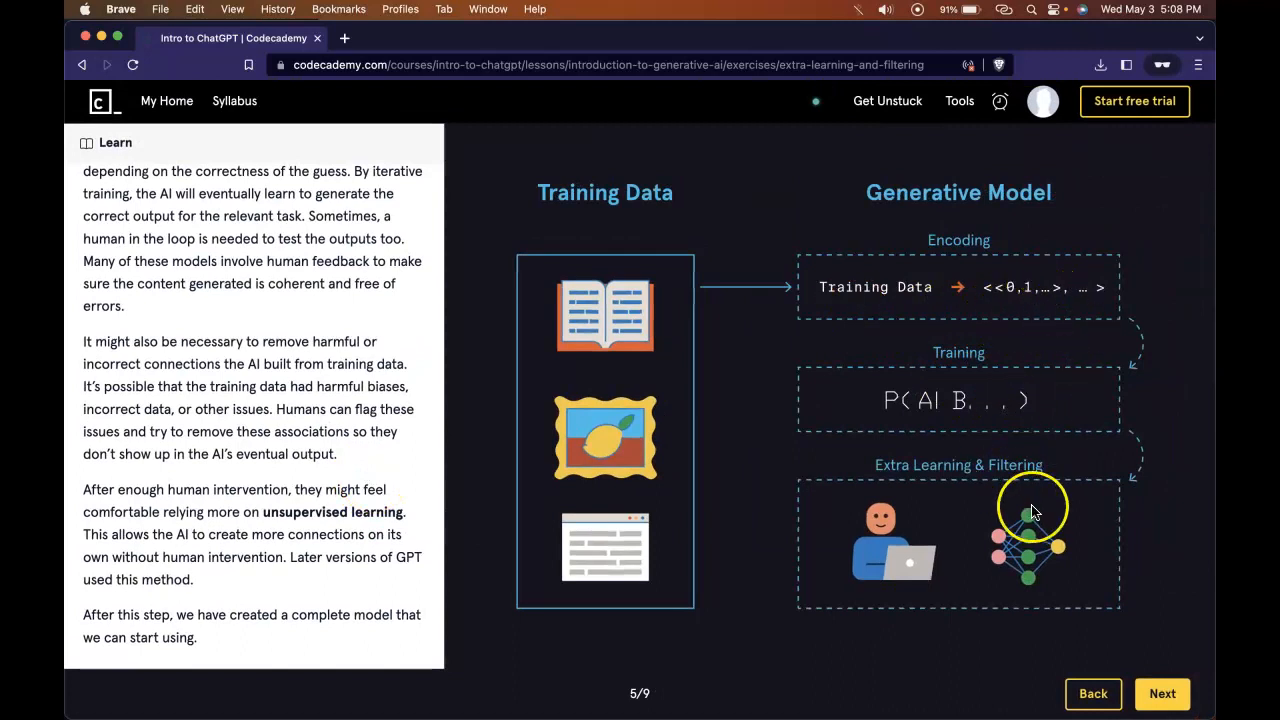
{"action": "mouse_move", "coordinate": [955, 570]}
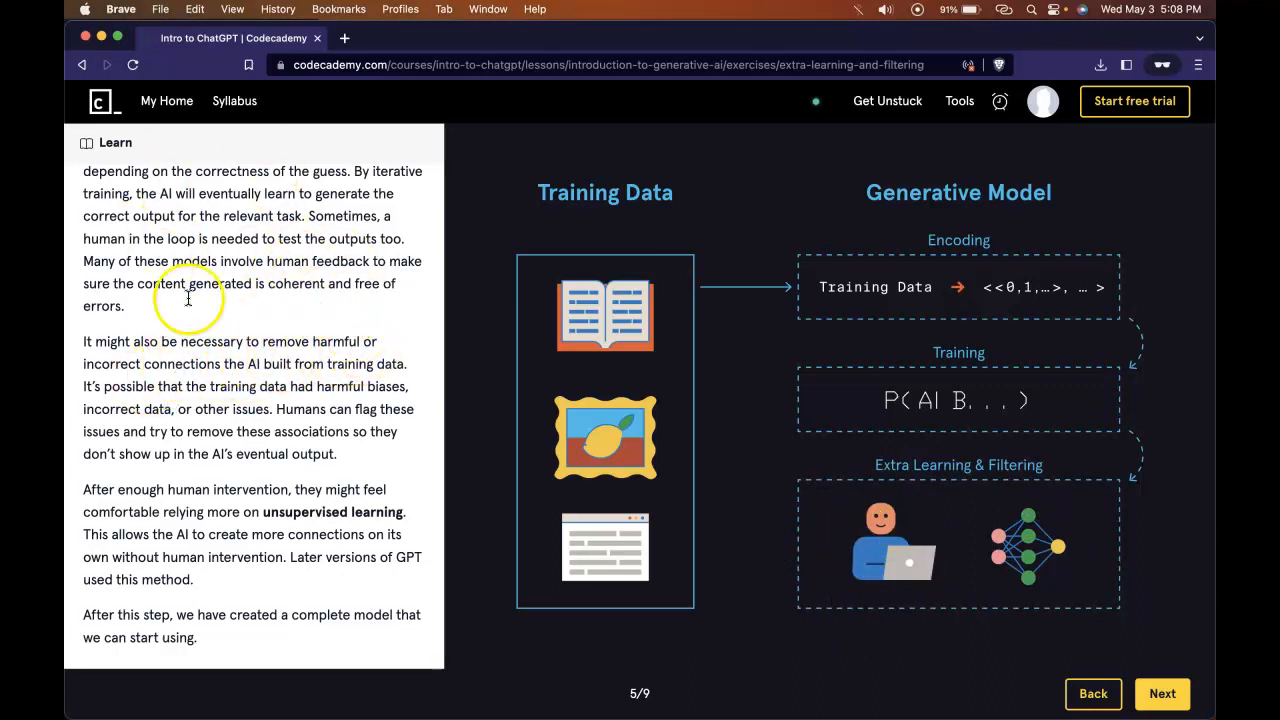
{"action": "mouse_move", "coordinate": [265, 230]}
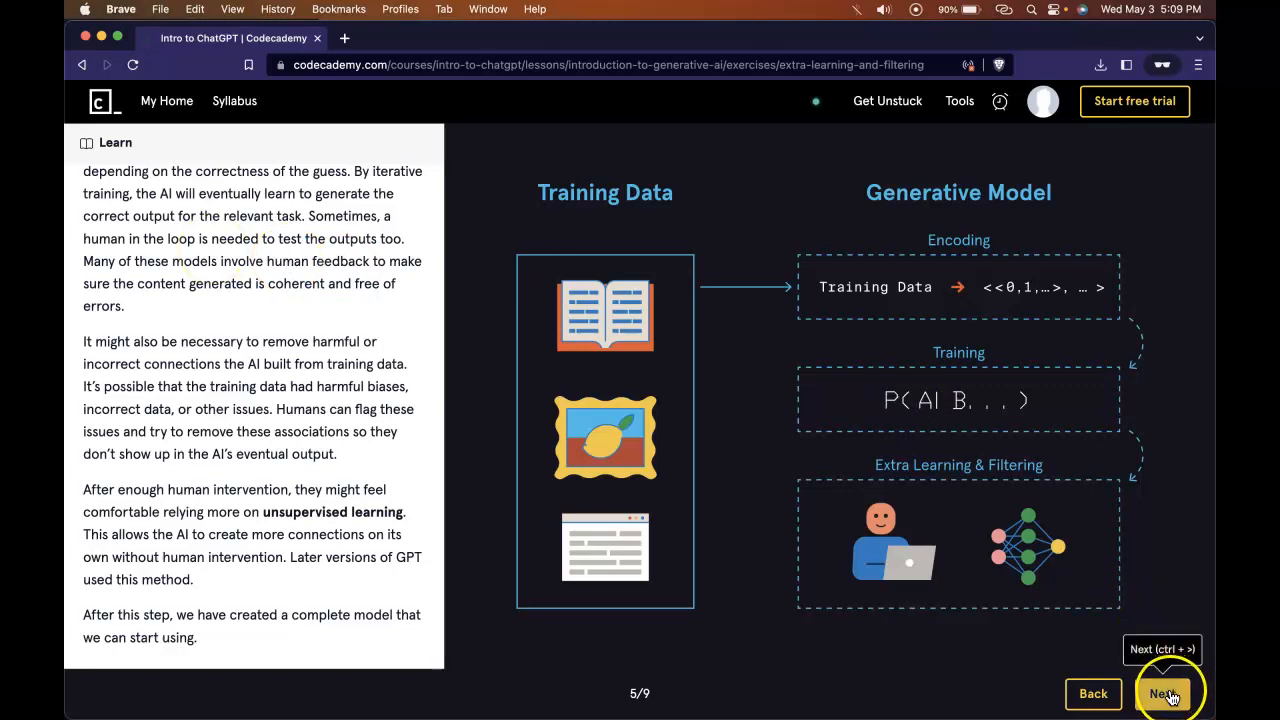
Step: Advance to exercise 6/9, User Input, showing a prompt being encoded
{"action": "left_click", "coordinate": [1162, 693]}
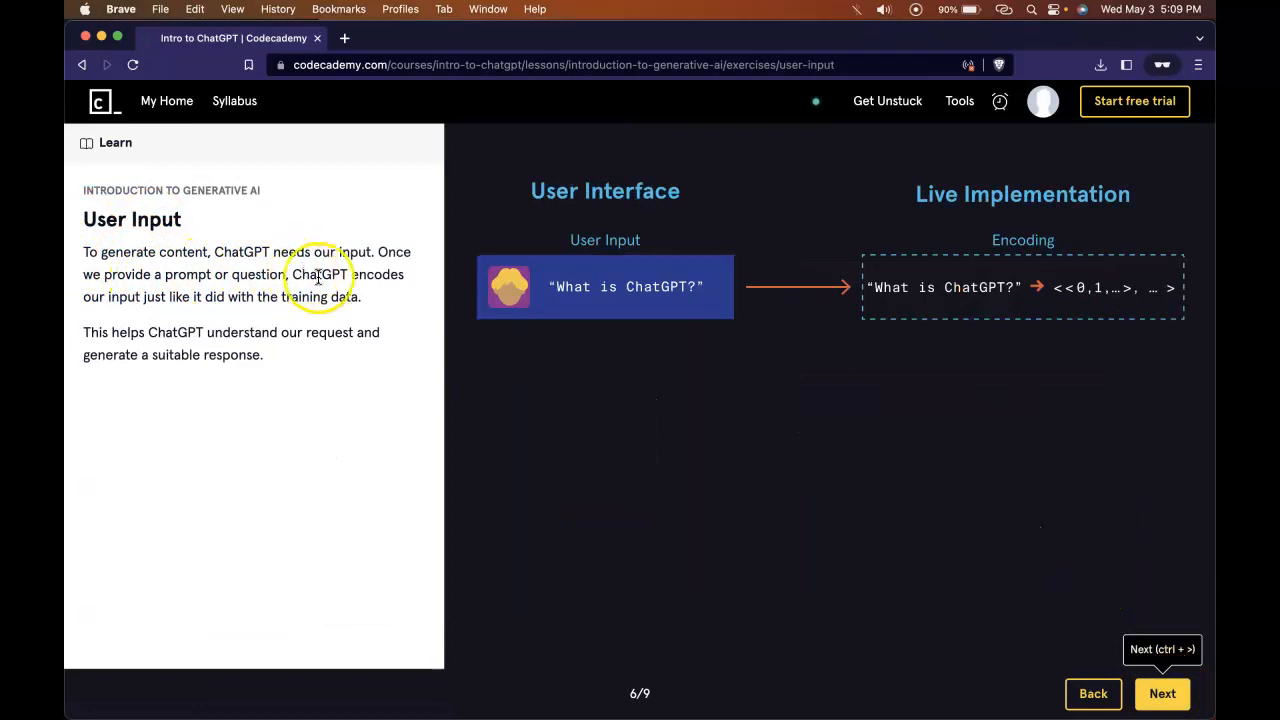
{"action": "mouse_move", "coordinate": [217, 296]}
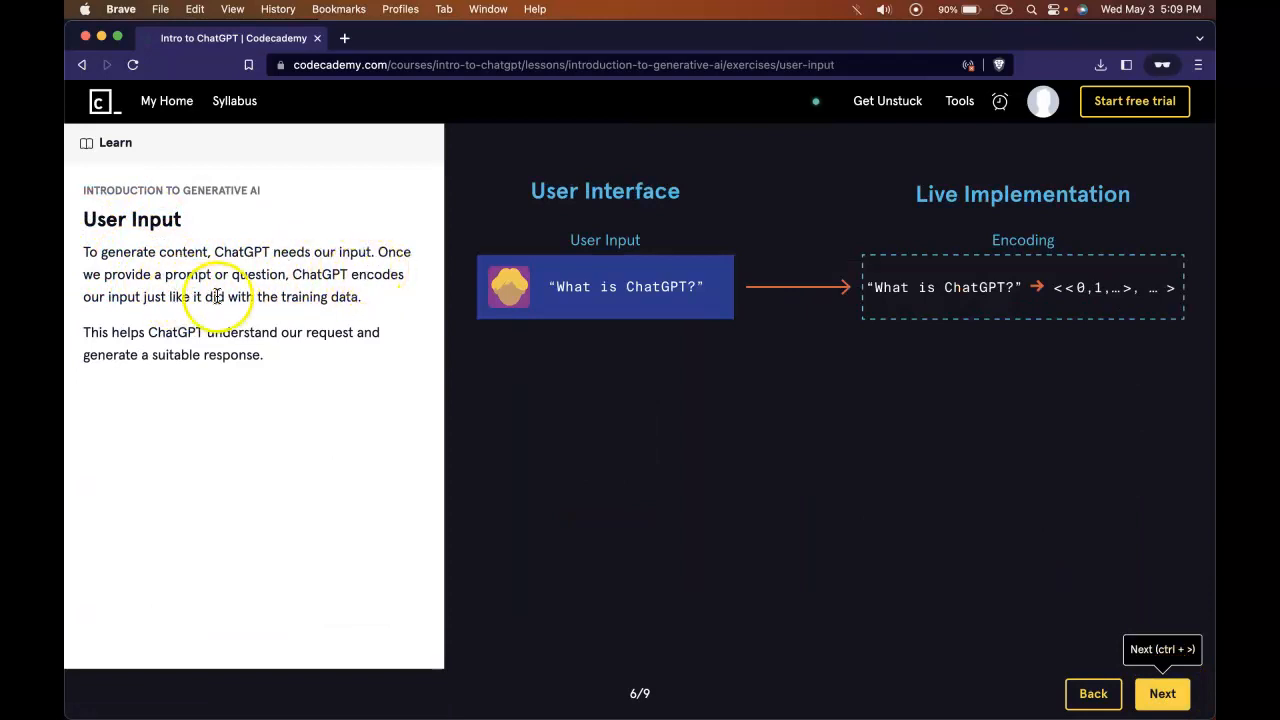
{"action": "mouse_move", "coordinate": [300, 290]}
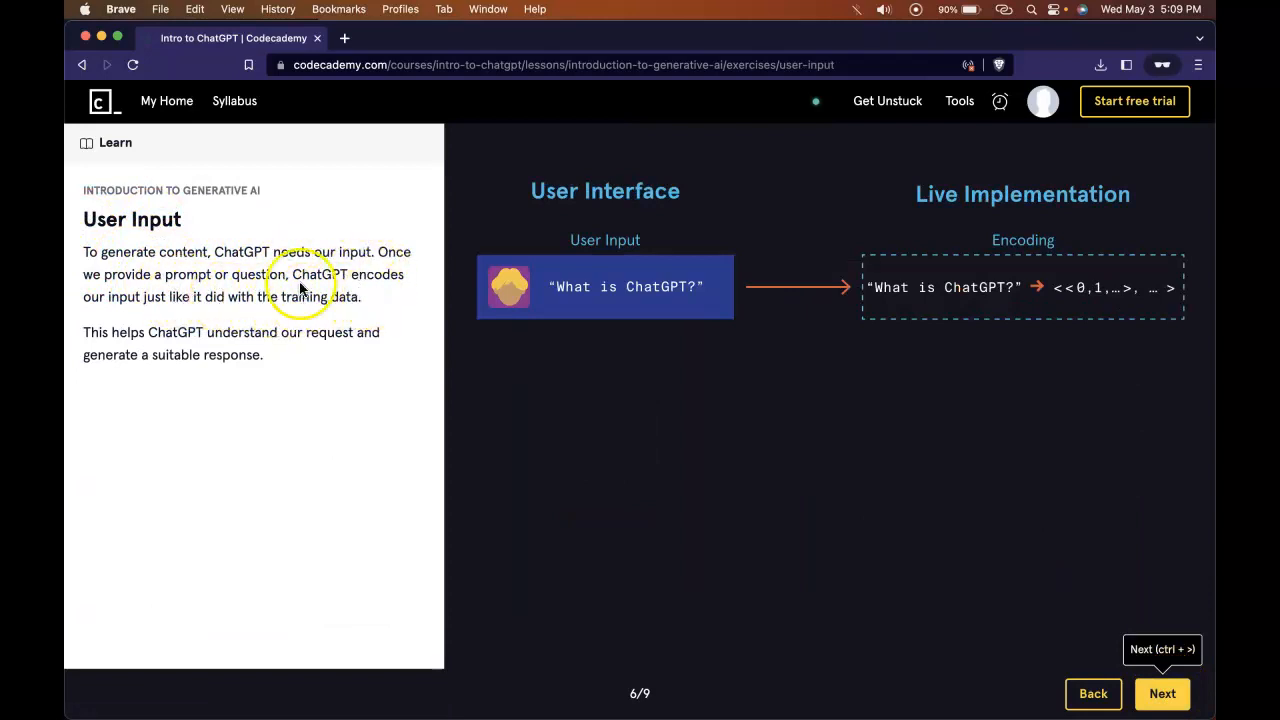
{"action": "mouse_move", "coordinate": [182, 325]}
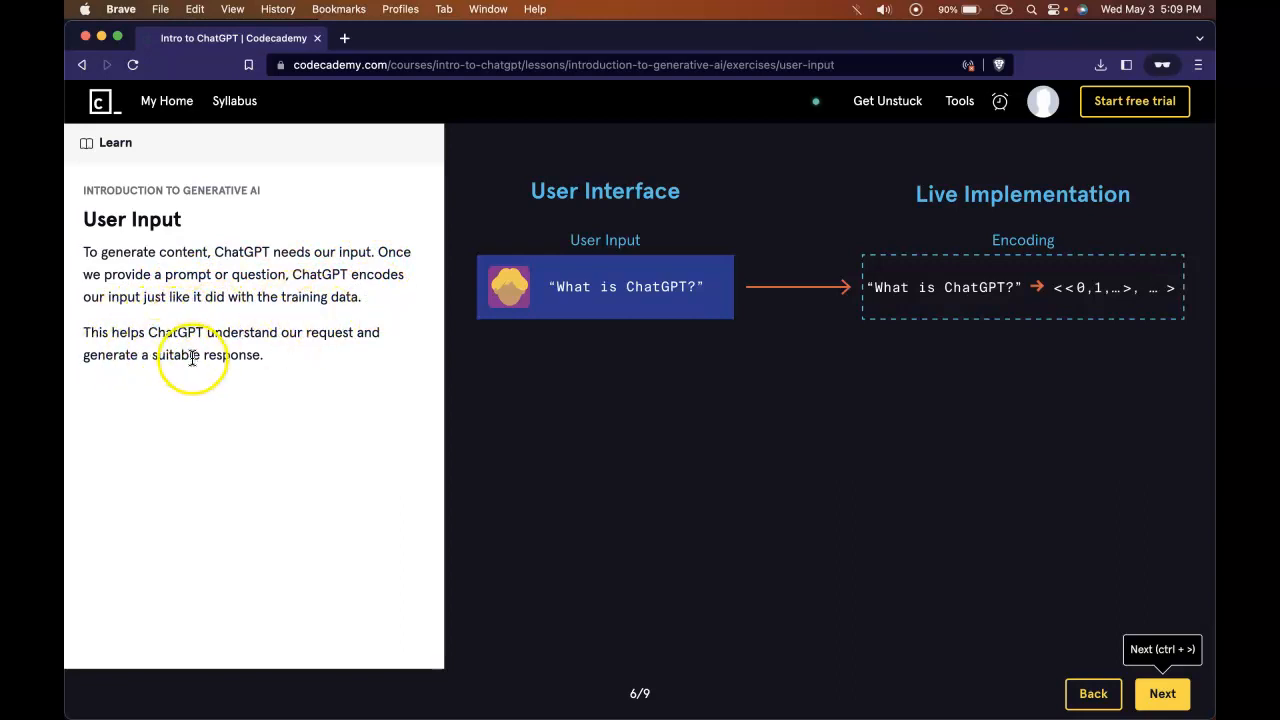
{"action": "mouse_move", "coordinate": [230, 407]}
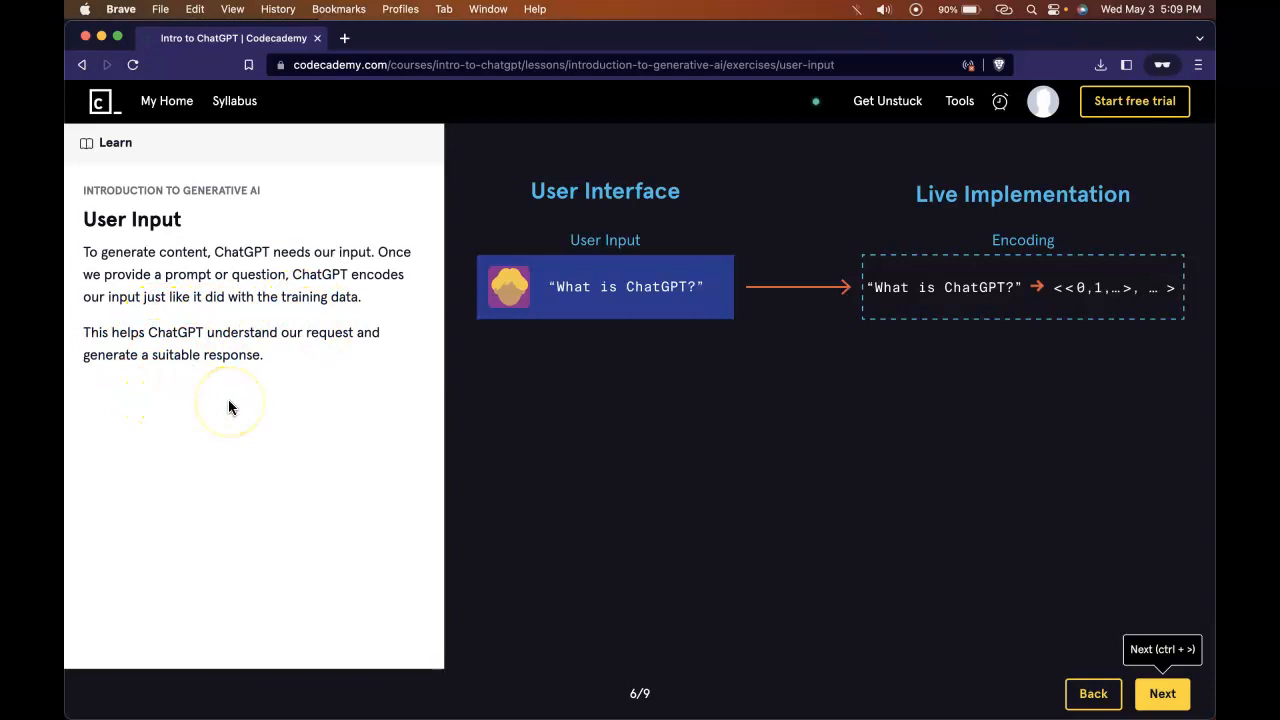
{"action": "mouse_move", "coordinate": [375, 372]}
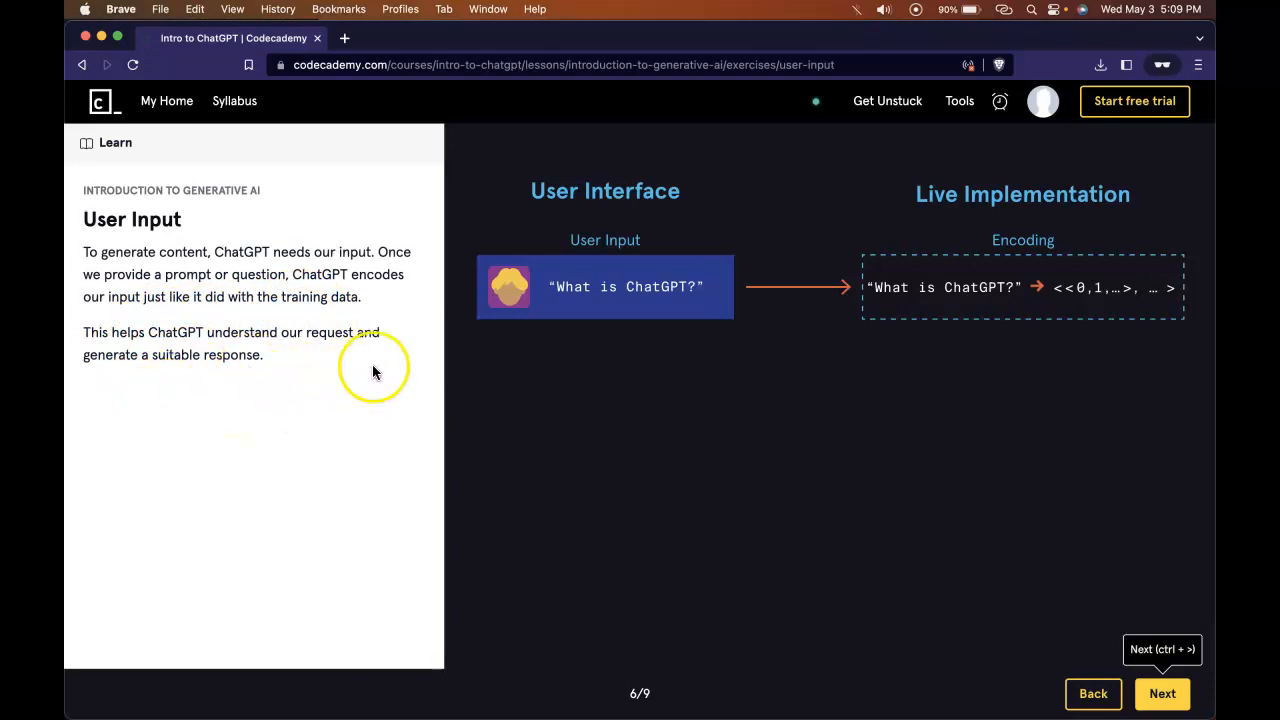
{"action": "mouse_move", "coordinate": [560, 228]}
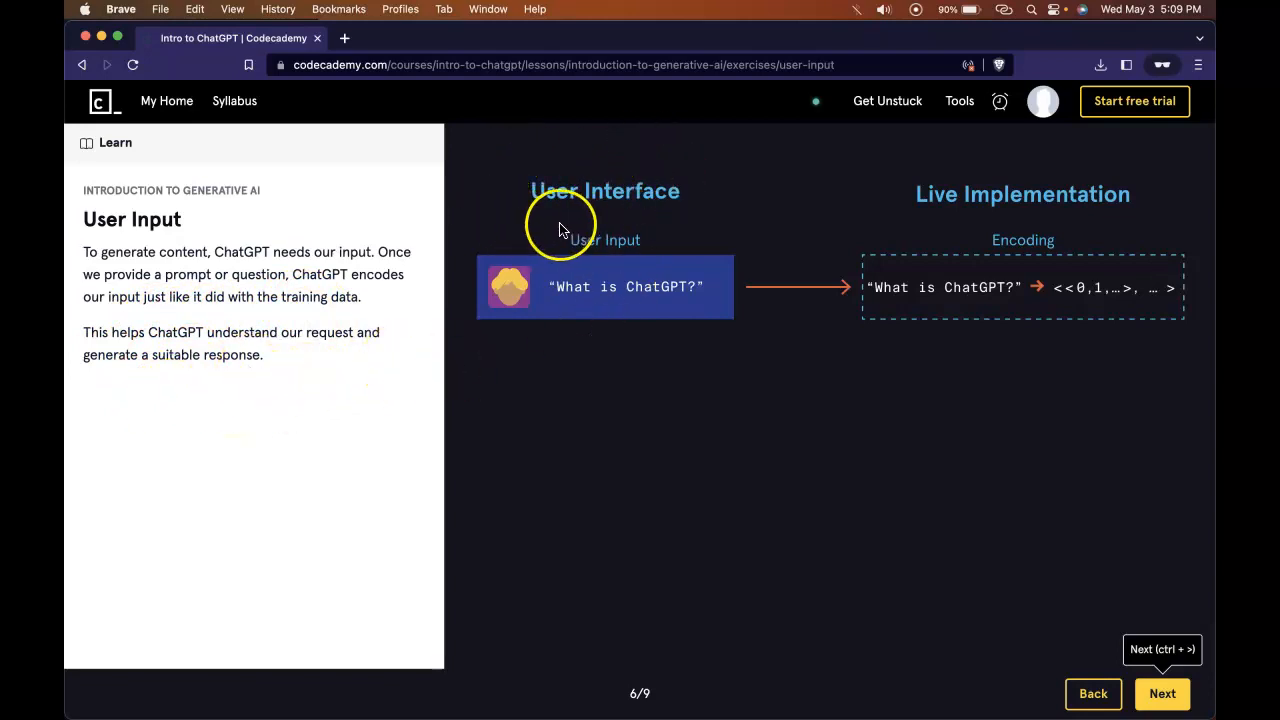
{"action": "mouse_move", "coordinate": [590, 238]}
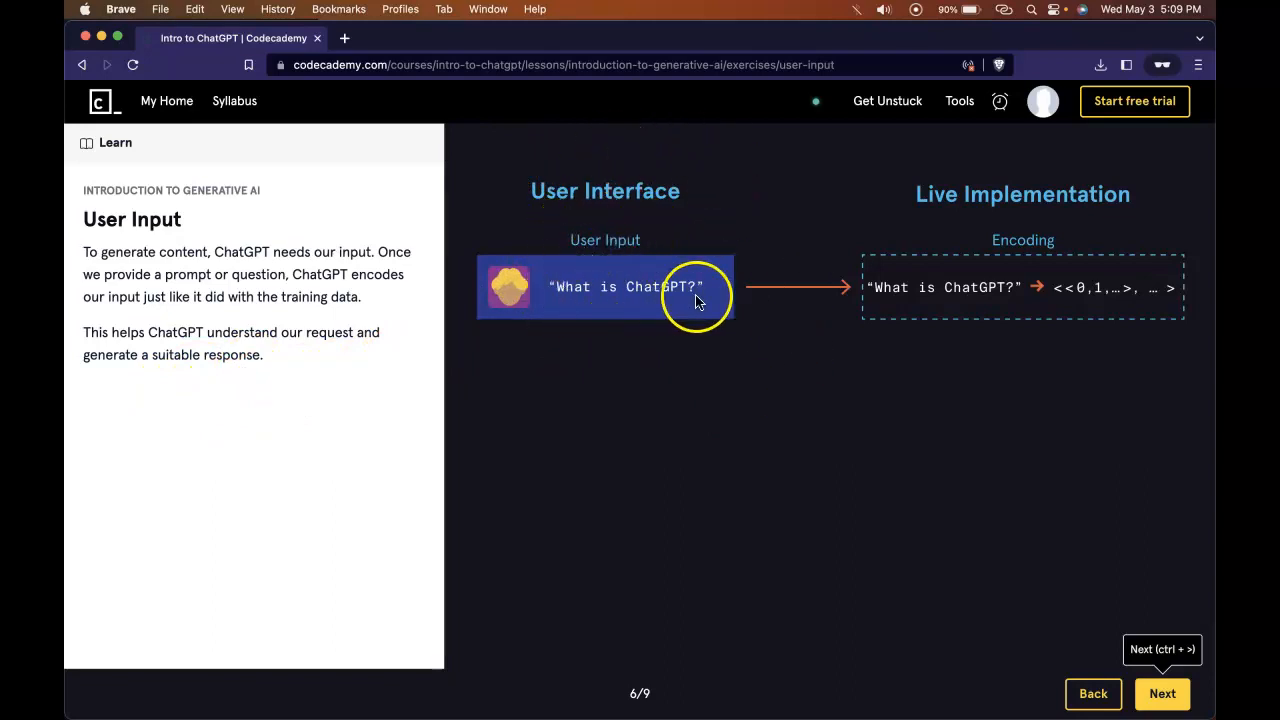
{"action": "mouse_move", "coordinate": [915, 225]}
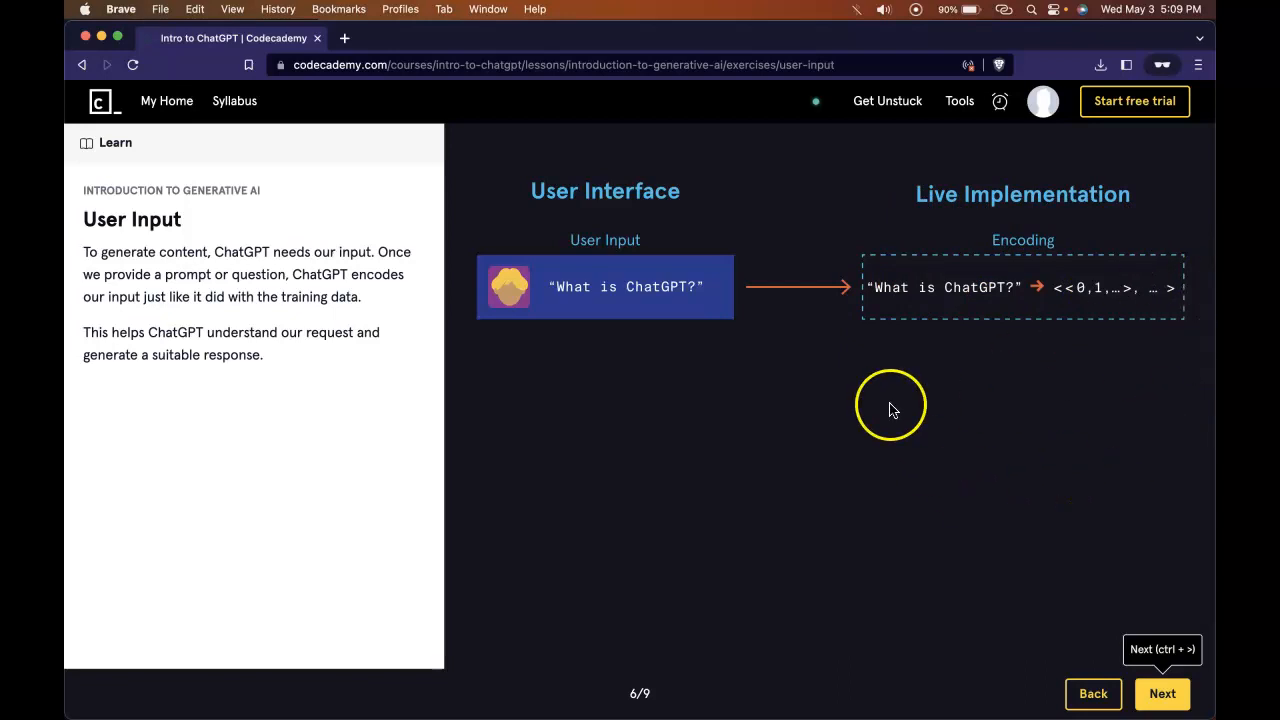
{"action": "mouse_move", "coordinate": [1068, 475]}
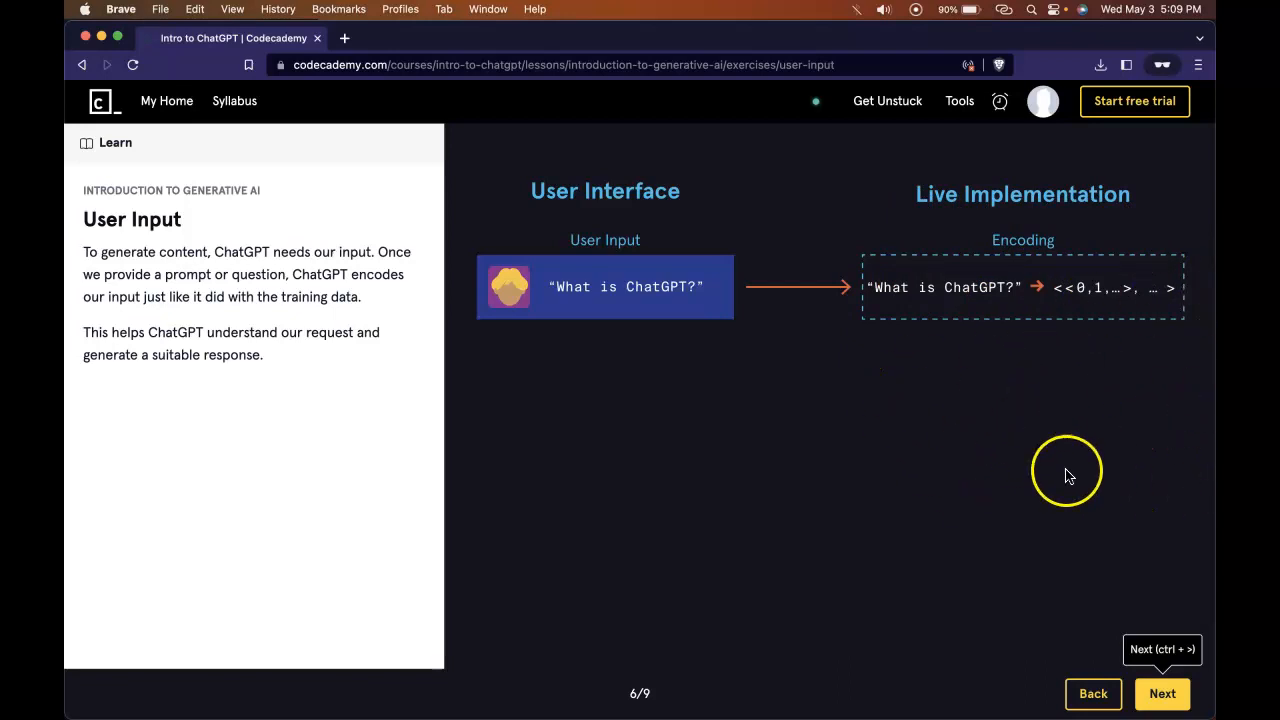
{"action": "mouse_move", "coordinate": [1170, 489]}
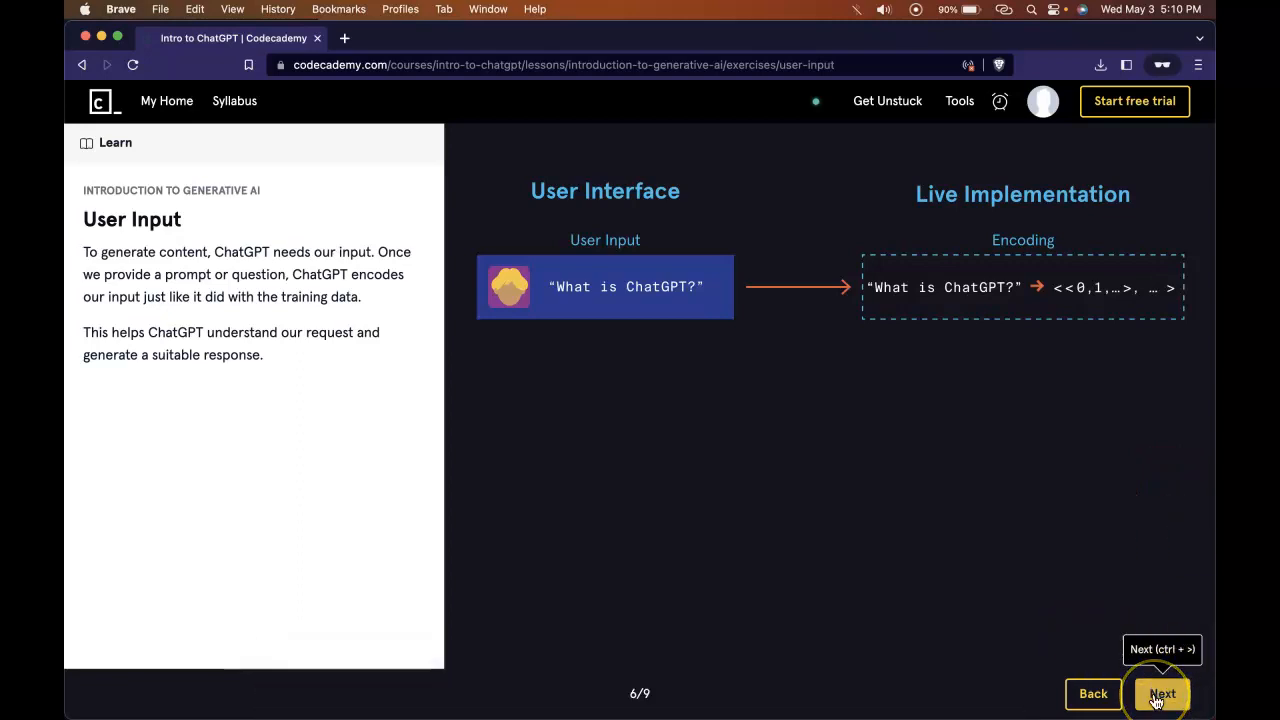
Step: Open Generating Content (7/9) and read up to AI hallucination
{"action": "left_click", "coordinate": [1162, 693]}
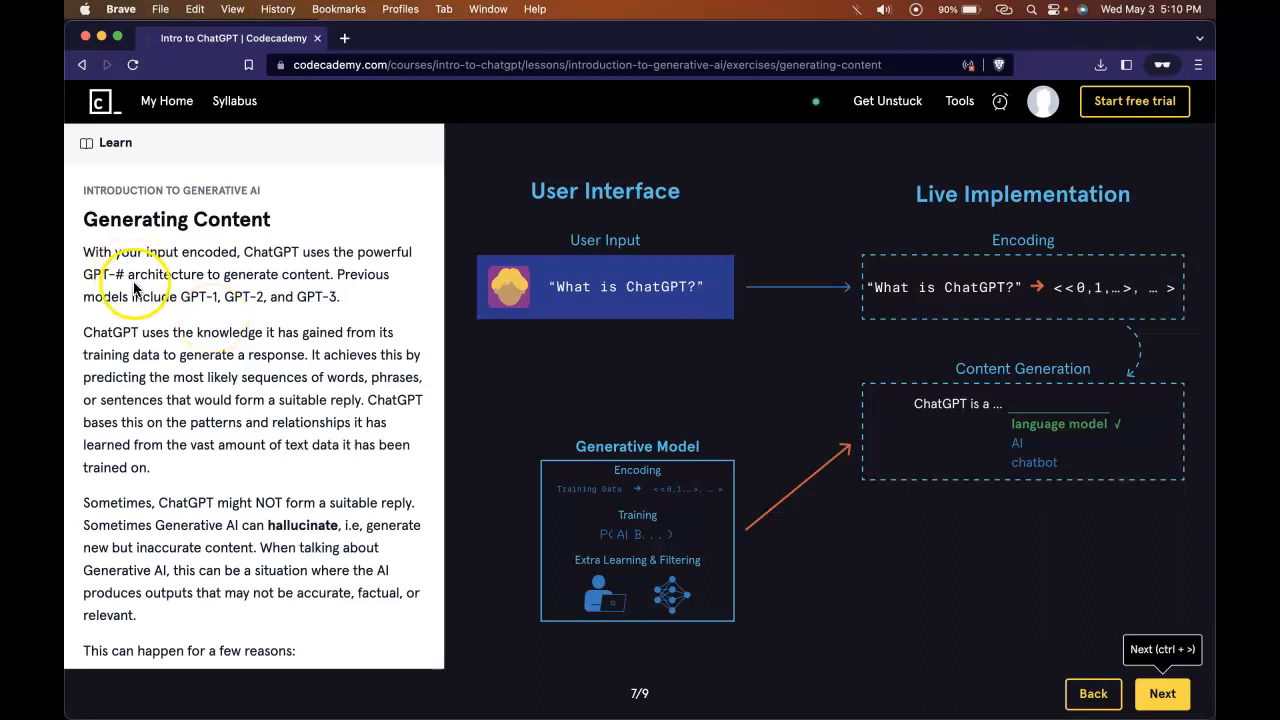
{"action": "mouse_move", "coordinate": [330, 291]}
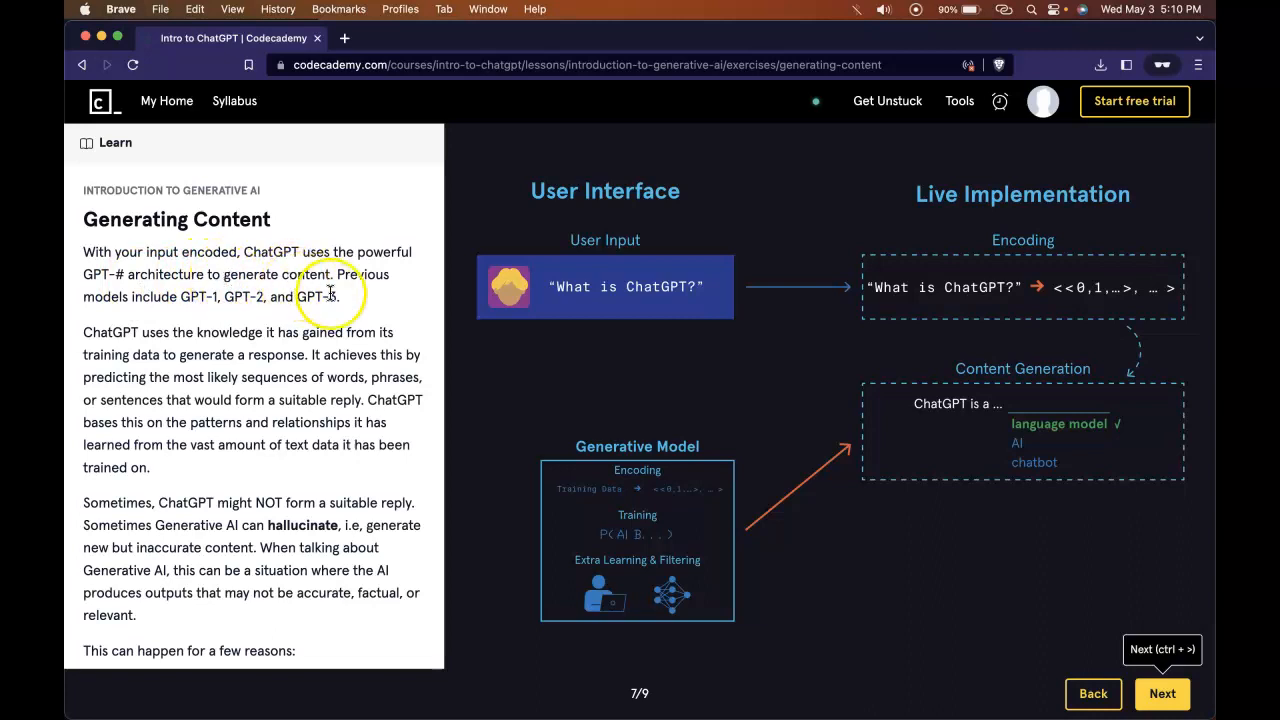
{"action": "mouse_move", "coordinate": [175, 315]}
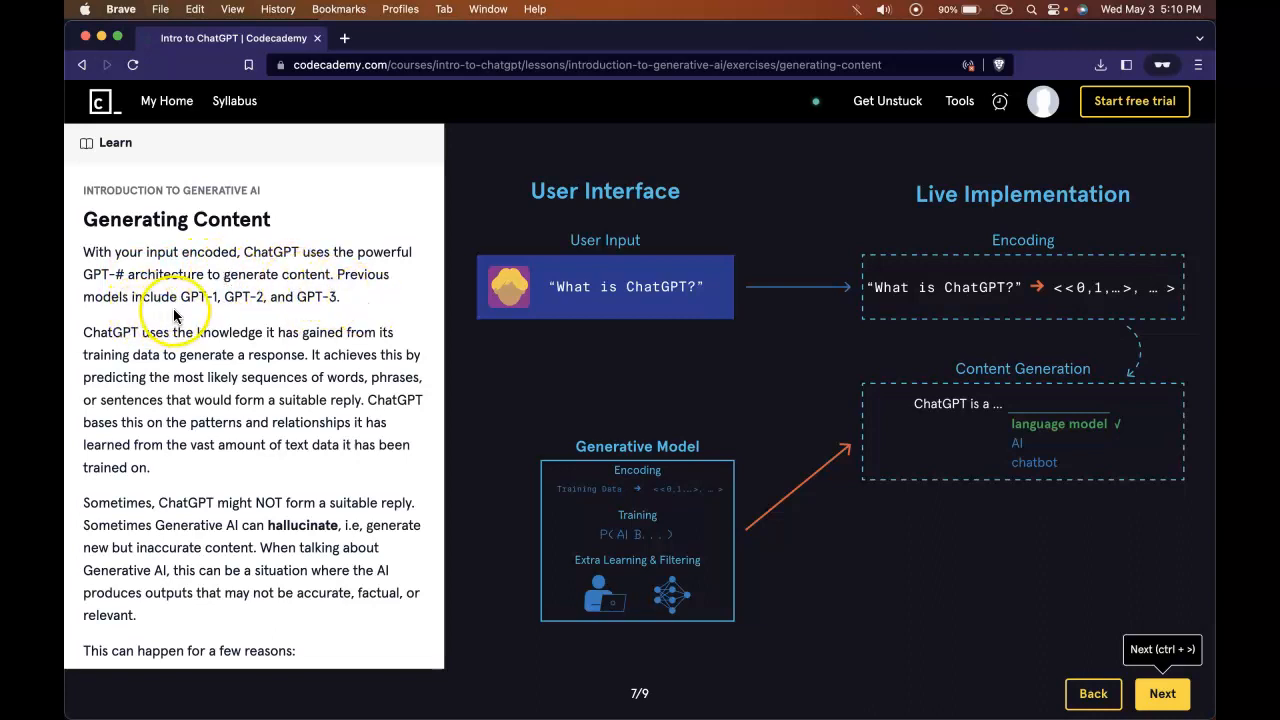
{"action": "mouse_move", "coordinate": [330, 330]}
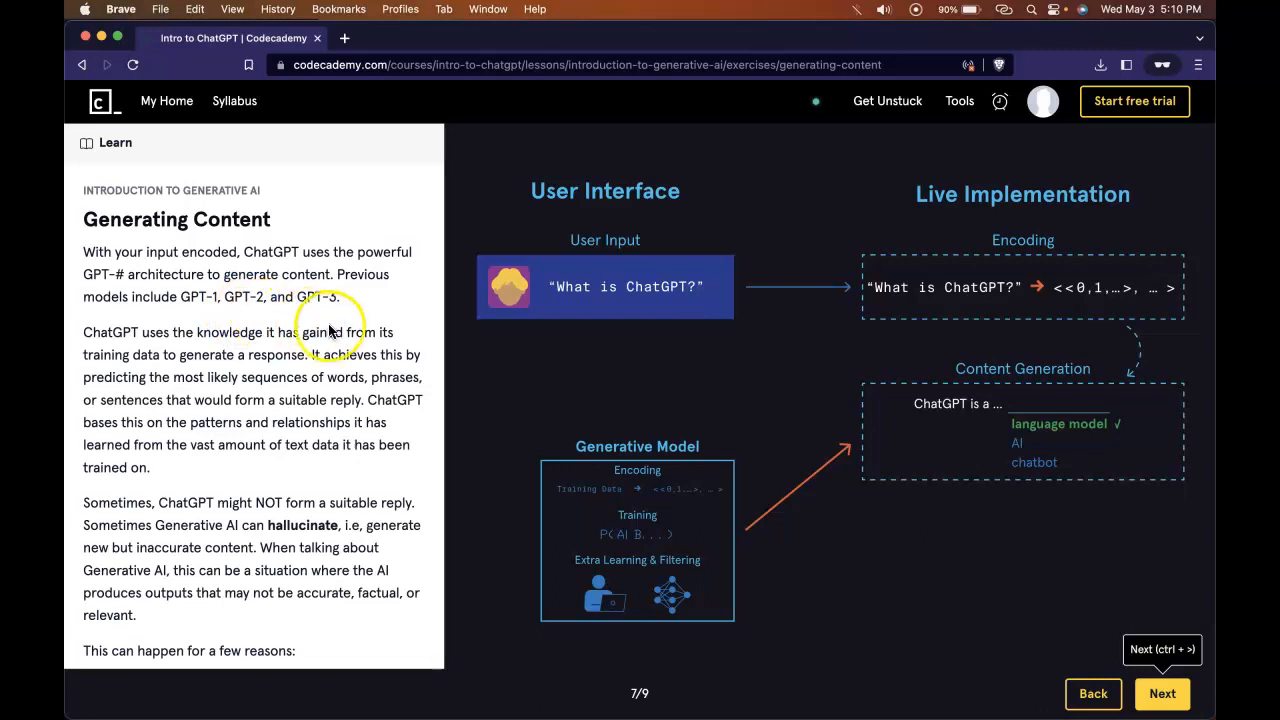
{"action": "scroll", "scroll_direction": "down", "scroll_amount": 3}
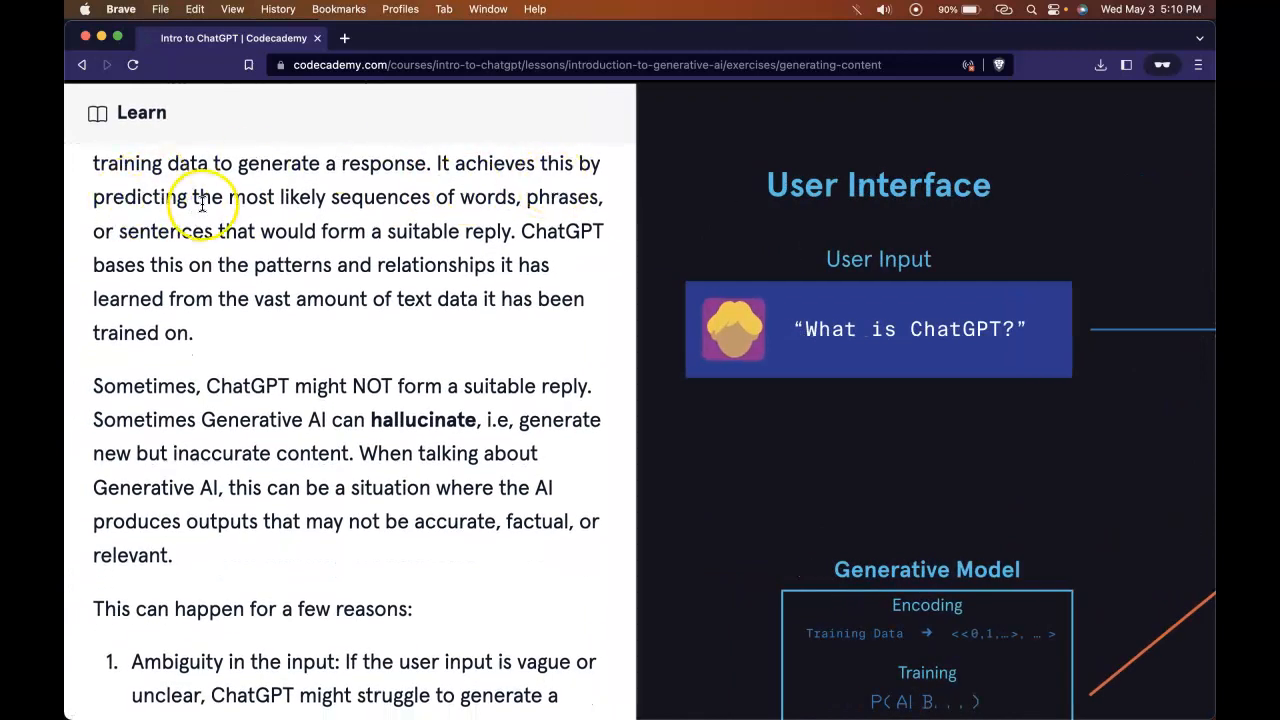
{"action": "mouse_move", "coordinate": [410, 220]}
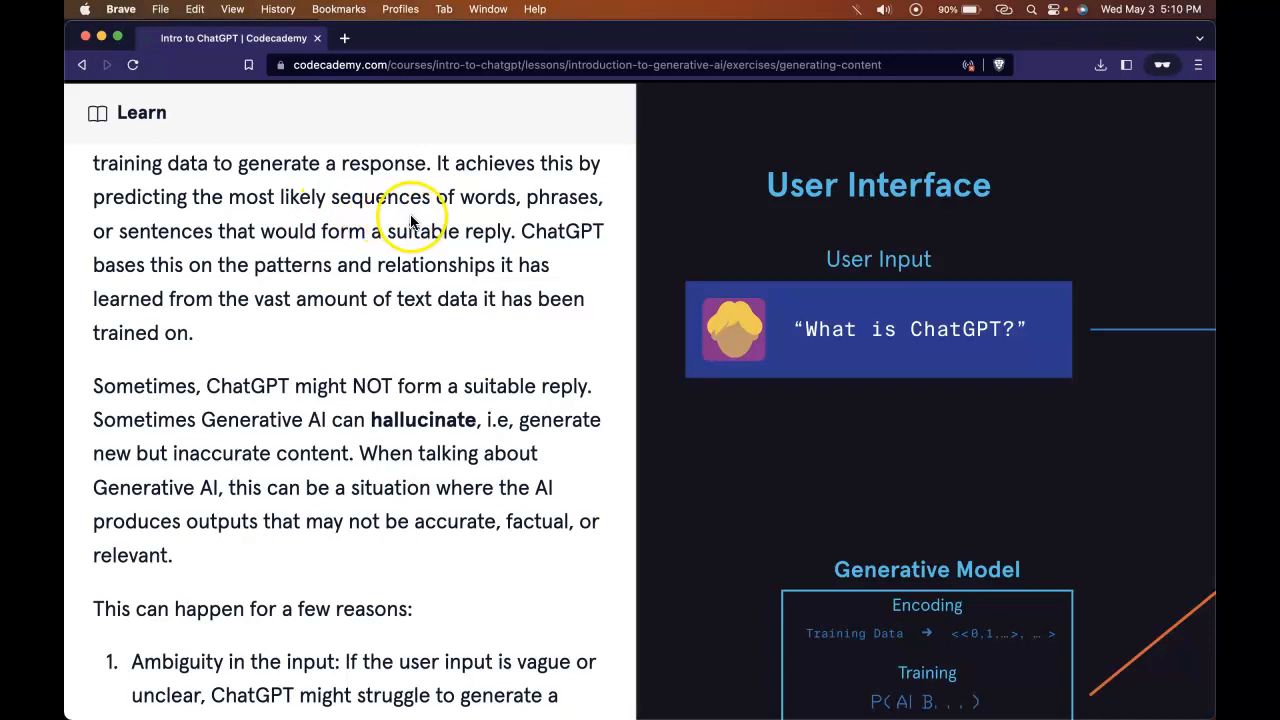
{"action": "mouse_move", "coordinate": [222, 262]}
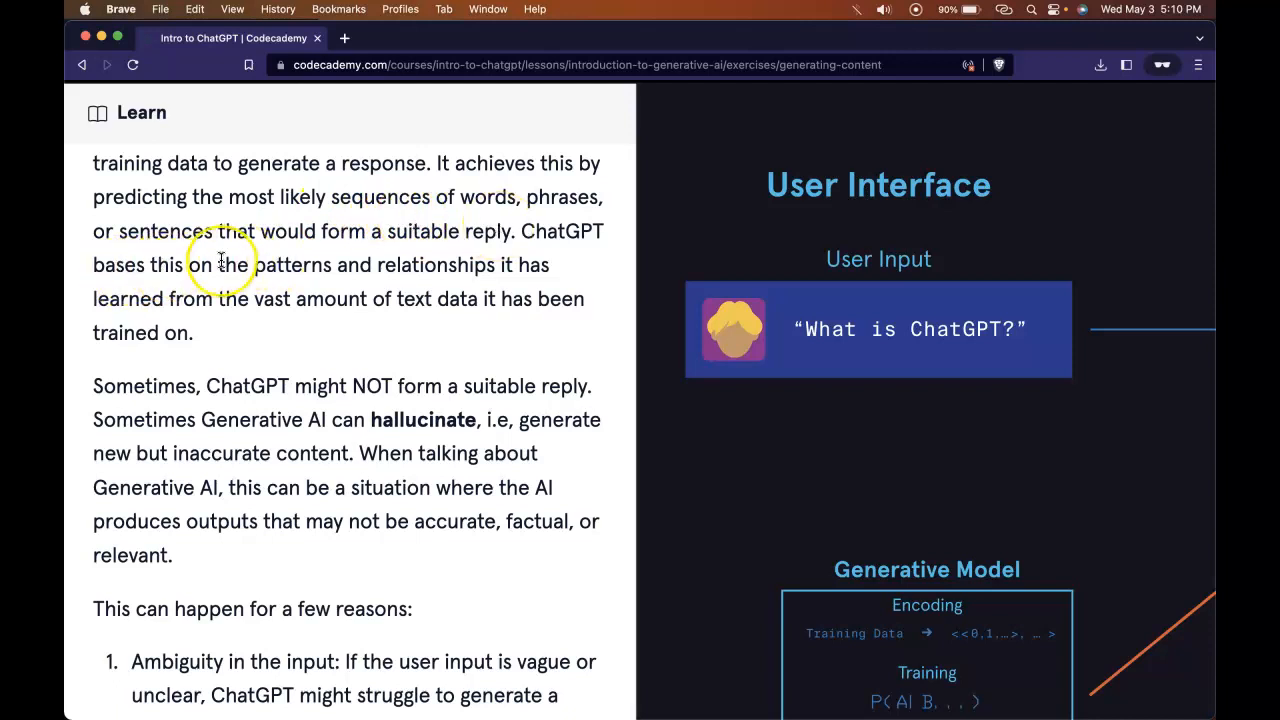
Step: Read the hallucination reasons and closing caution, then advance to exercise 8/9
{"action": "scroll", "scroll_direction": "down", "scroll_amount": 3}
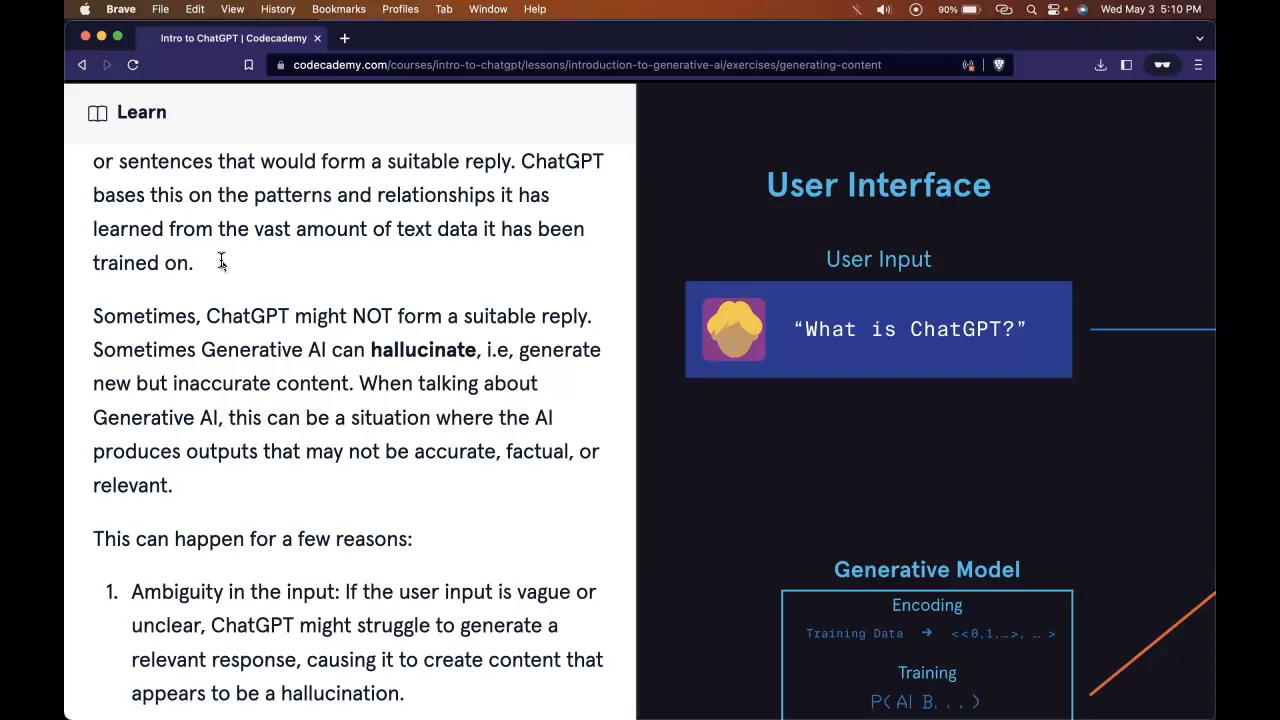
{"action": "scroll", "scroll_direction": "down", "scroll_amount": 3}
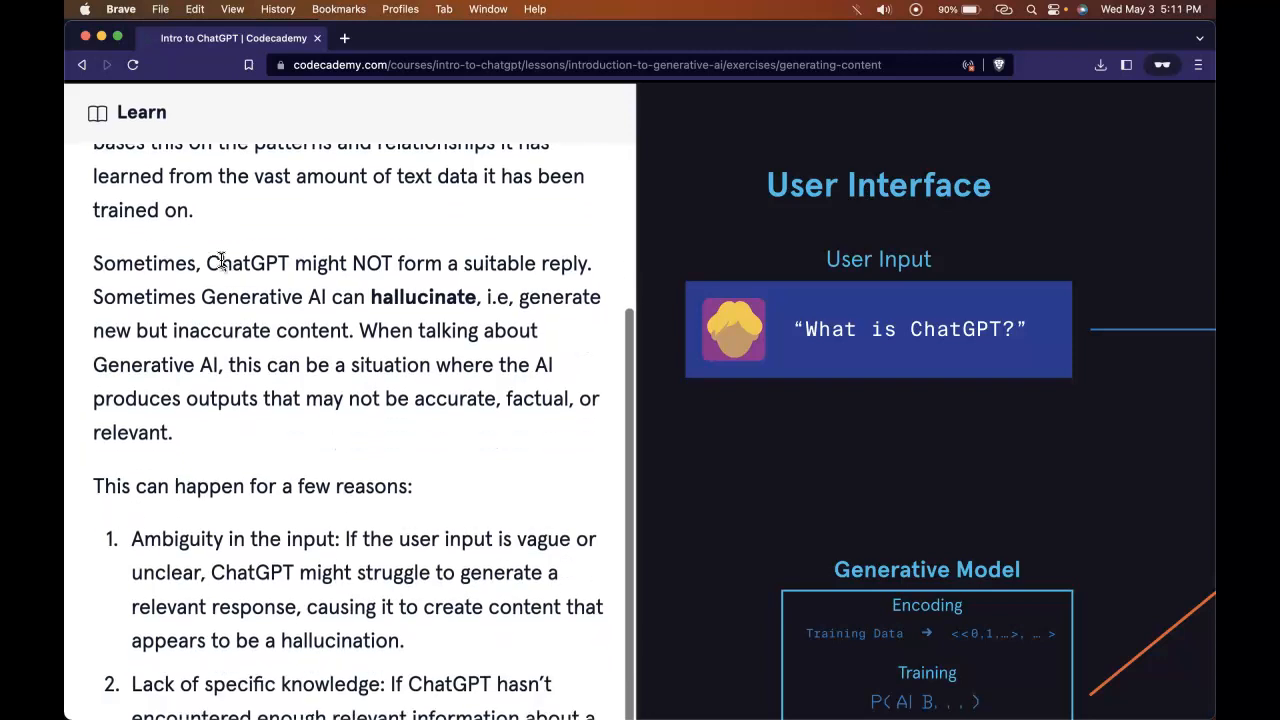
{"action": "scroll", "scroll_direction": "down", "scroll_amount": 3}
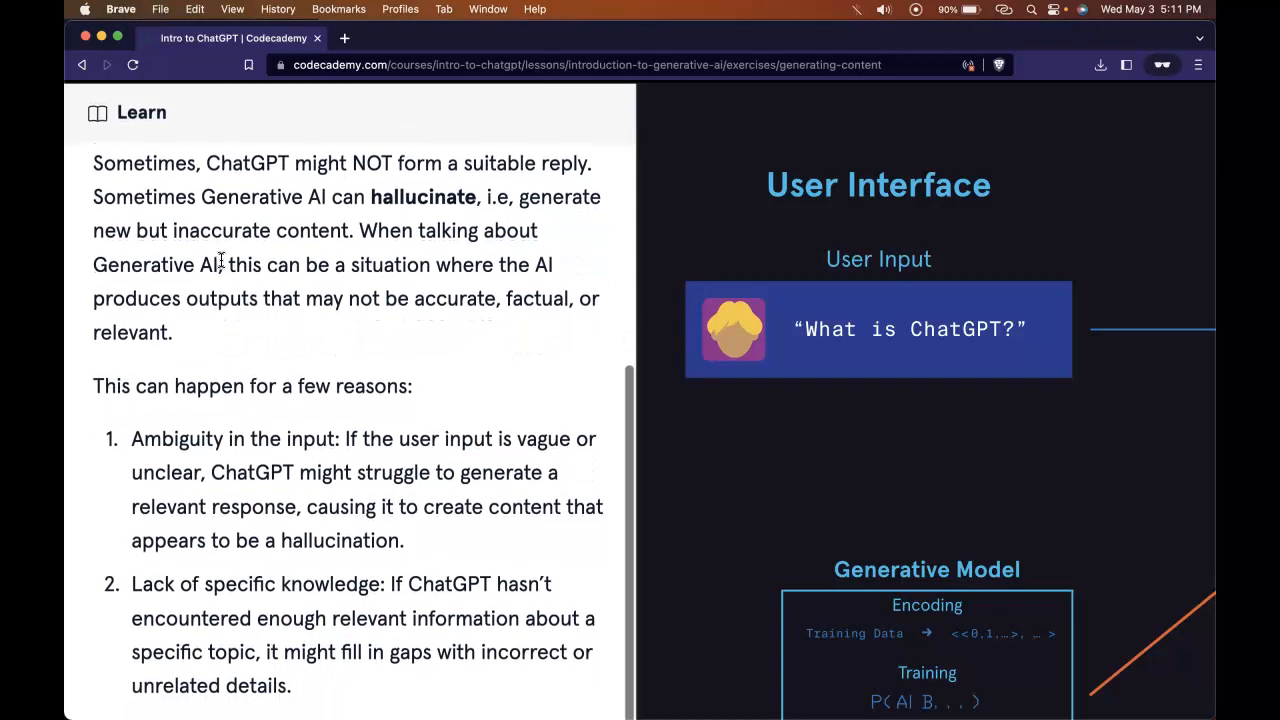
{"action": "scroll", "scroll_direction": "down", "scroll_amount": 3}
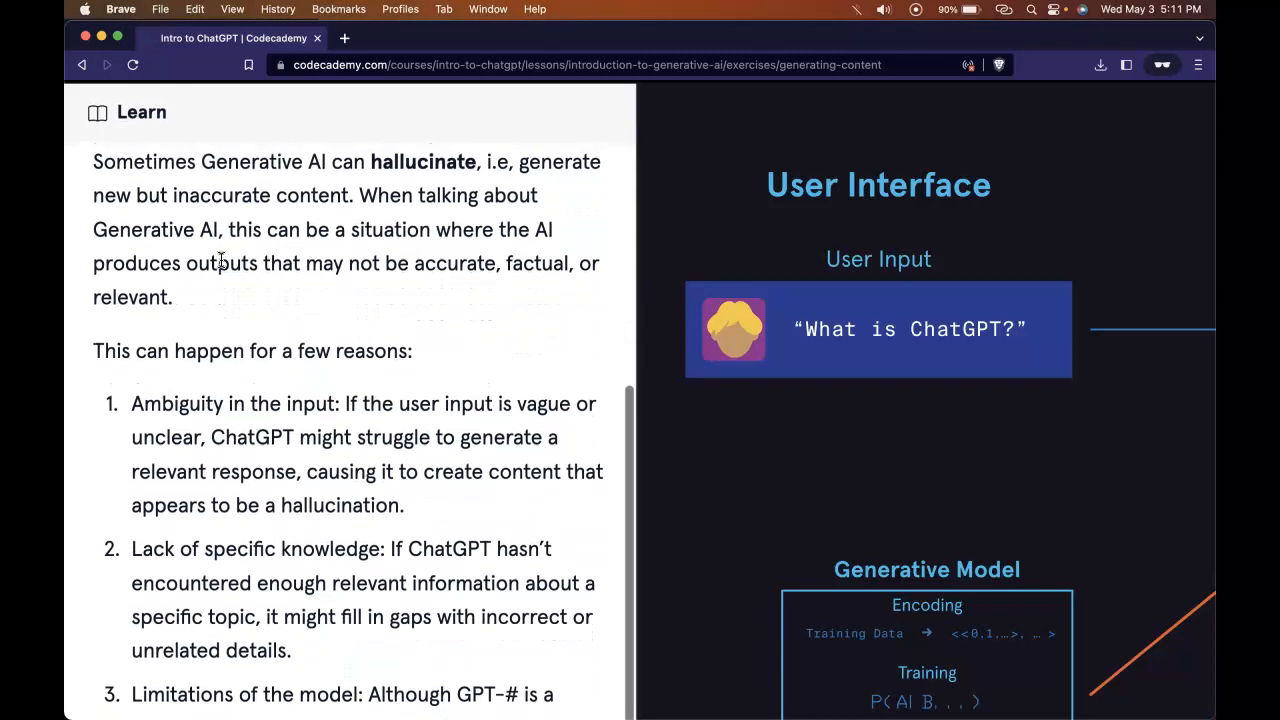
{"action": "scroll", "scroll_direction": "down", "scroll_amount": 3}
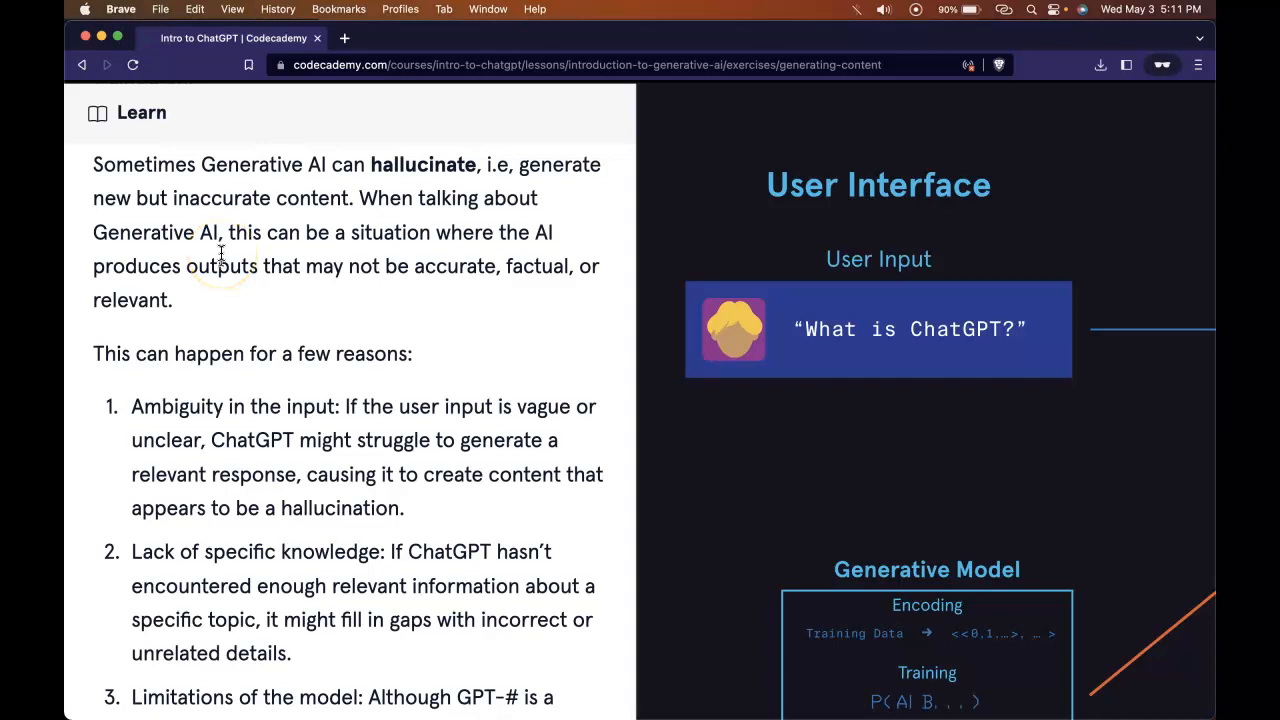
{"action": "scroll", "scroll_direction": "down", "scroll_amount": 3}
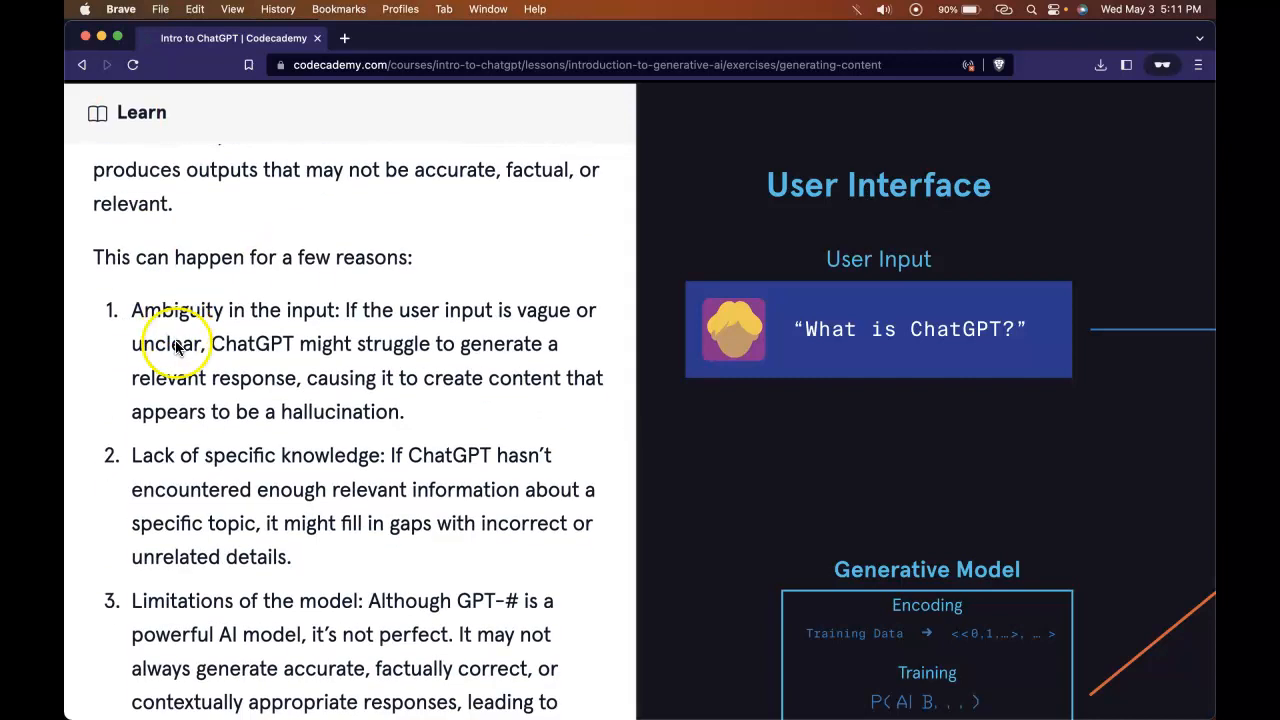
{"action": "scroll", "scroll_direction": "down", "scroll_amount": 3}
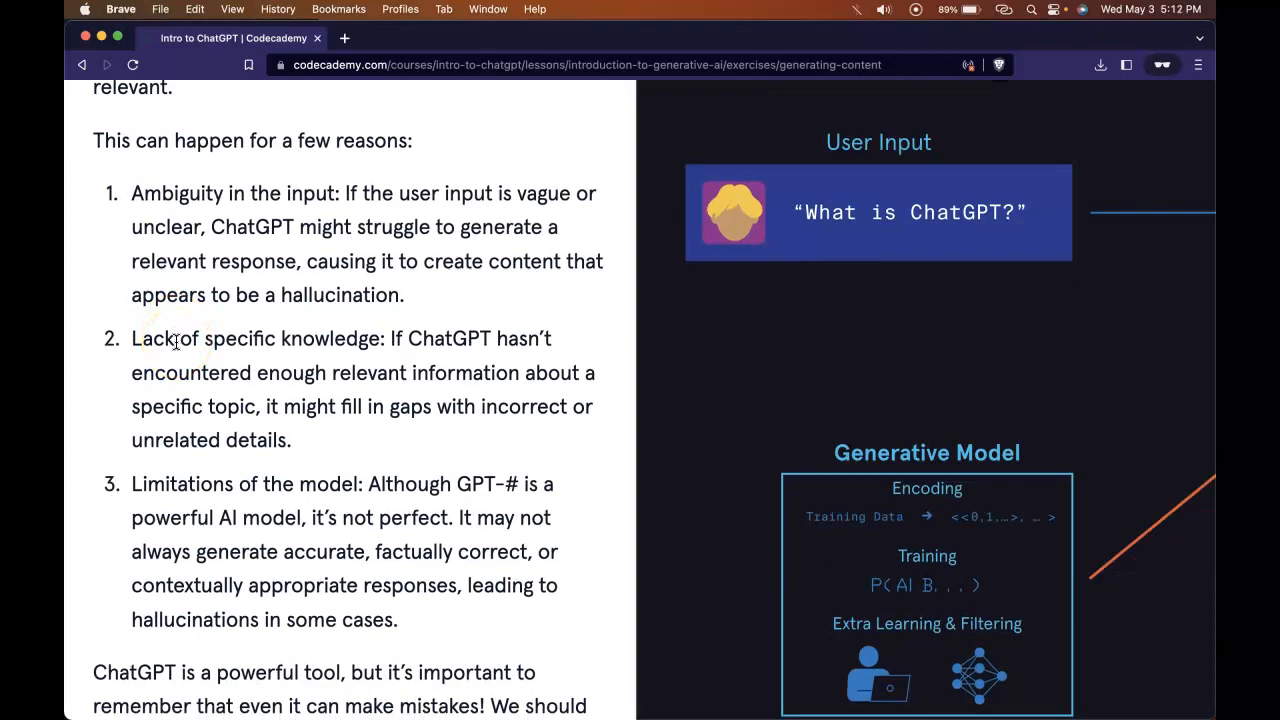
{"action": "scroll", "scroll_direction": "down", "scroll_amount": 3}
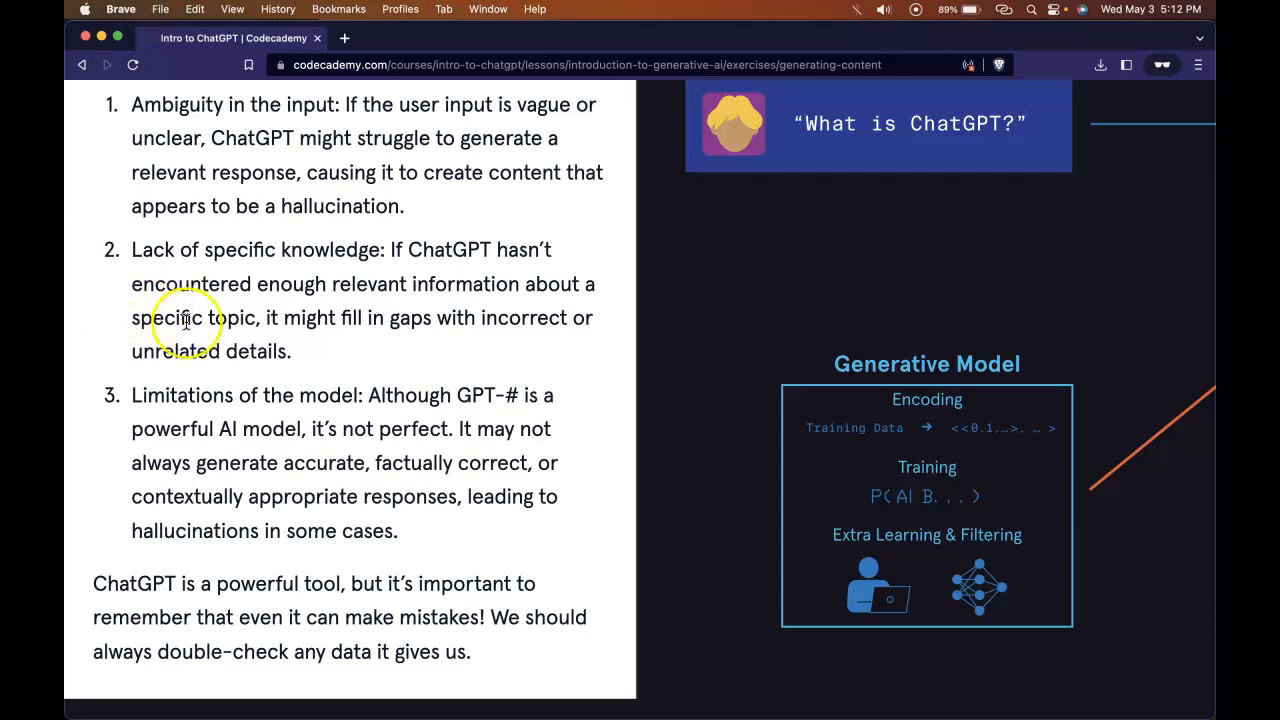
{"action": "scroll", "scroll_direction": "down", "scroll_amount": 3}
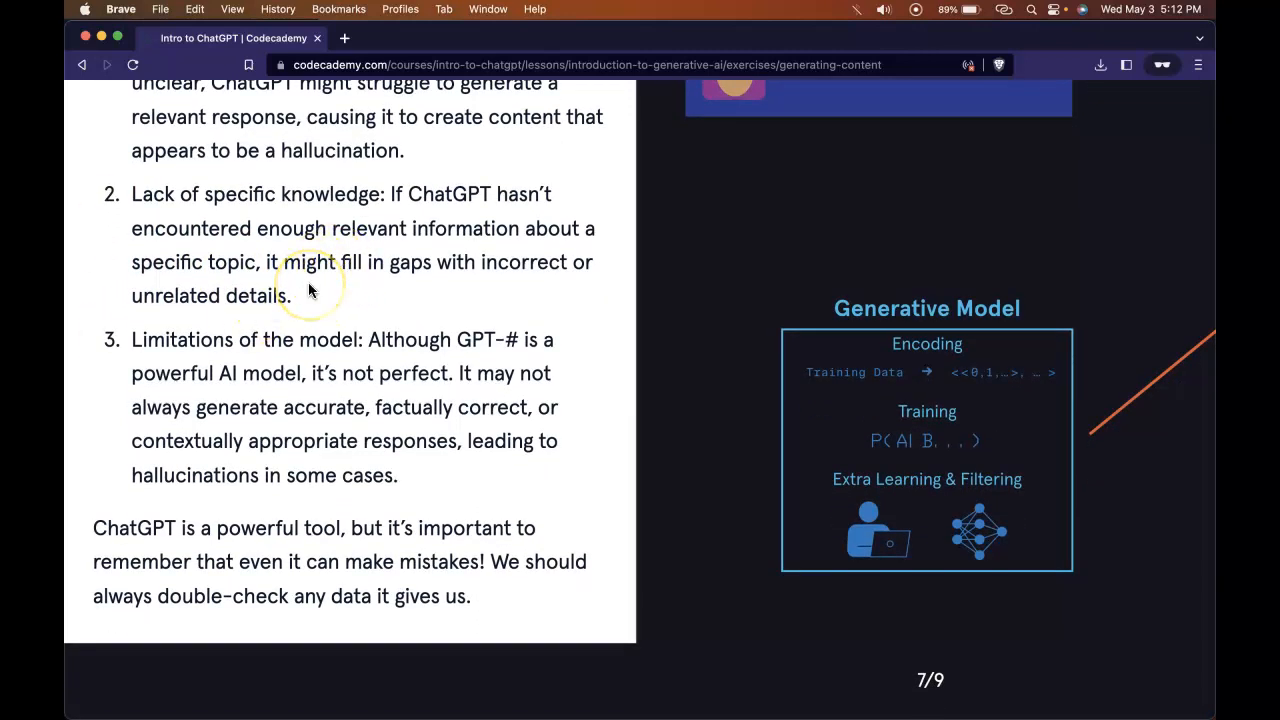
{"action": "mouse_move", "coordinate": [285, 360]}
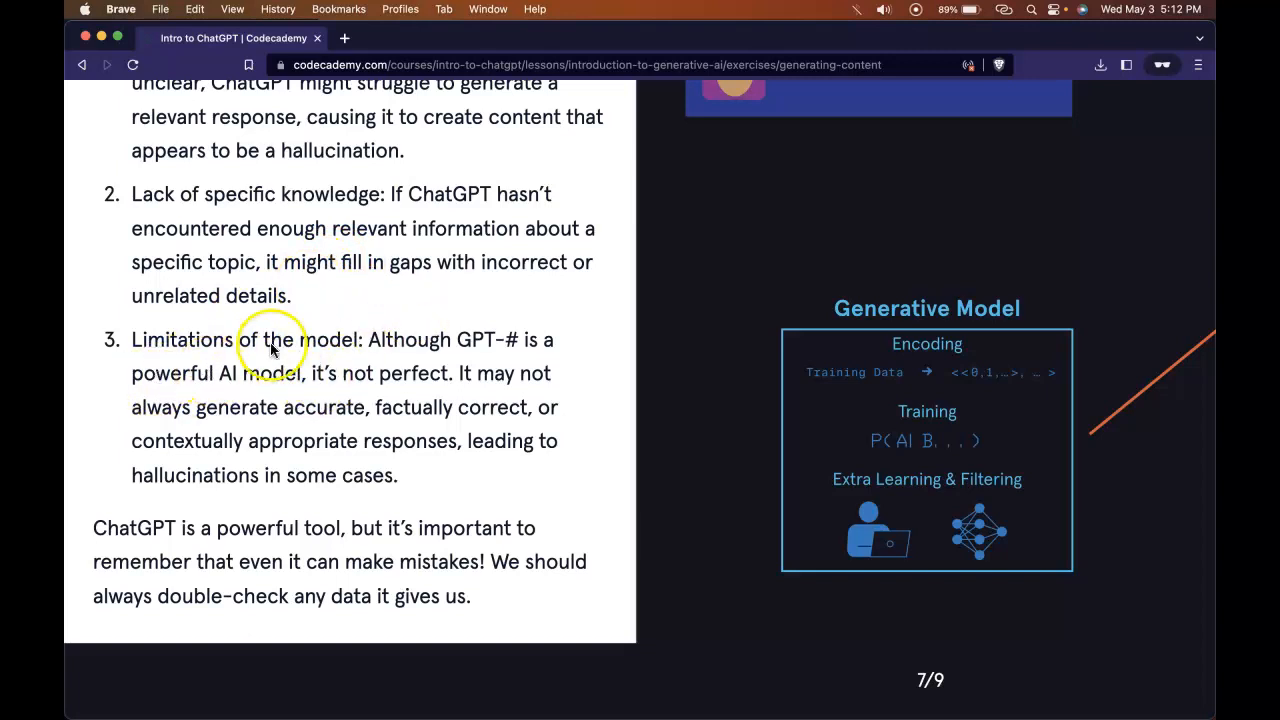
{"action": "mouse_move", "coordinate": [465, 345]}
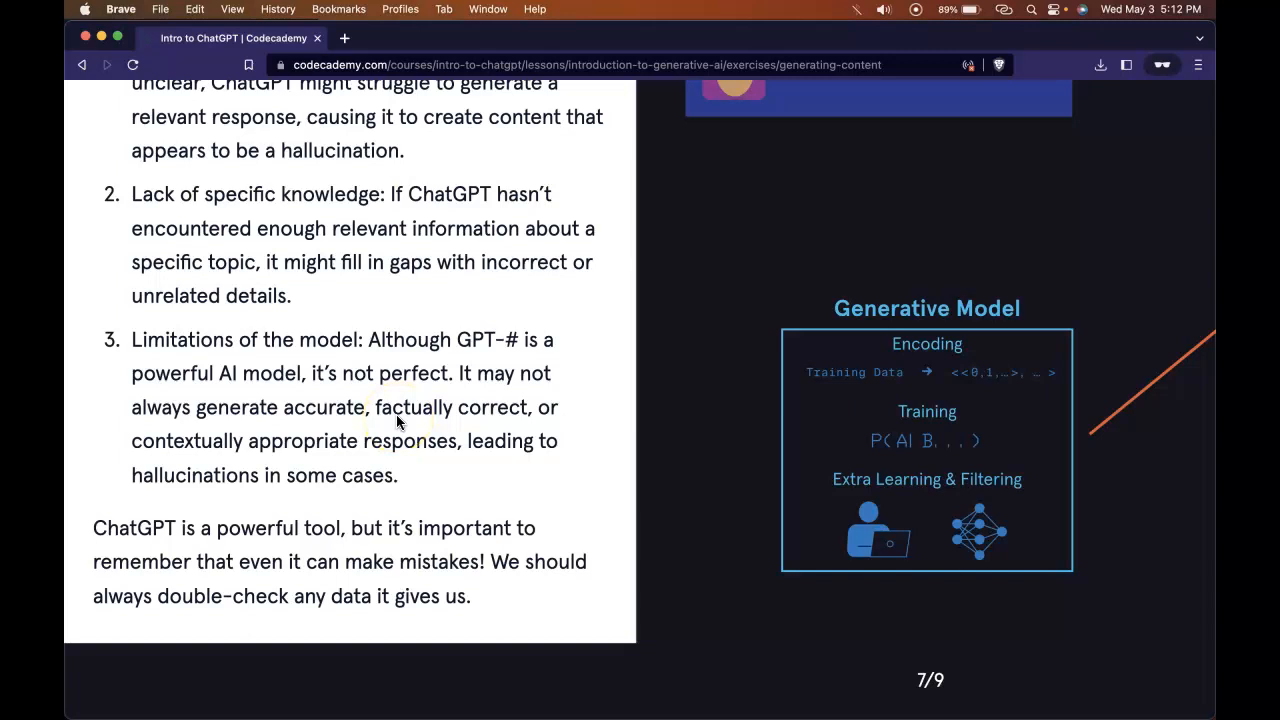
{"action": "mouse_move", "coordinate": [275, 600]}
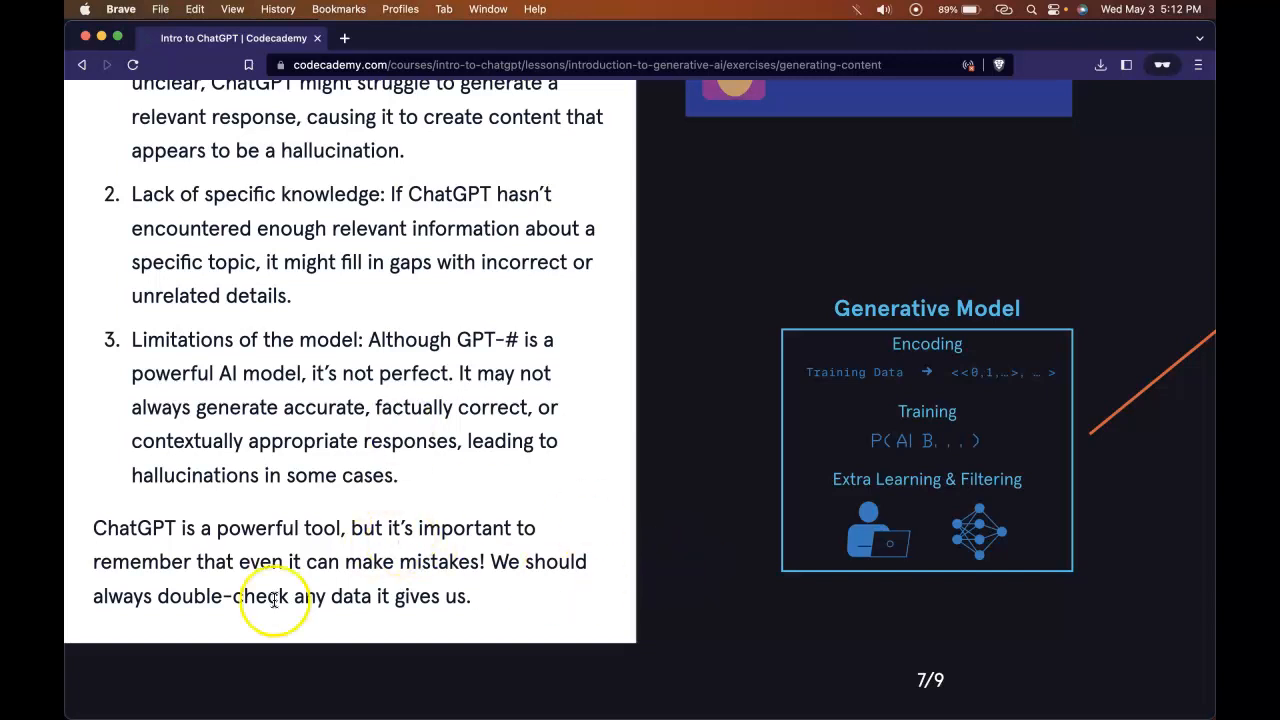
{"action": "mouse_move", "coordinate": [423, 581]}
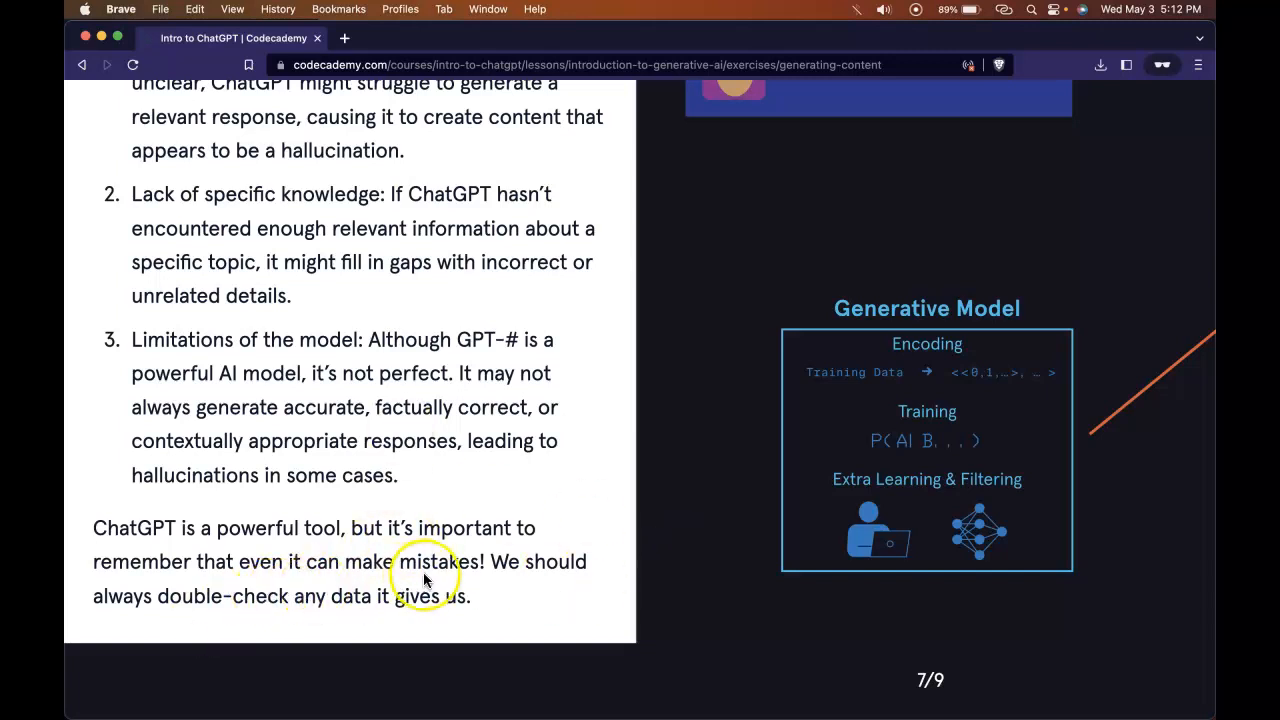
{"action": "mouse_move", "coordinate": [485, 571]}
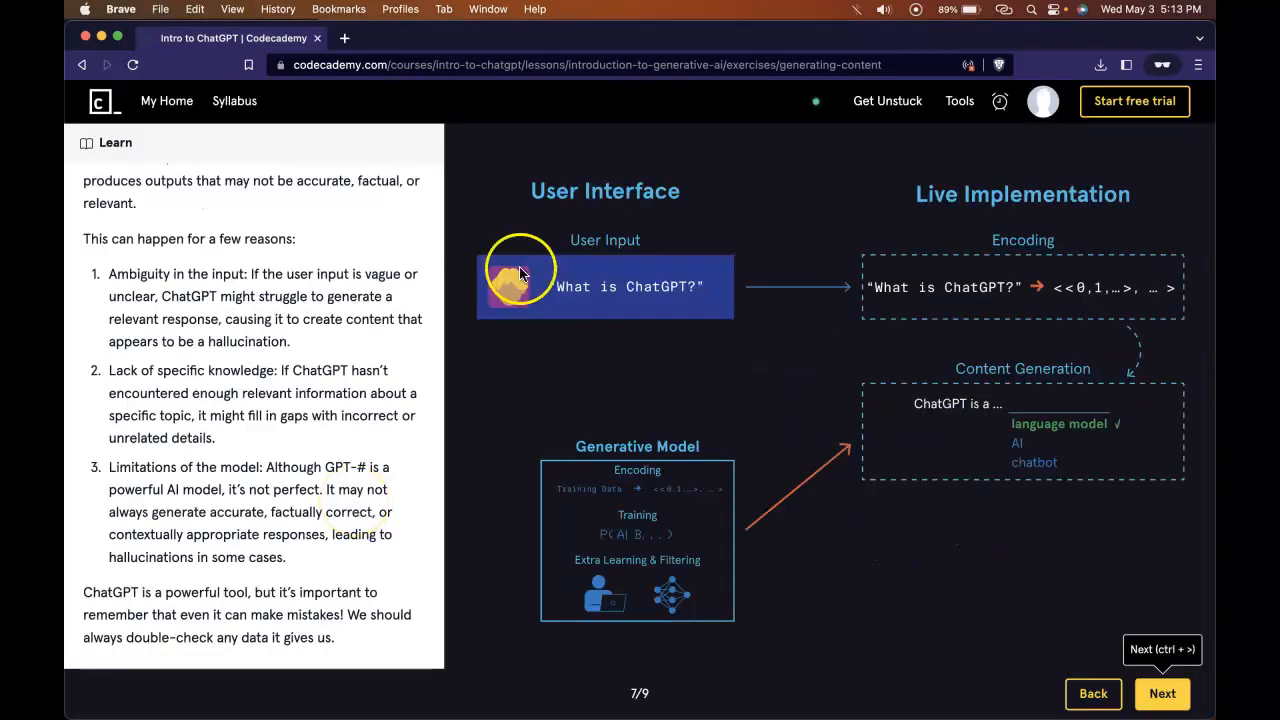
{"action": "mouse_move", "coordinate": [450, 505]}
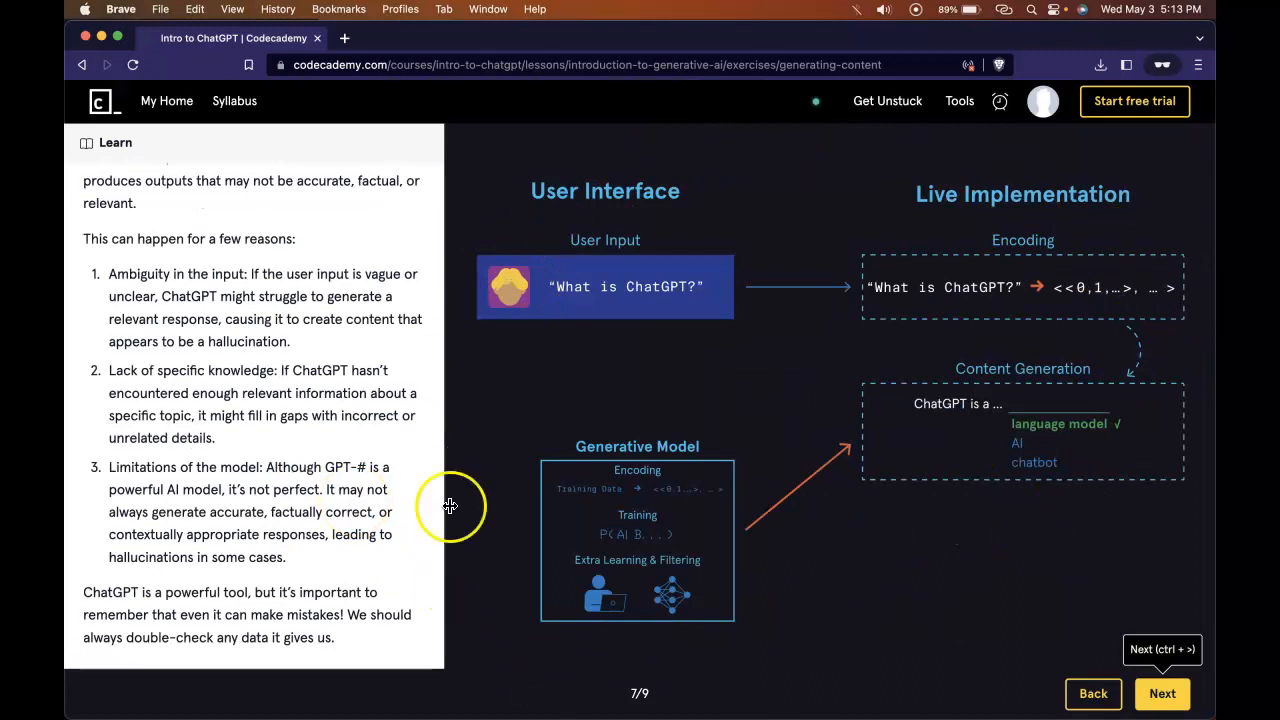
{"action": "mouse_move", "coordinate": [965, 255]}
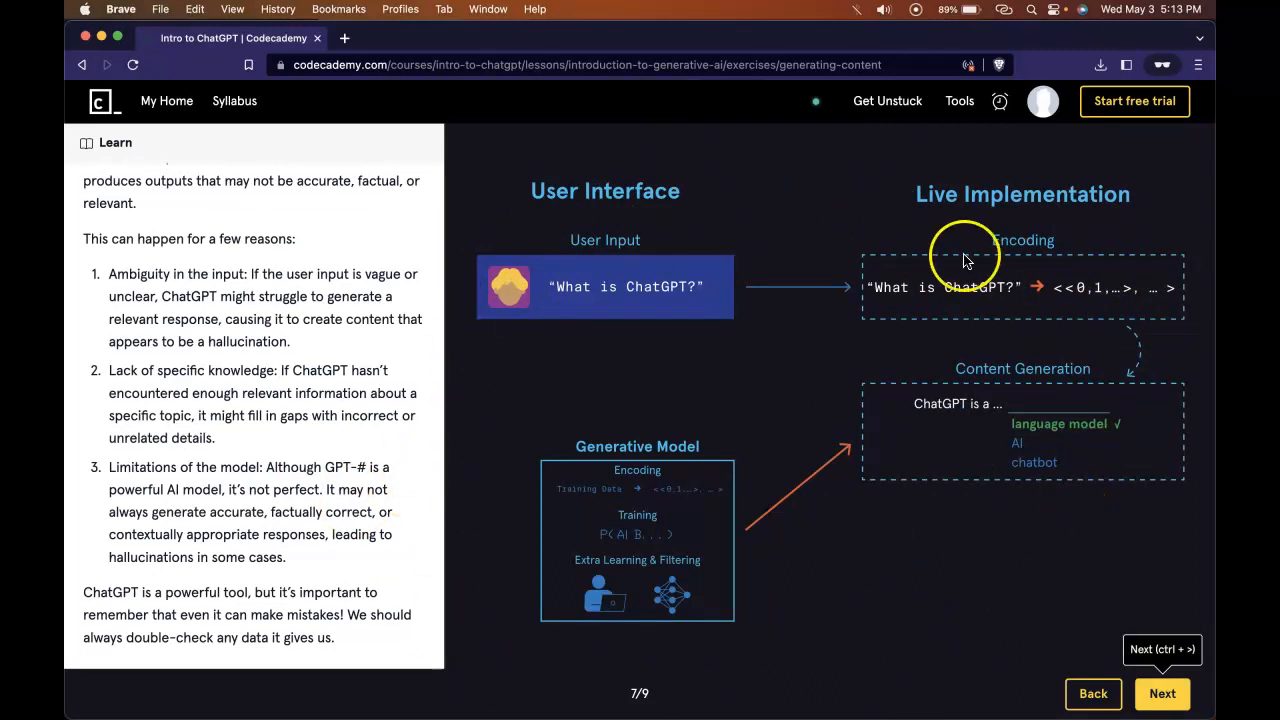
{"action": "left_click", "coordinate": [1162, 693]}
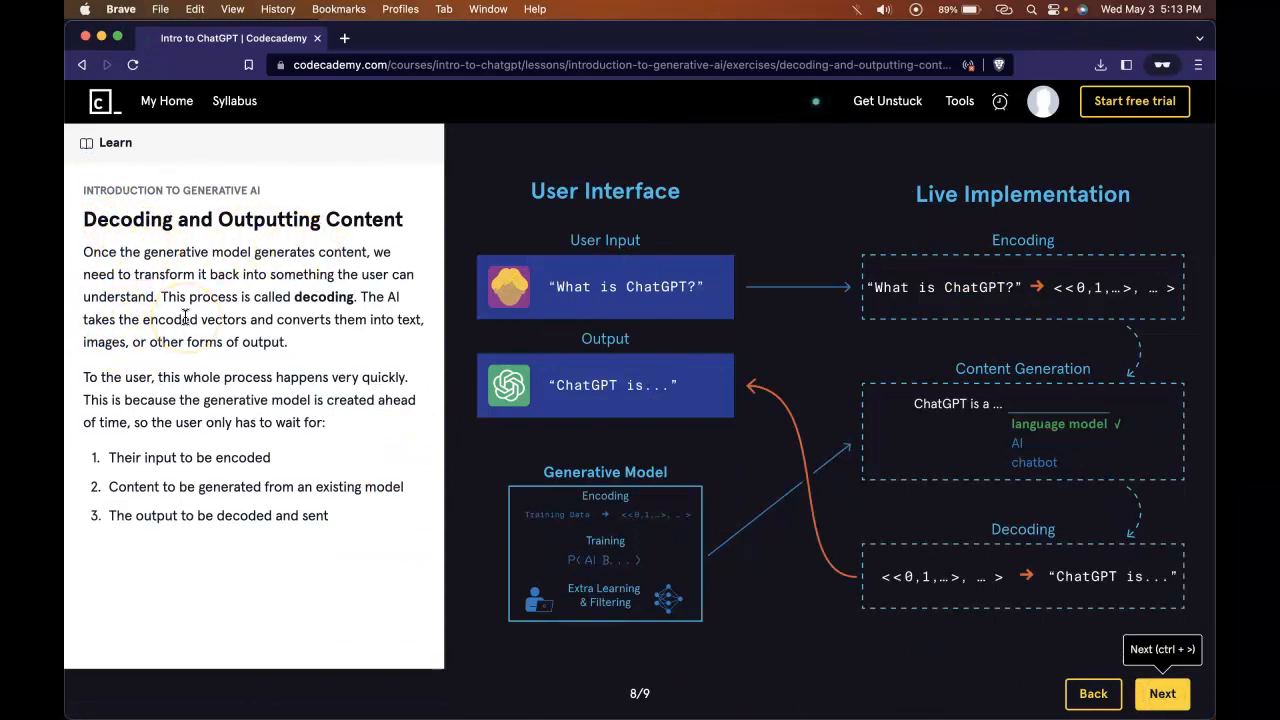
{"action": "mouse_move", "coordinate": [200, 265]}
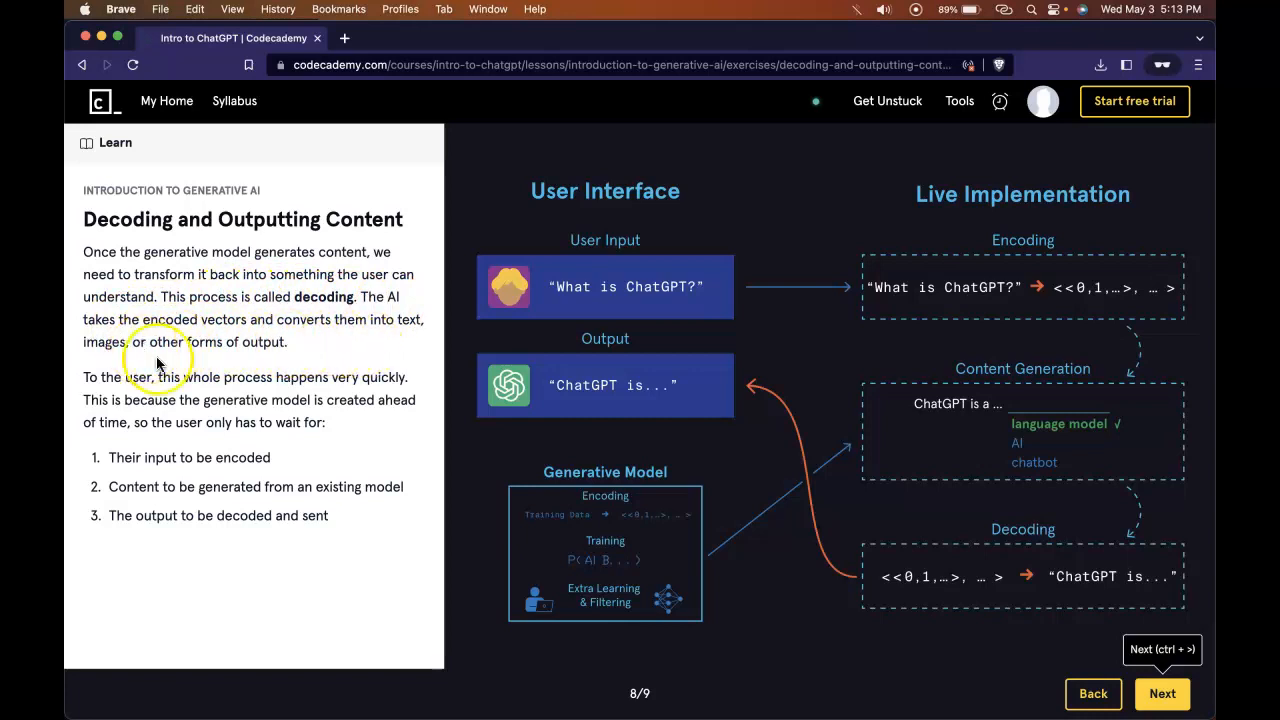
{"action": "mouse_move", "coordinate": [178, 388]}
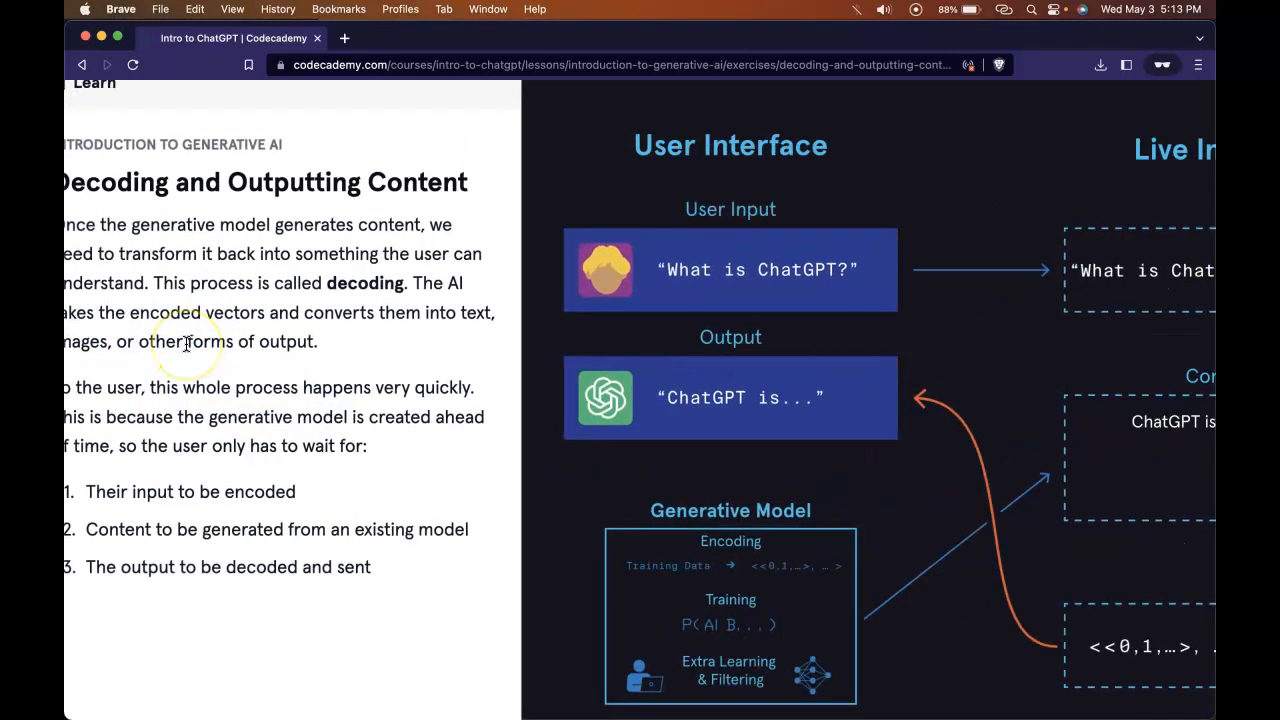
Step: Finish the decoding text and advance to the 9/9 Review exercise
{"action": "scroll", "scroll_direction": "down", "scroll_amount": 3}
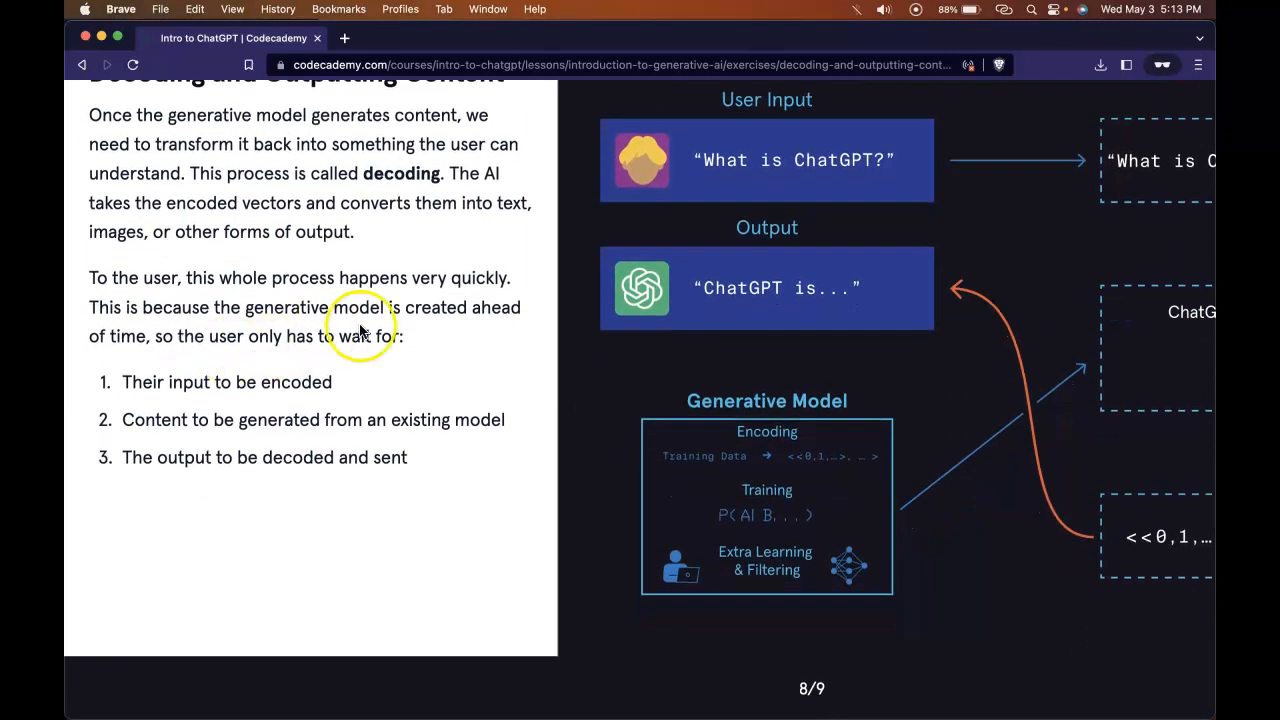
{"action": "mouse_move", "coordinate": [268, 366]}
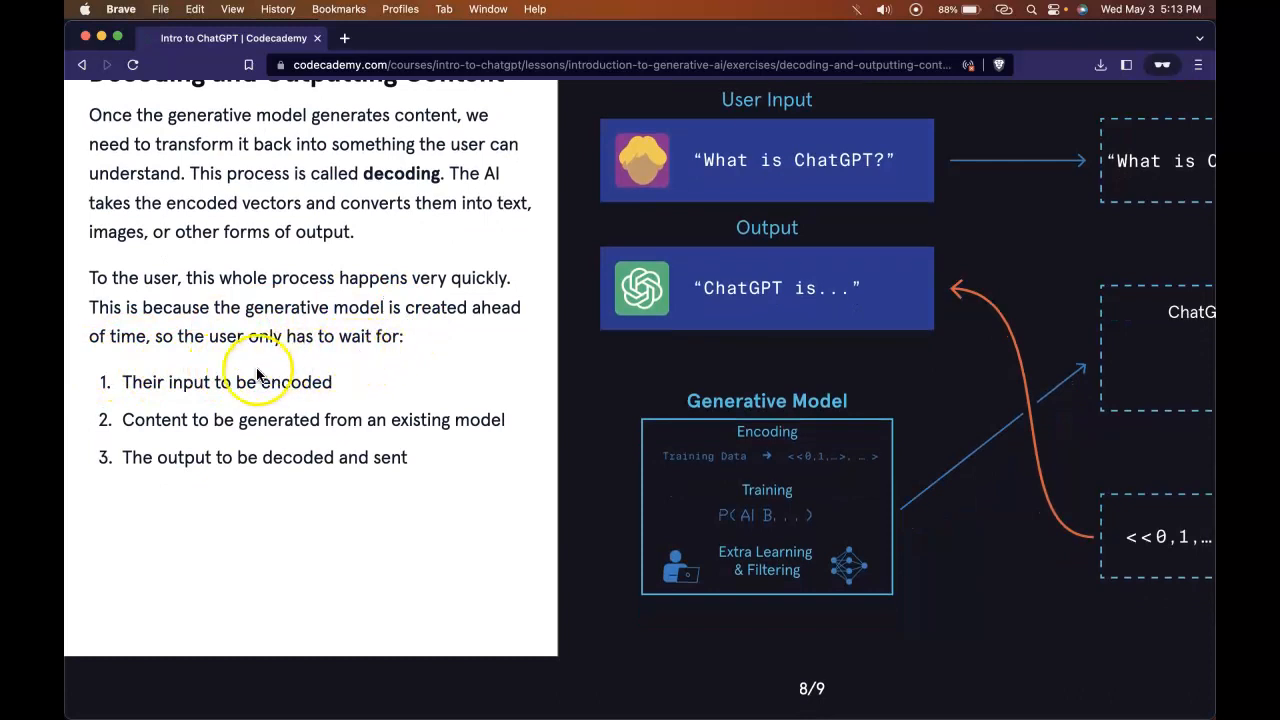
{"action": "mouse_move", "coordinate": [248, 545]}
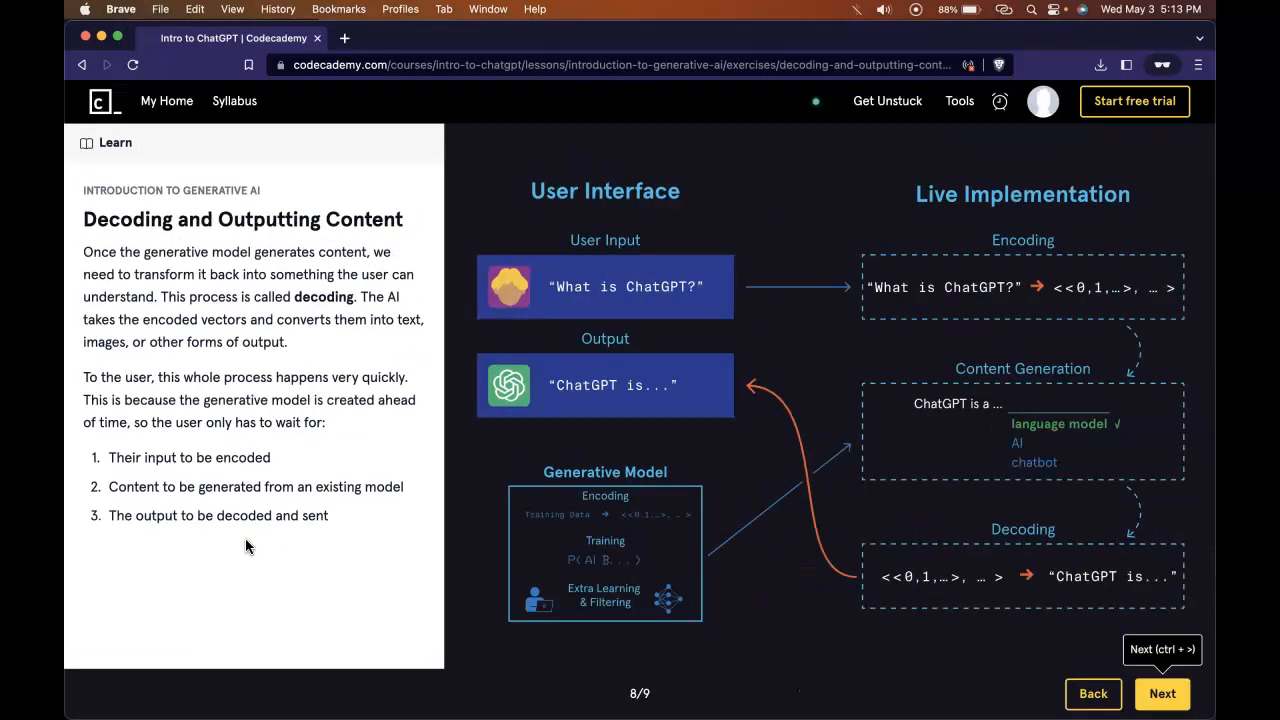
{"action": "left_click", "coordinate": [1162, 693]}
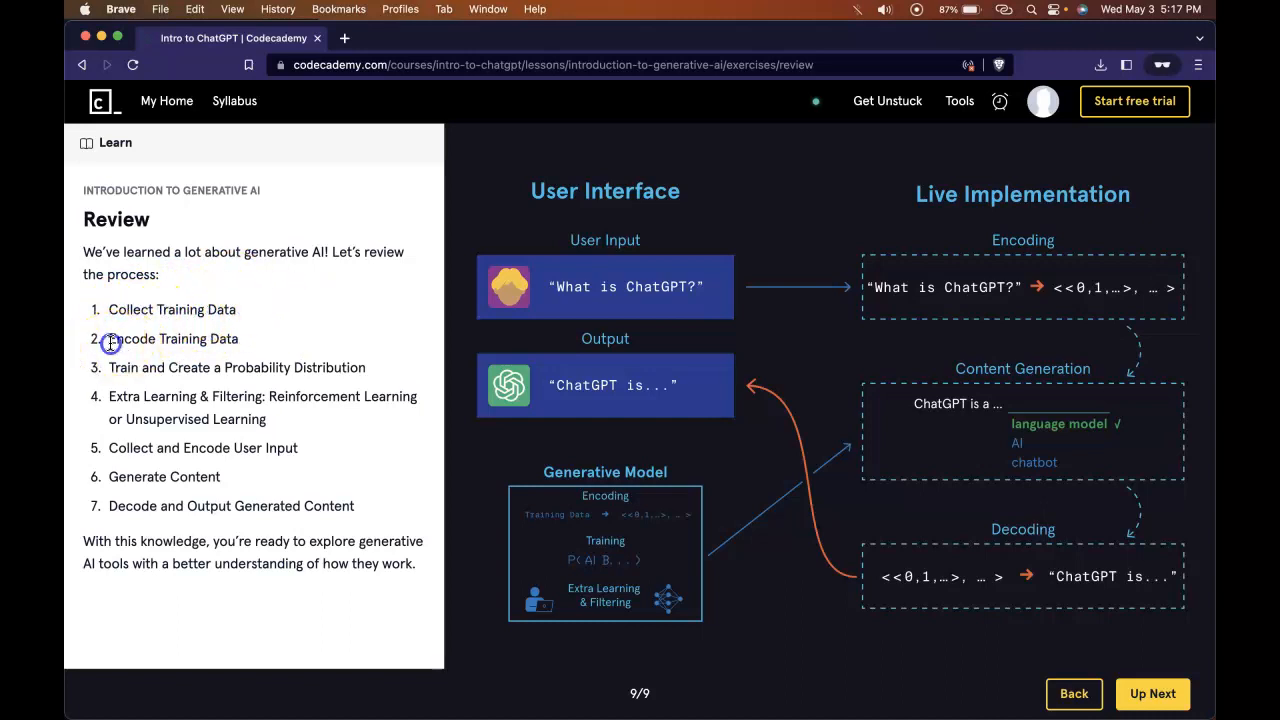
Step: Highlight Encode Training Data, Collect and Encode User Input, and Generate Content
{"action": "double_click", "coordinate": [172, 338]}
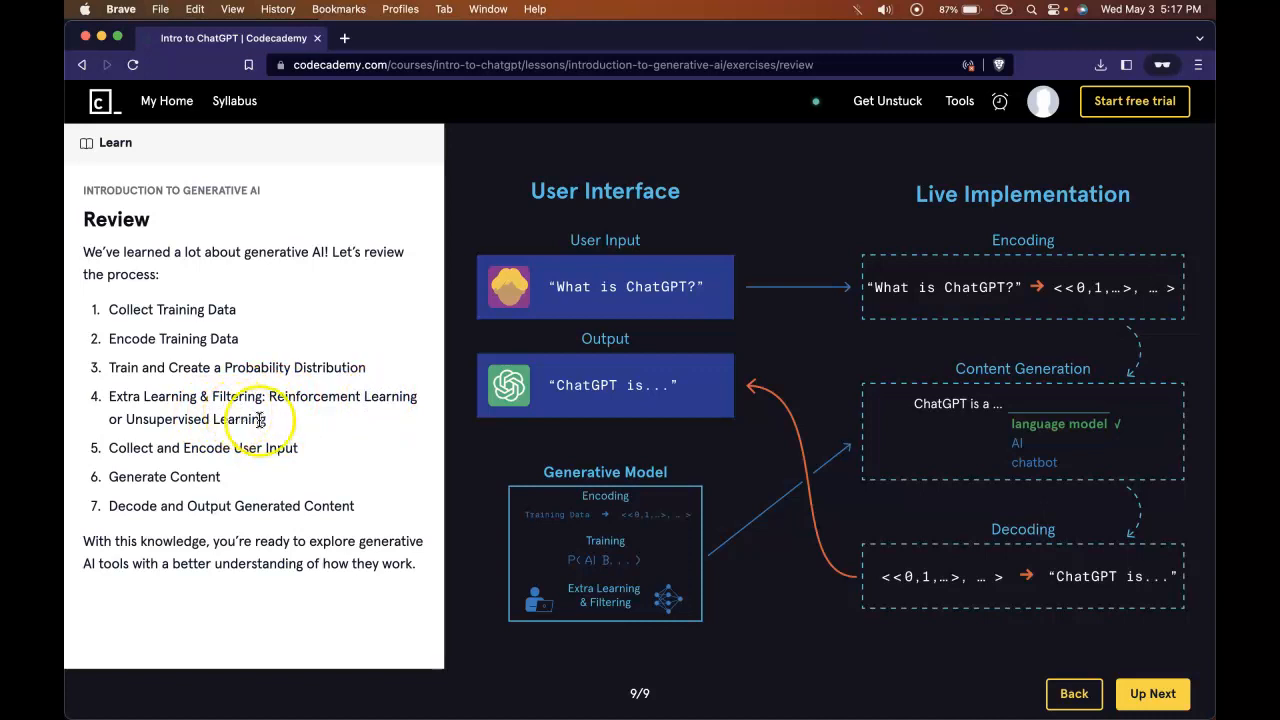
{"action": "mouse_move", "coordinate": [210, 410]}
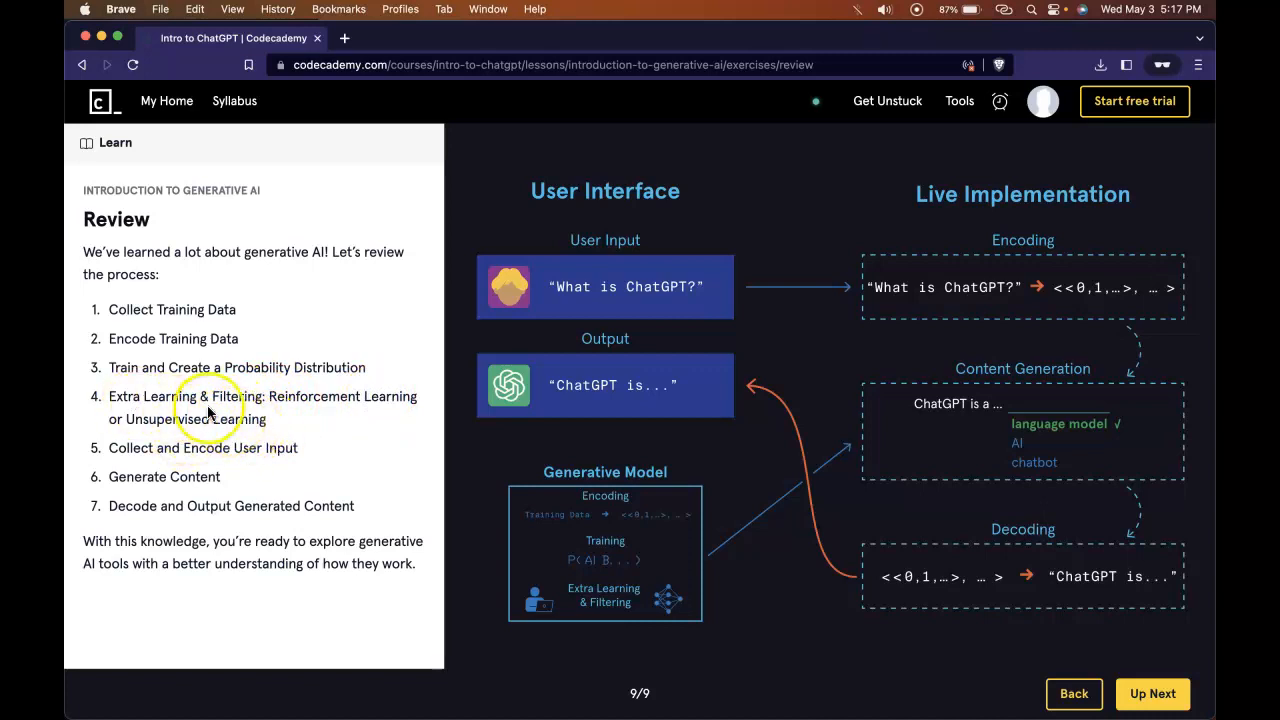
{"action": "double_click", "coordinate": [202, 448]}
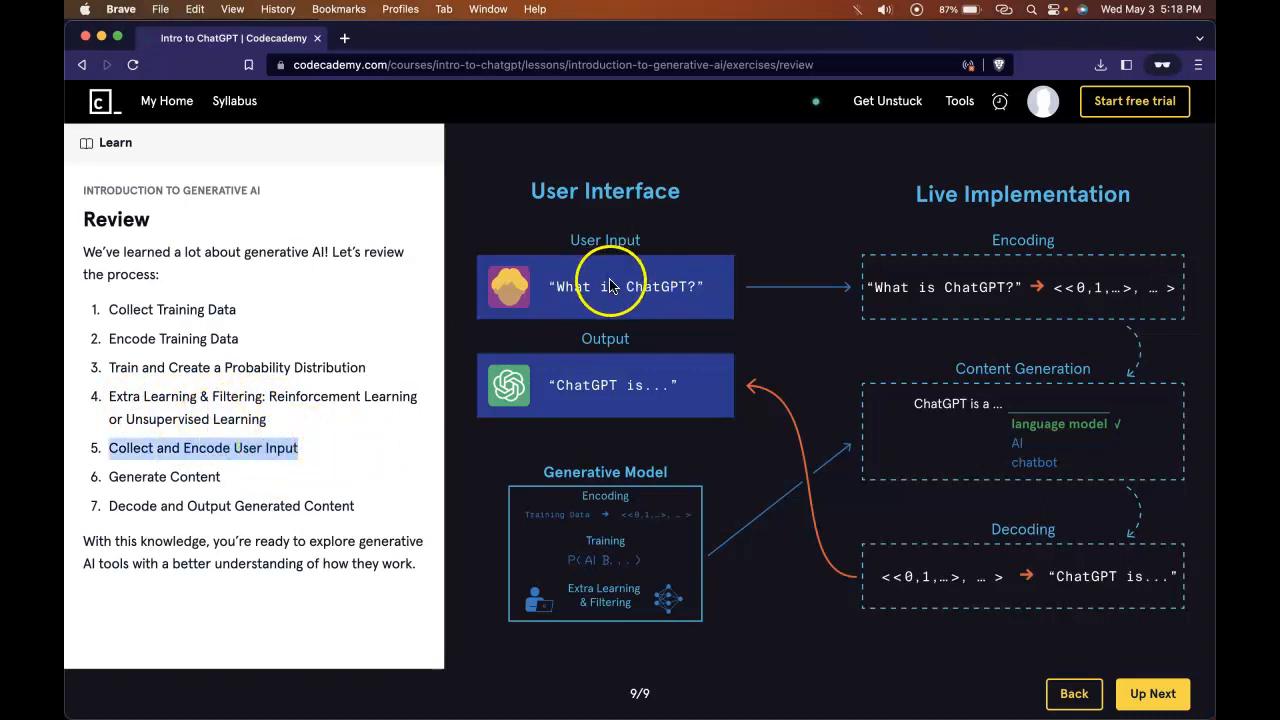
{"action": "mouse_move", "coordinate": [700, 313]}
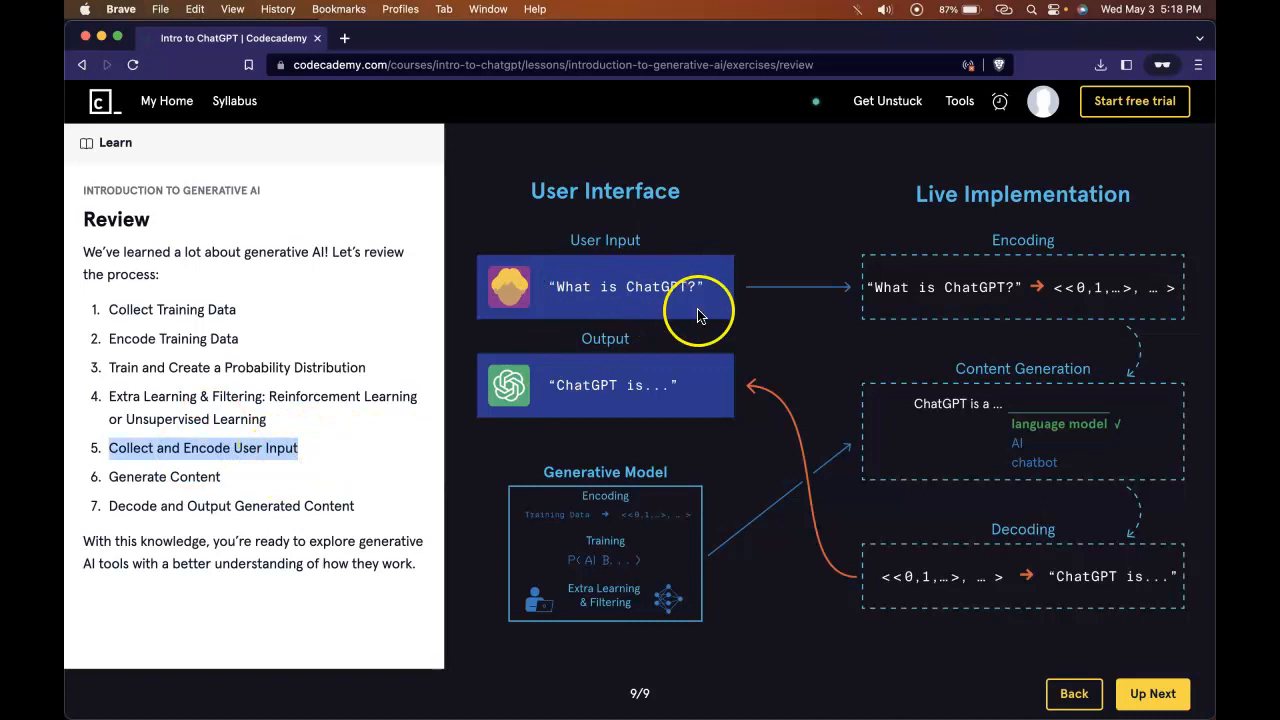
{"action": "mouse_move", "coordinate": [640, 415]}
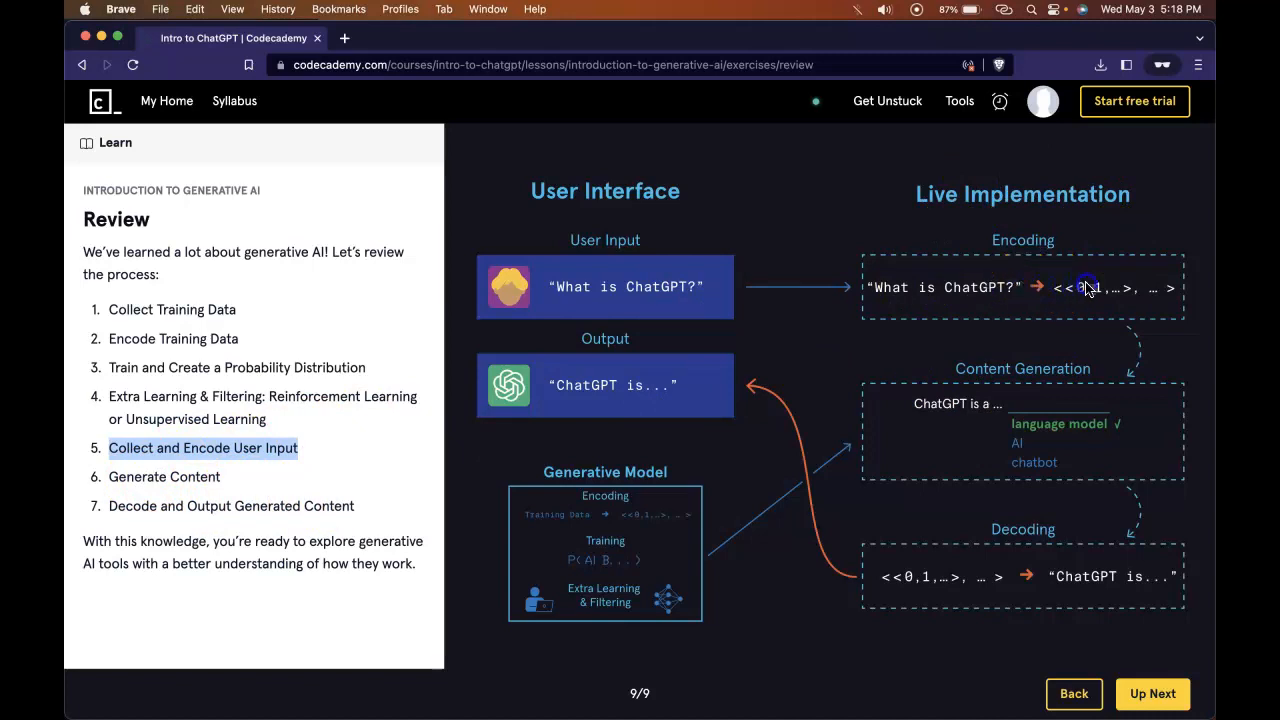
{"action": "mouse_move", "coordinate": [955, 408]}
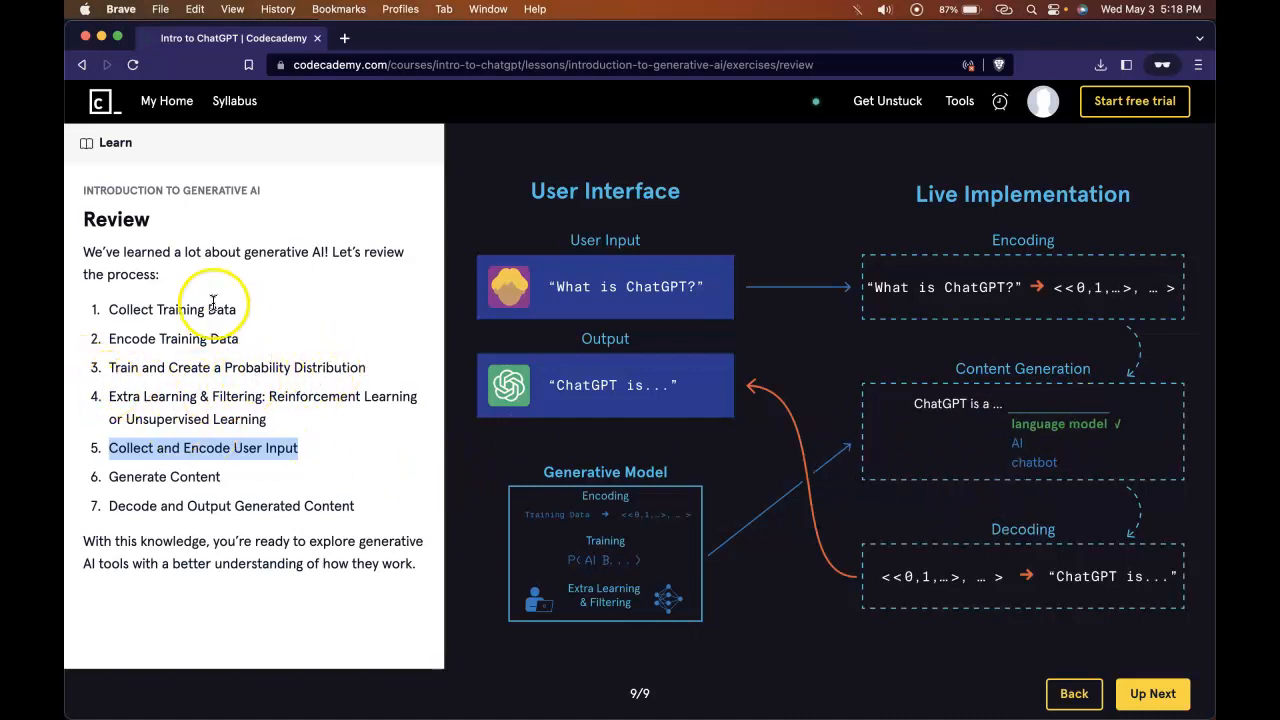
{"action": "mouse_move", "coordinate": [237, 396]}
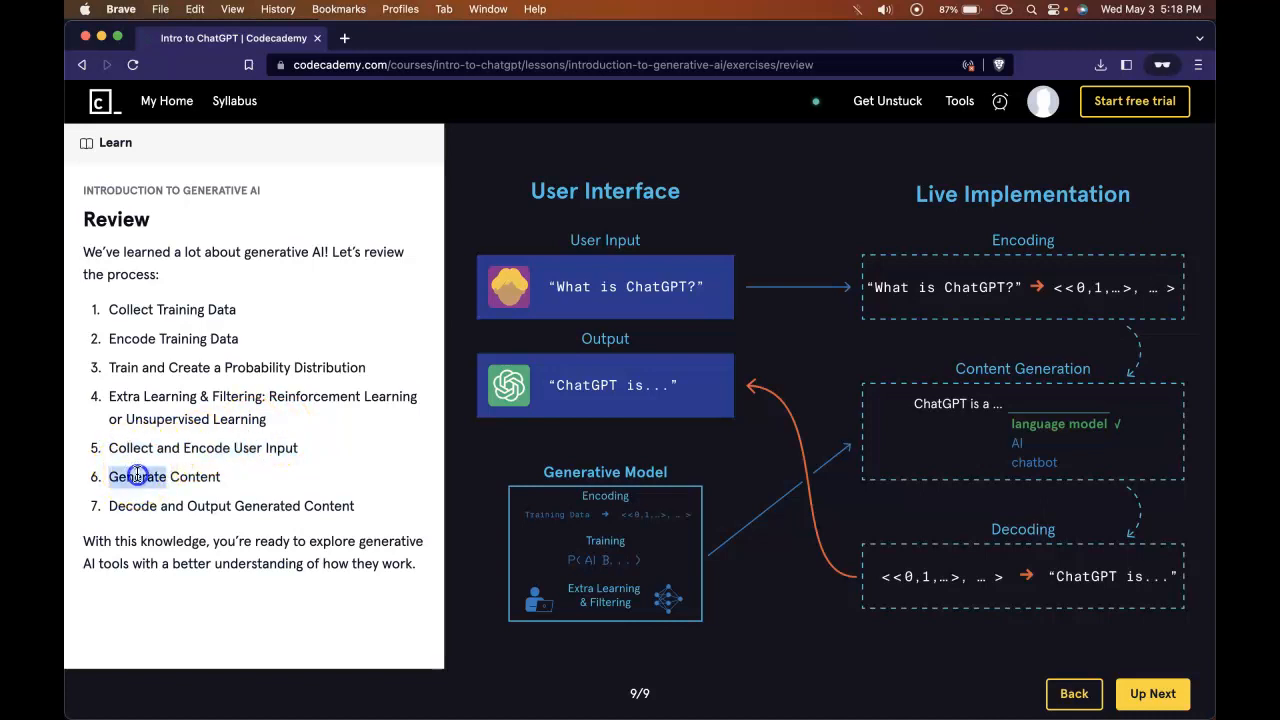
{"action": "double_click", "coordinate": [137, 476]}
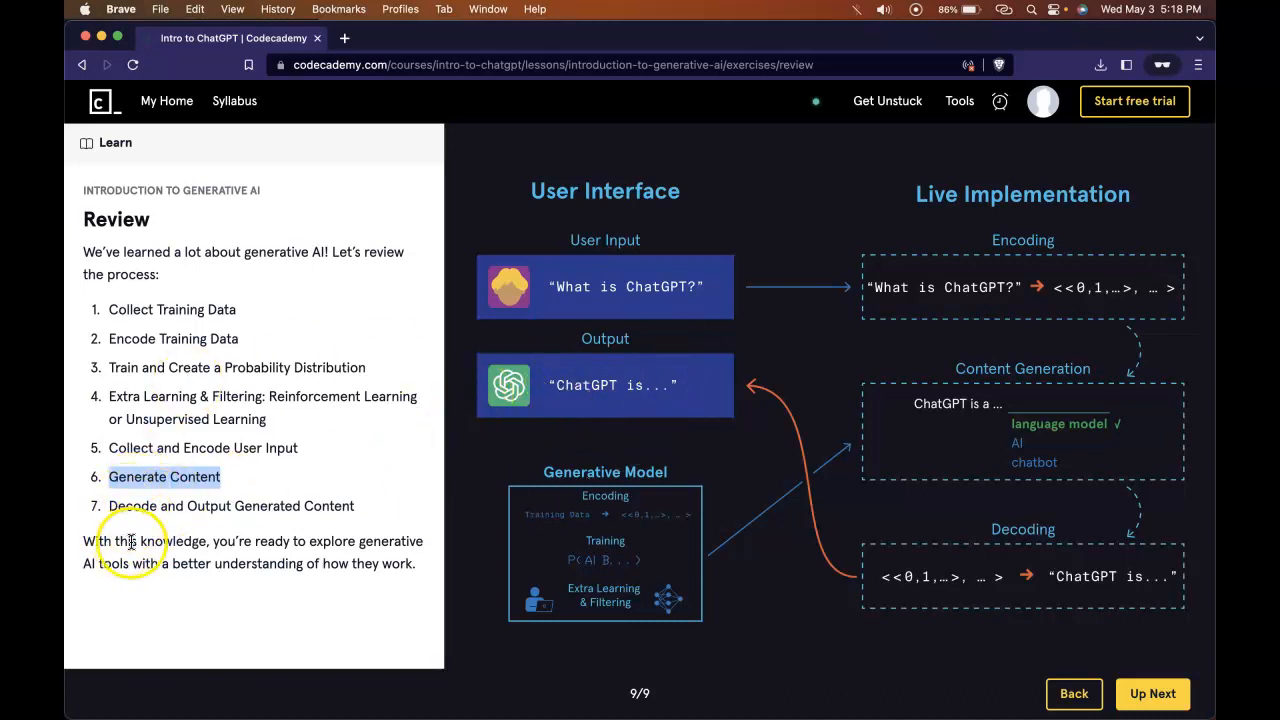
{"action": "mouse_move", "coordinate": [395, 525]}
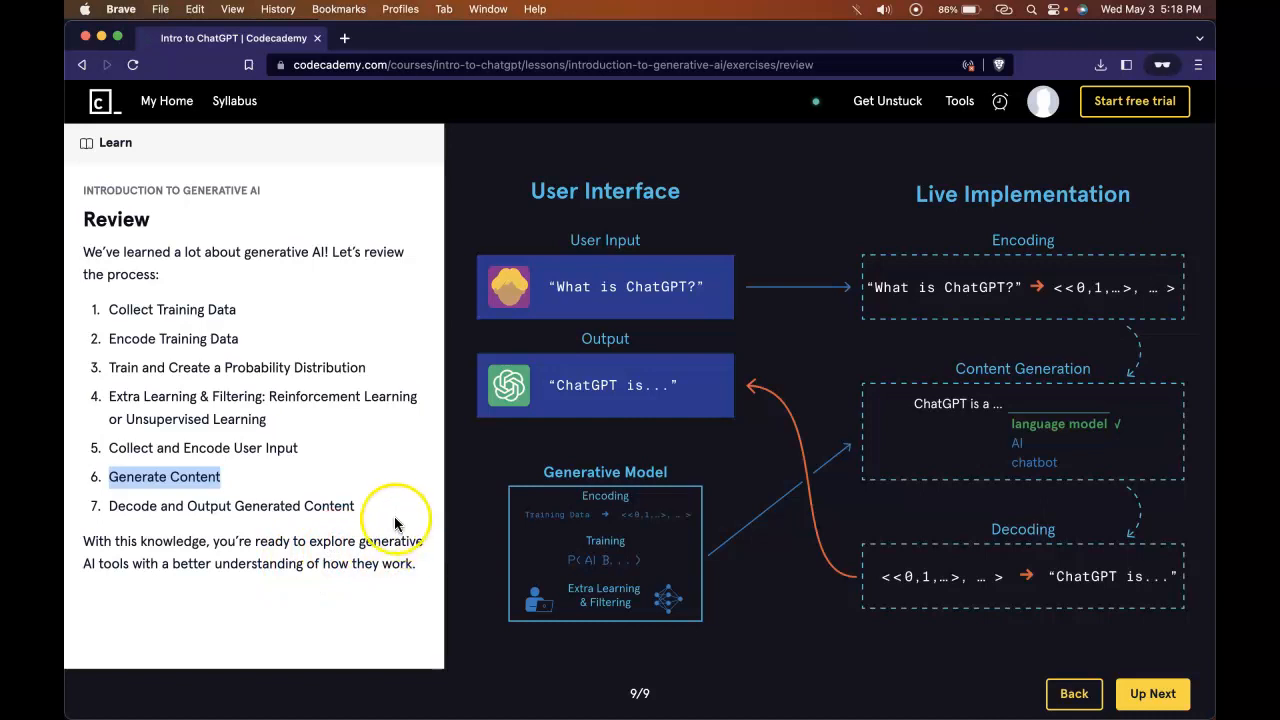
{"action": "mouse_move", "coordinate": [325, 583]}
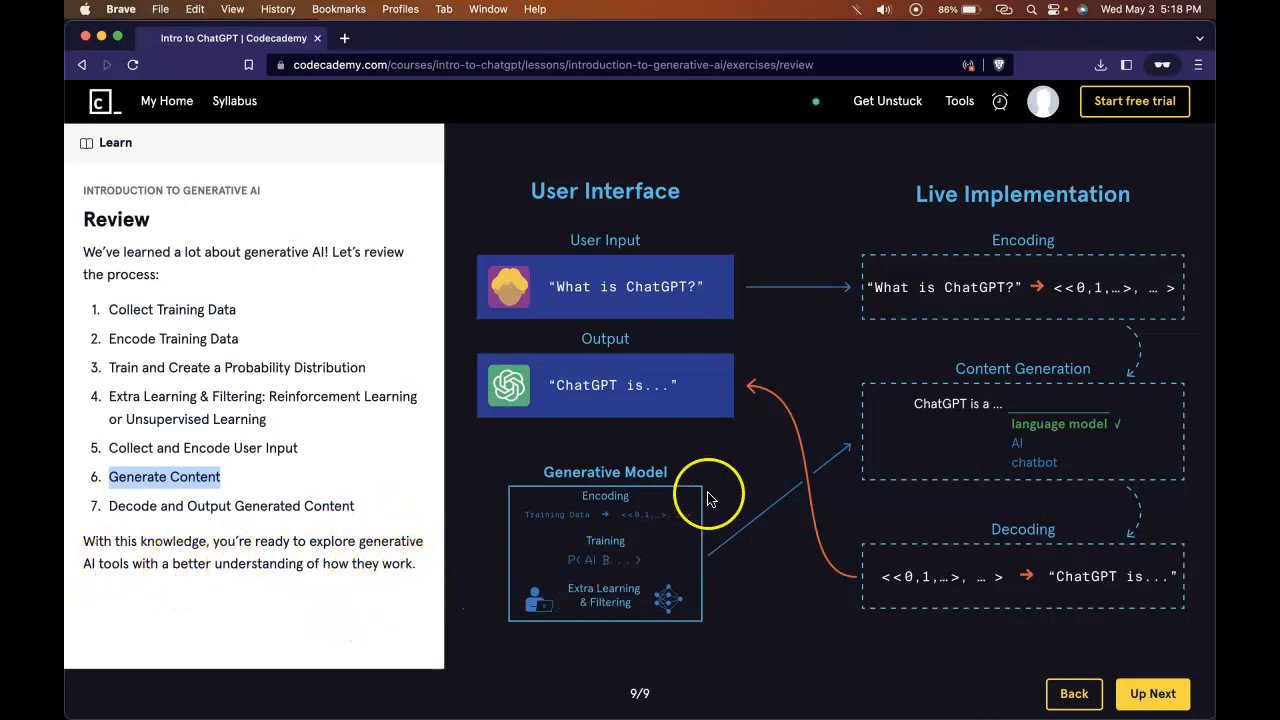
{"action": "mouse_move", "coordinate": [538, 443]}
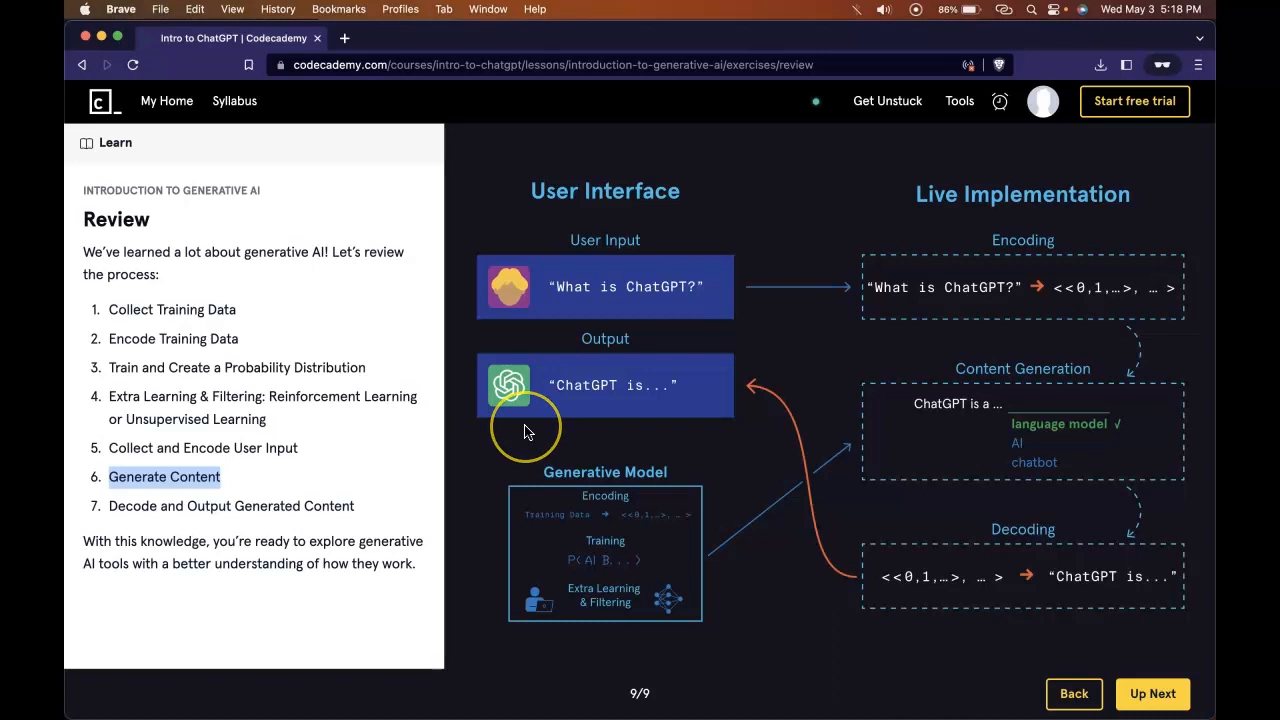
{"action": "mouse_move", "coordinate": [528, 430]}
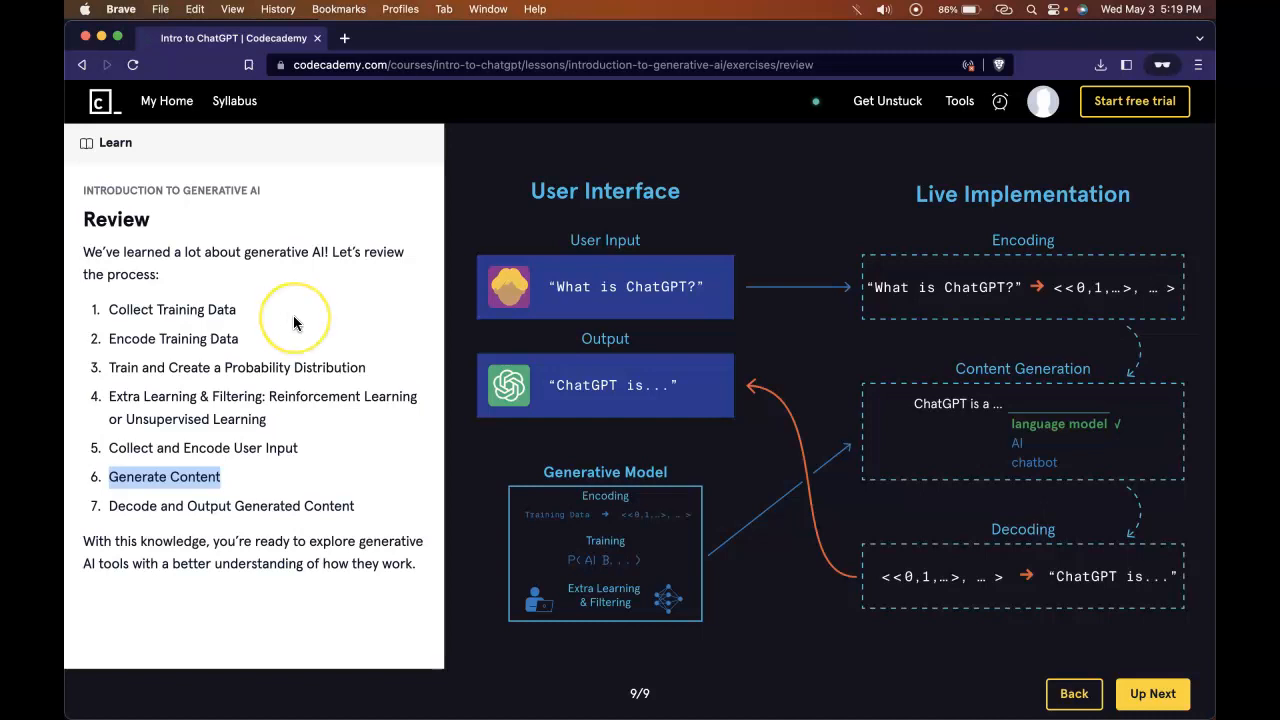
{"action": "mouse_move", "coordinate": [295, 322]}
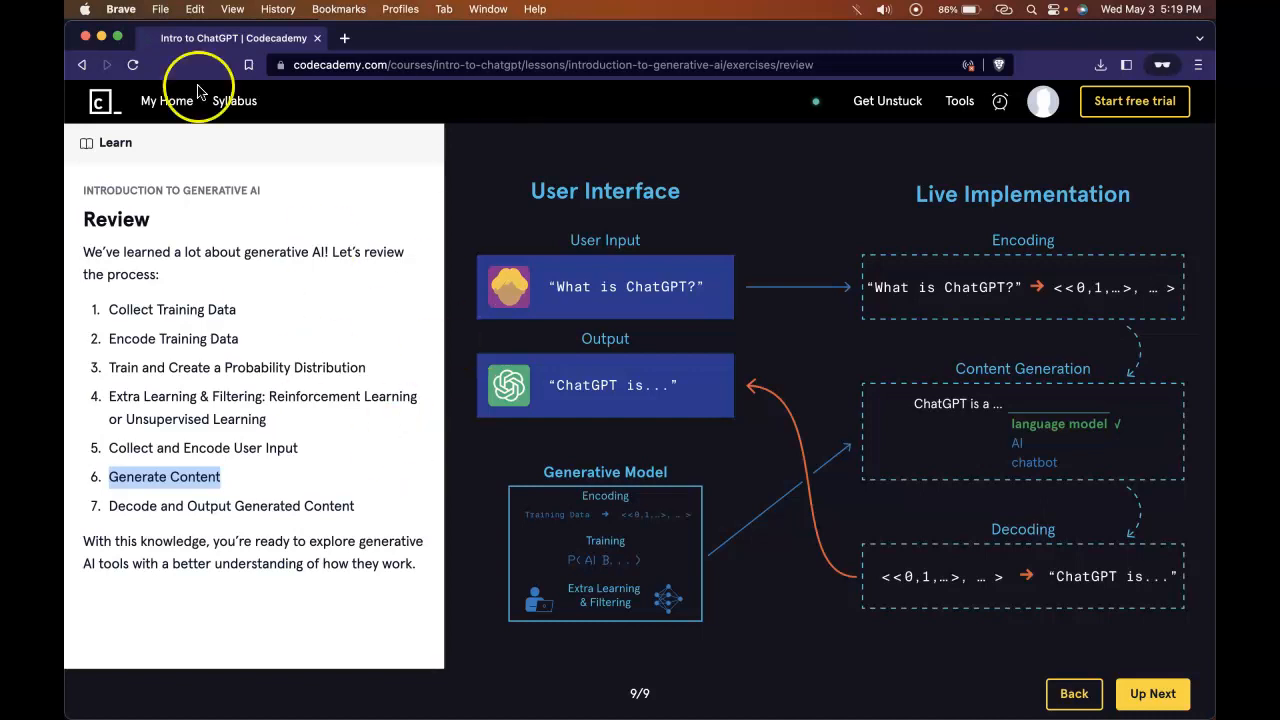
{"action": "mouse_move", "coordinate": [630, 438]}
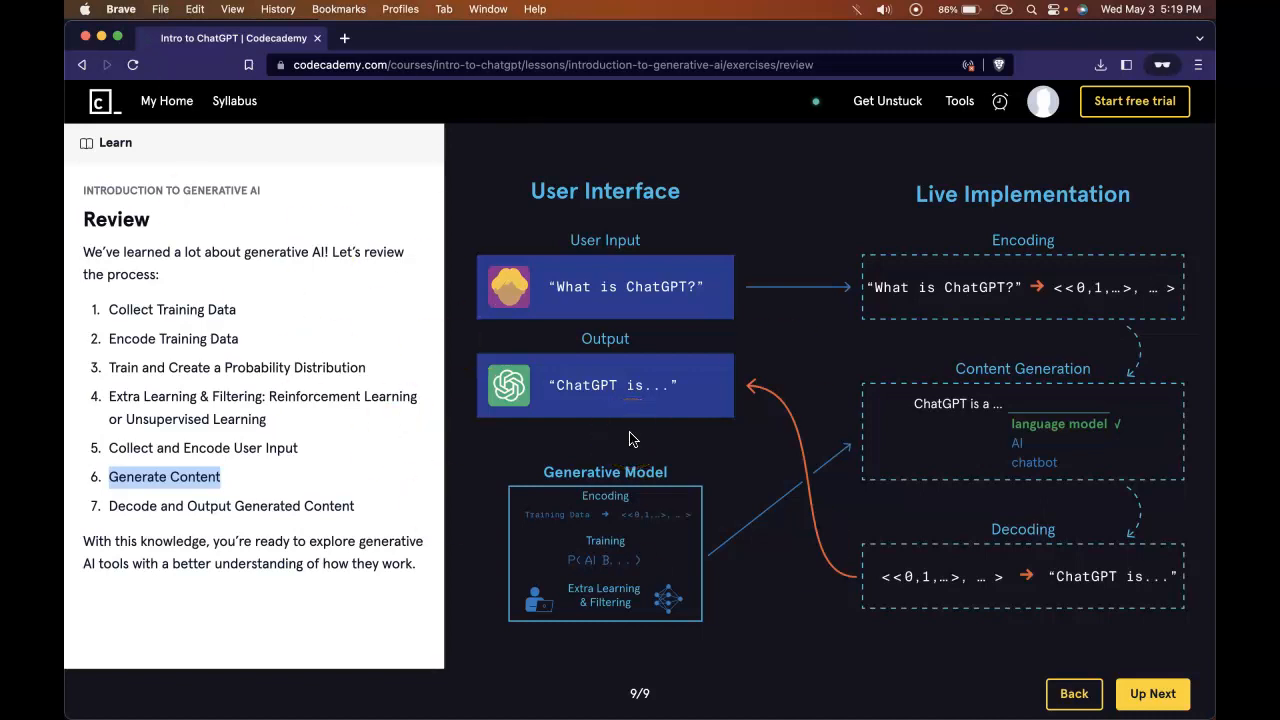